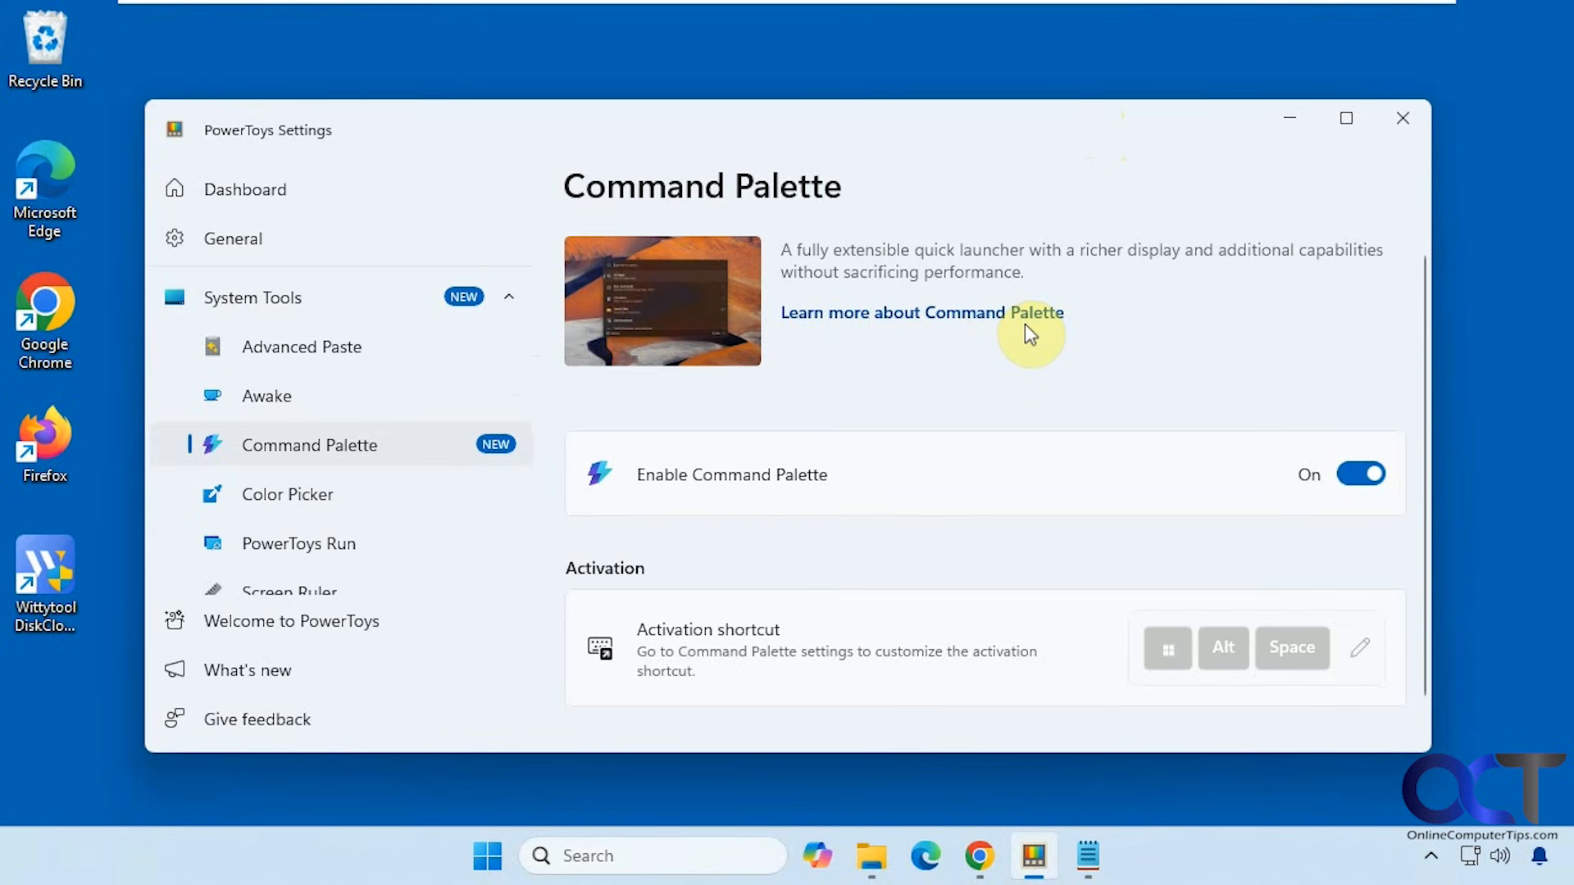
mouse_move(975, 398)
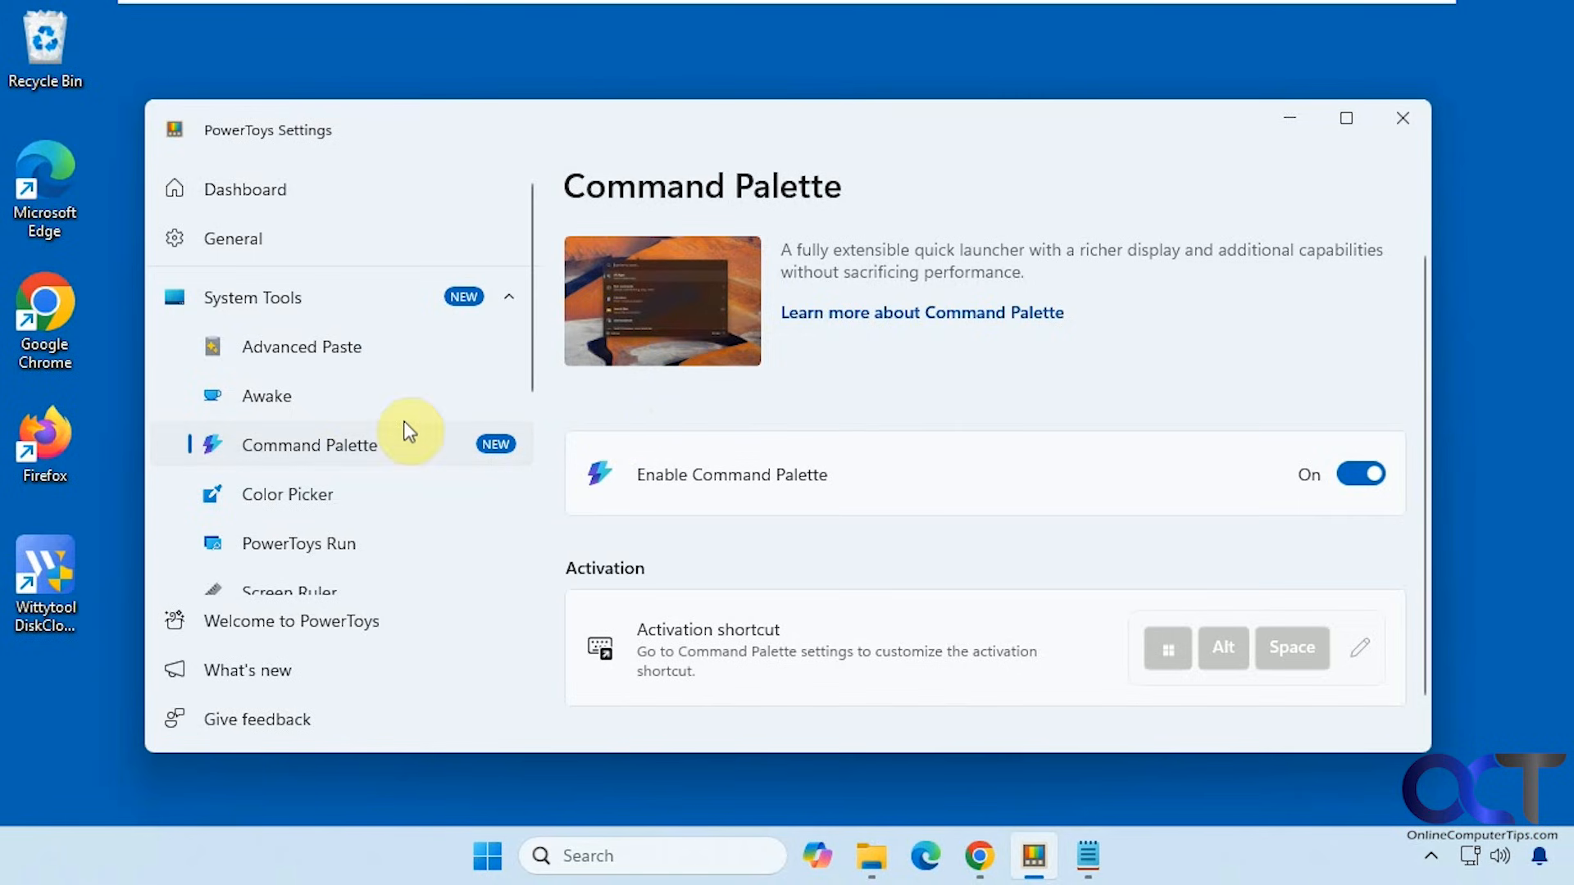
mouse_move(390, 479)
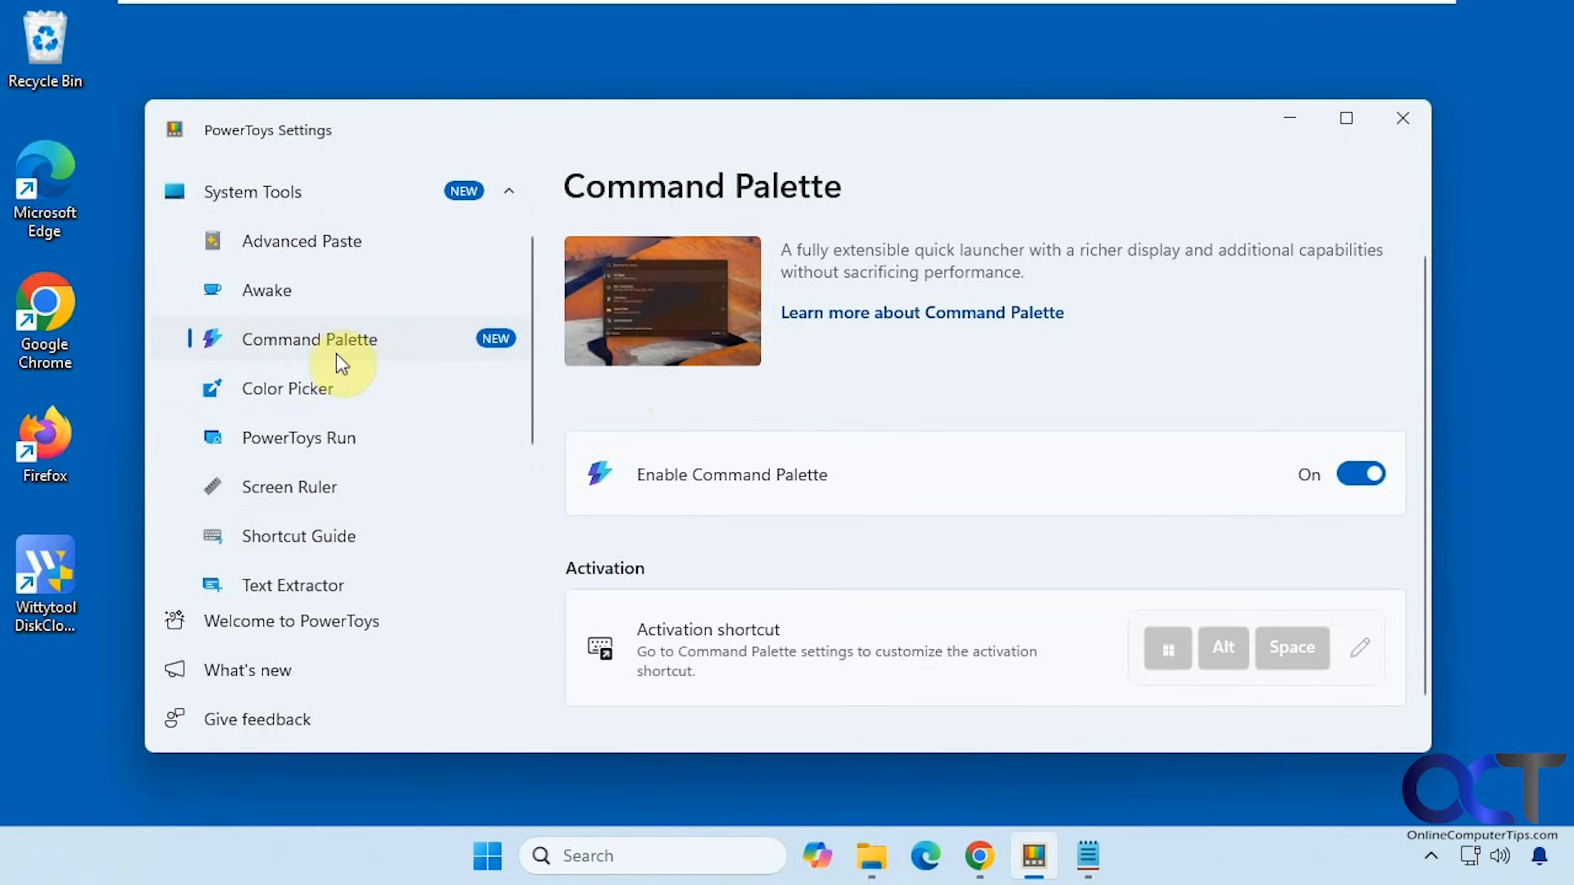
mouse_move(324, 349)
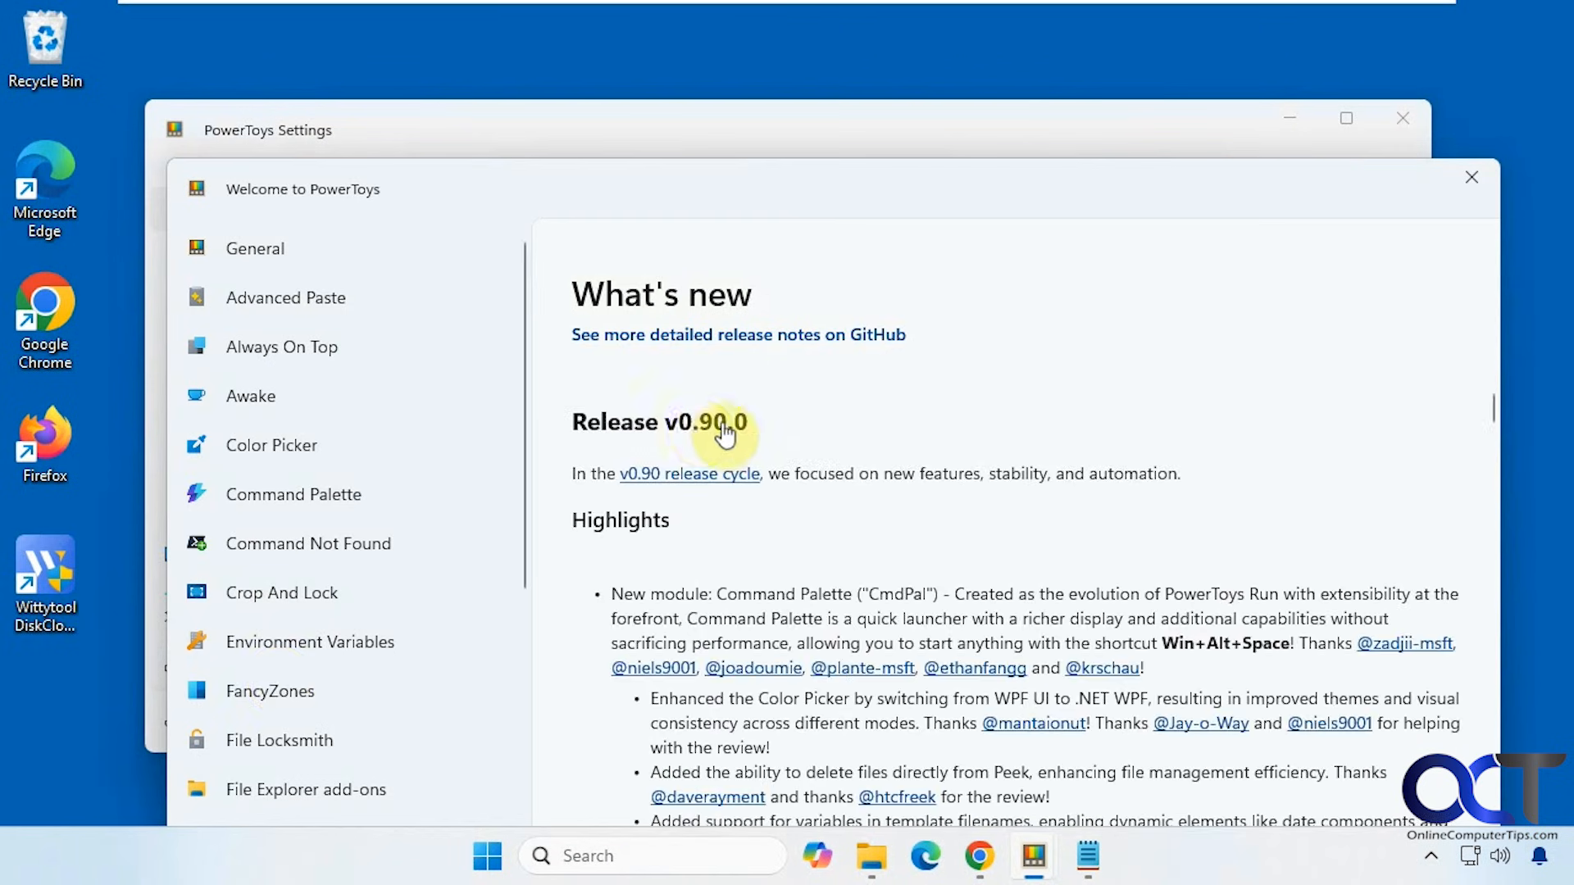
mouse_move(694, 431)
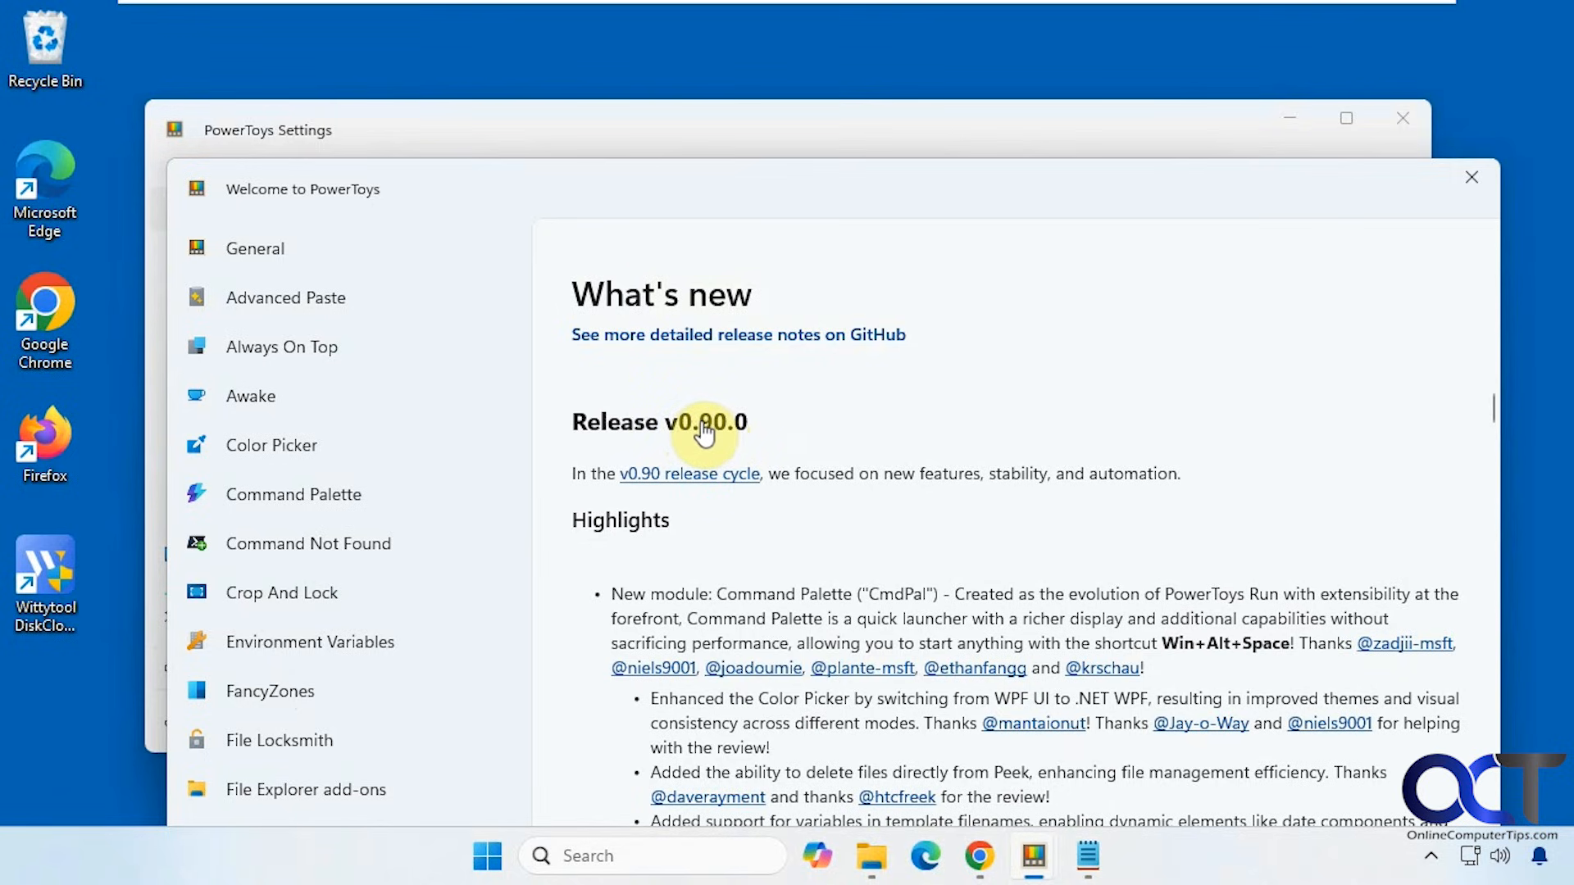
mouse_move(1233, 269)
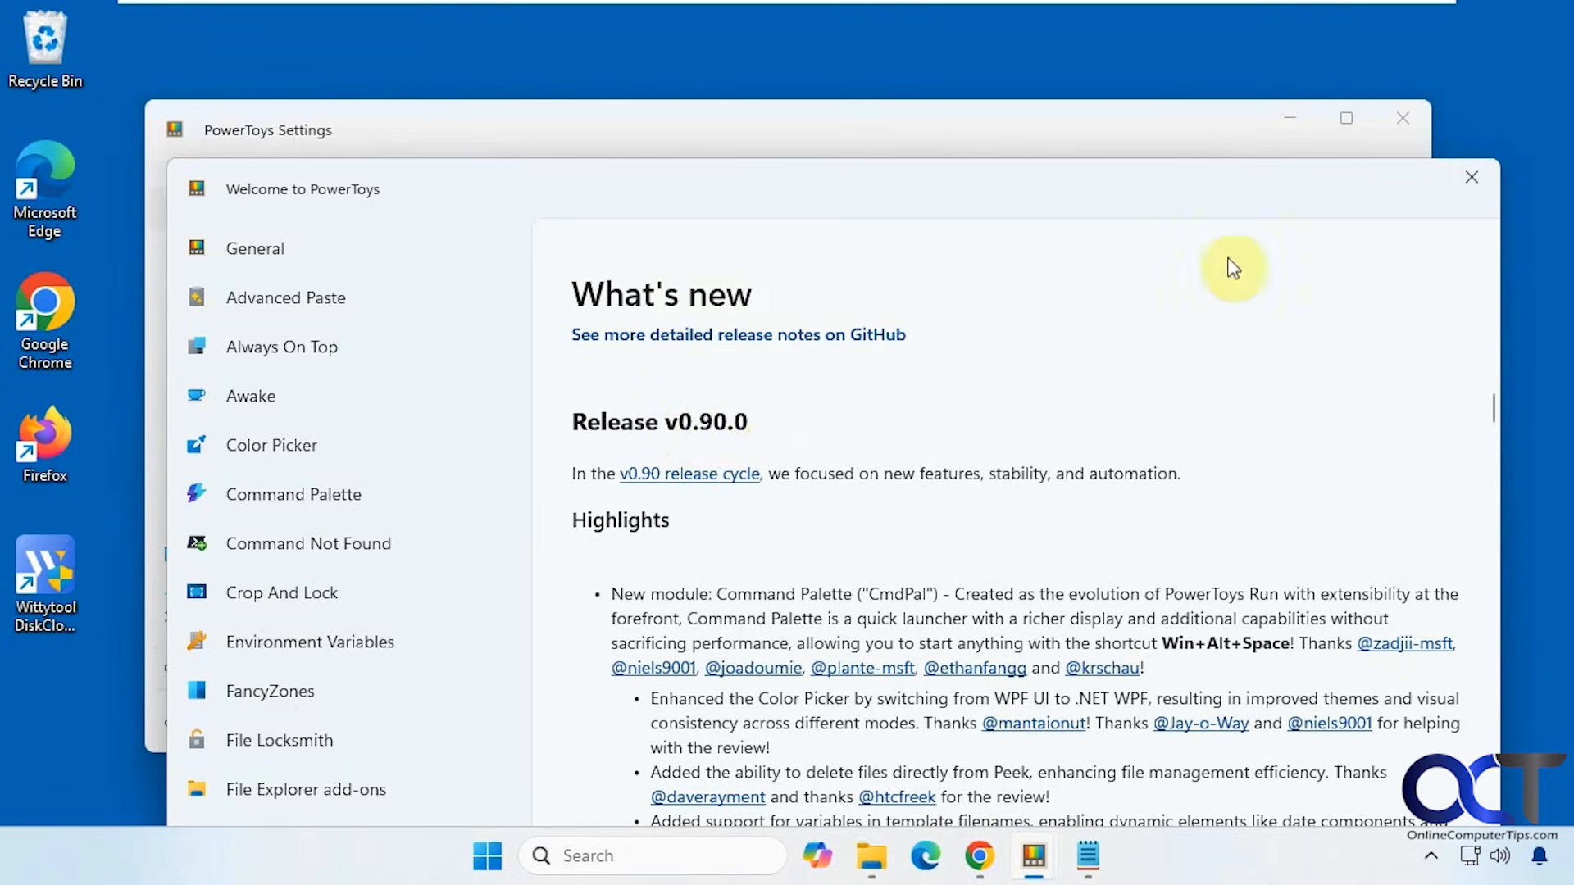
- Close the PowerToys release notes and browse the Command Palette home list
left_click(292, 495)
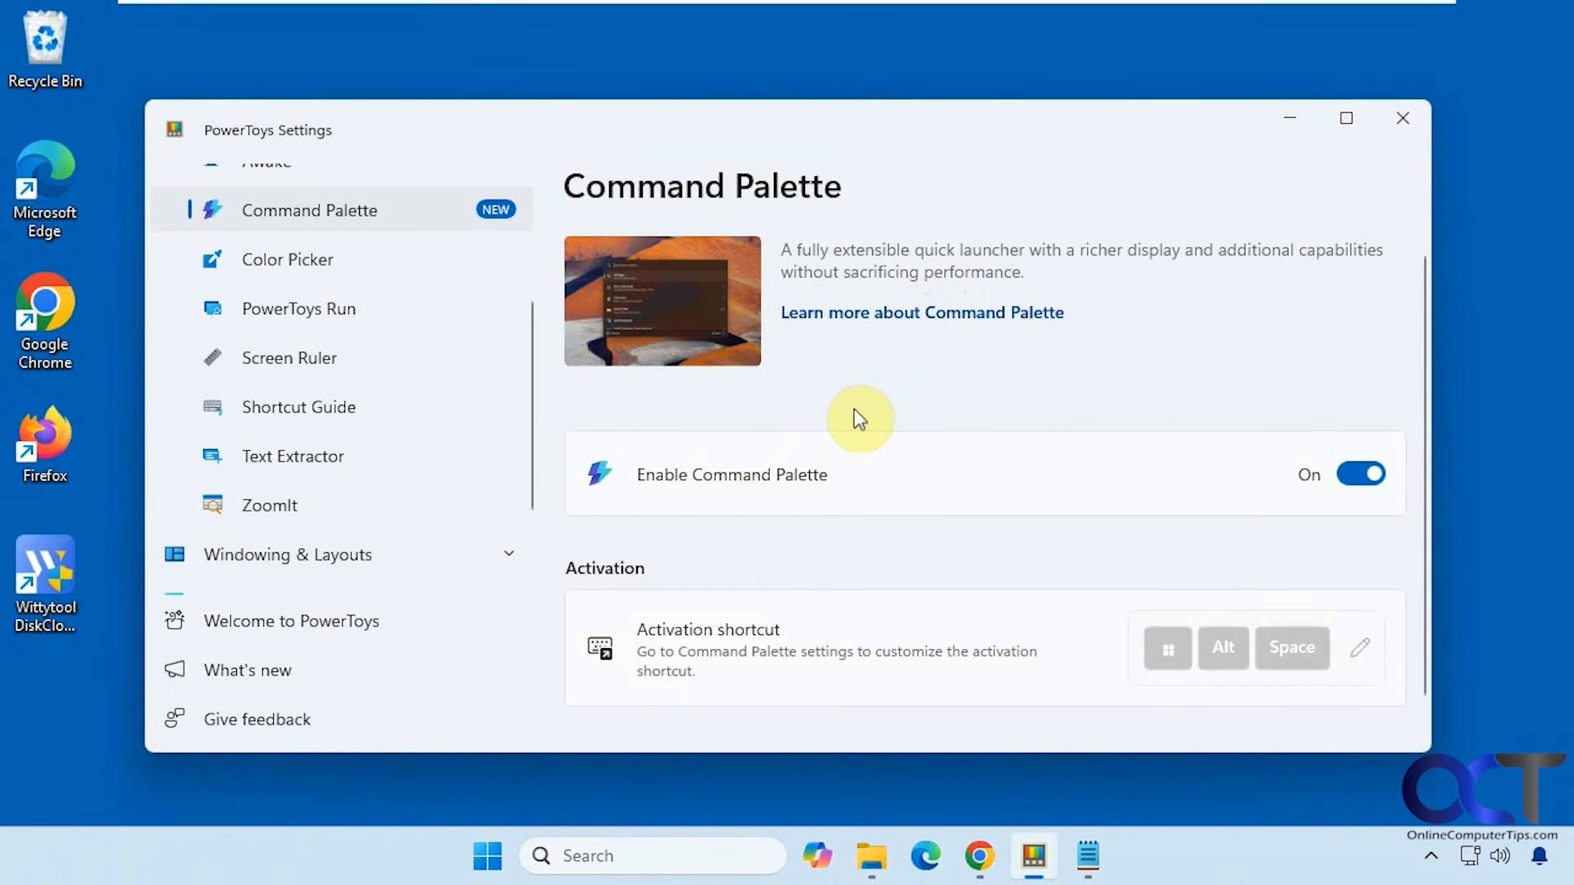
mouse_move(1187, 499)
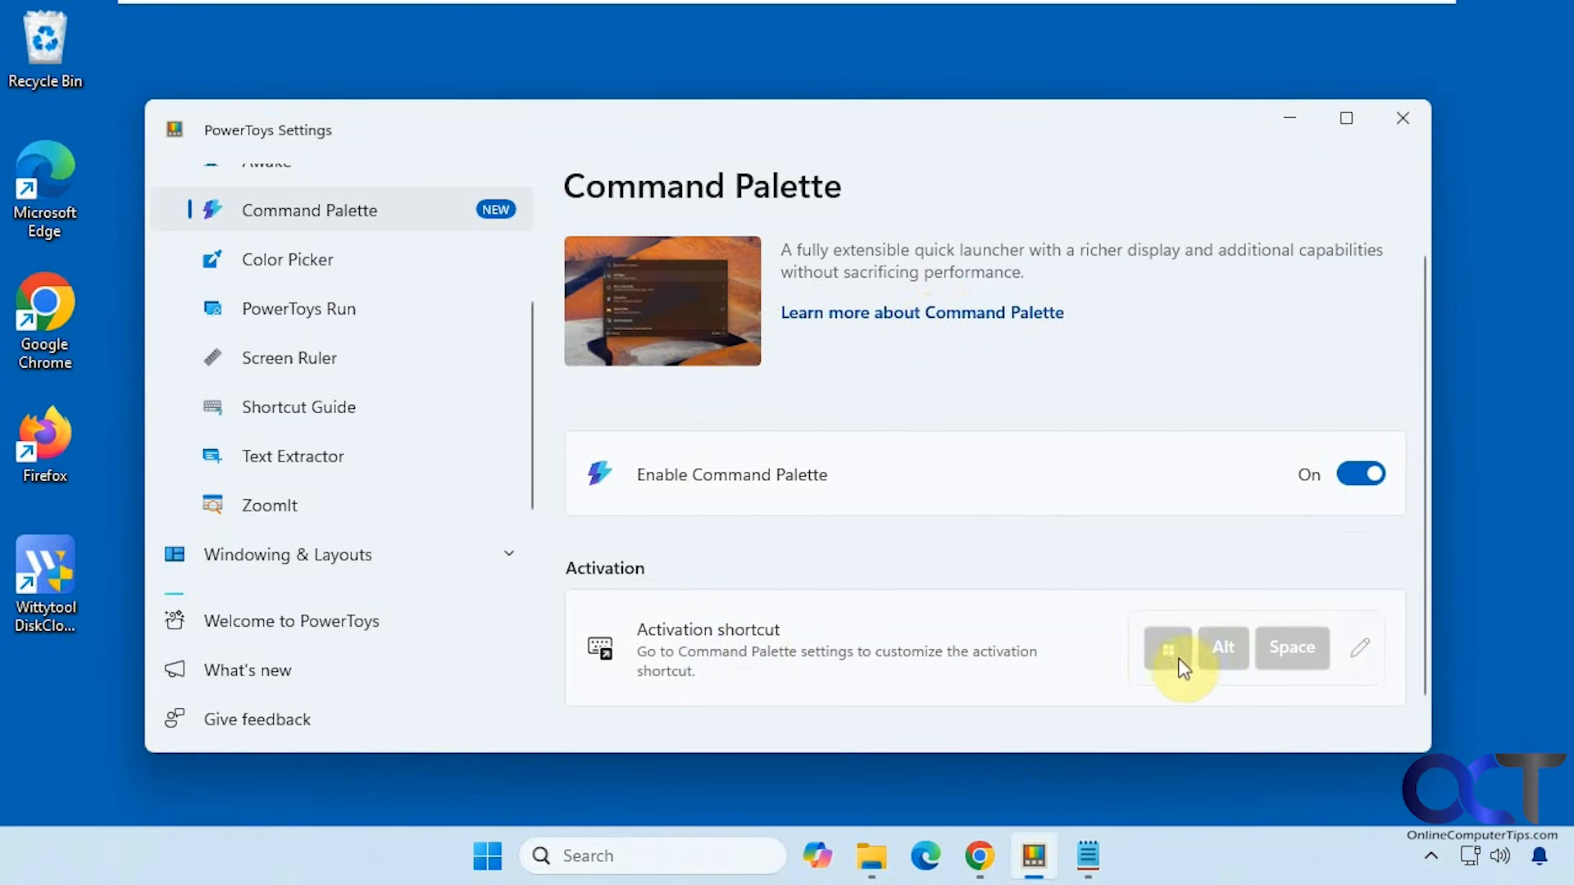
mouse_move(1080, 648)
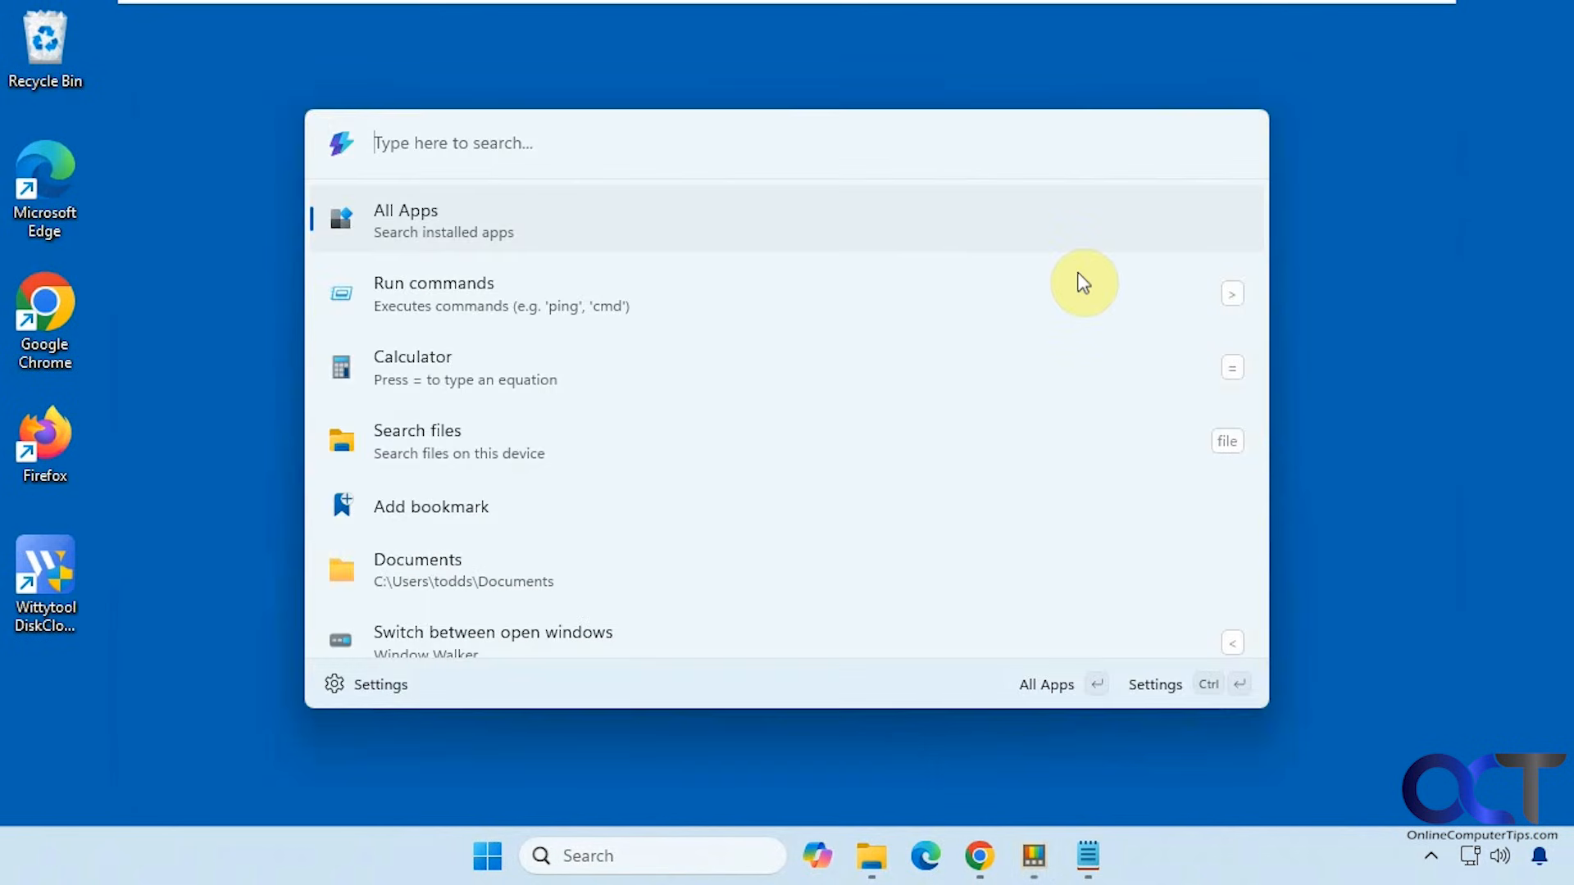
mouse_move(820, 253)
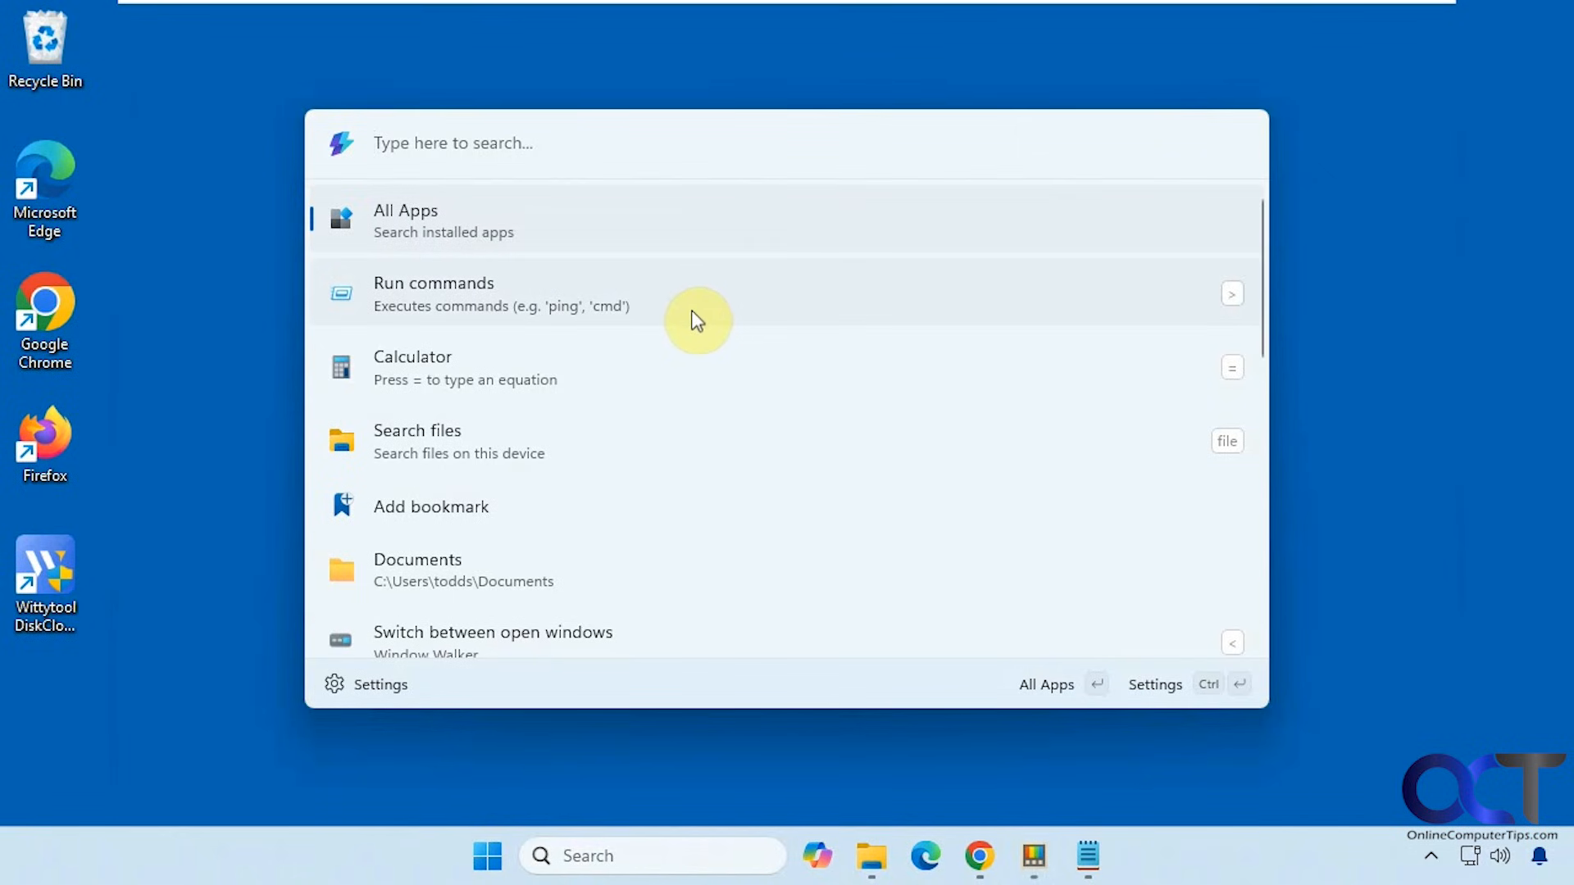
mouse_move(493, 312)
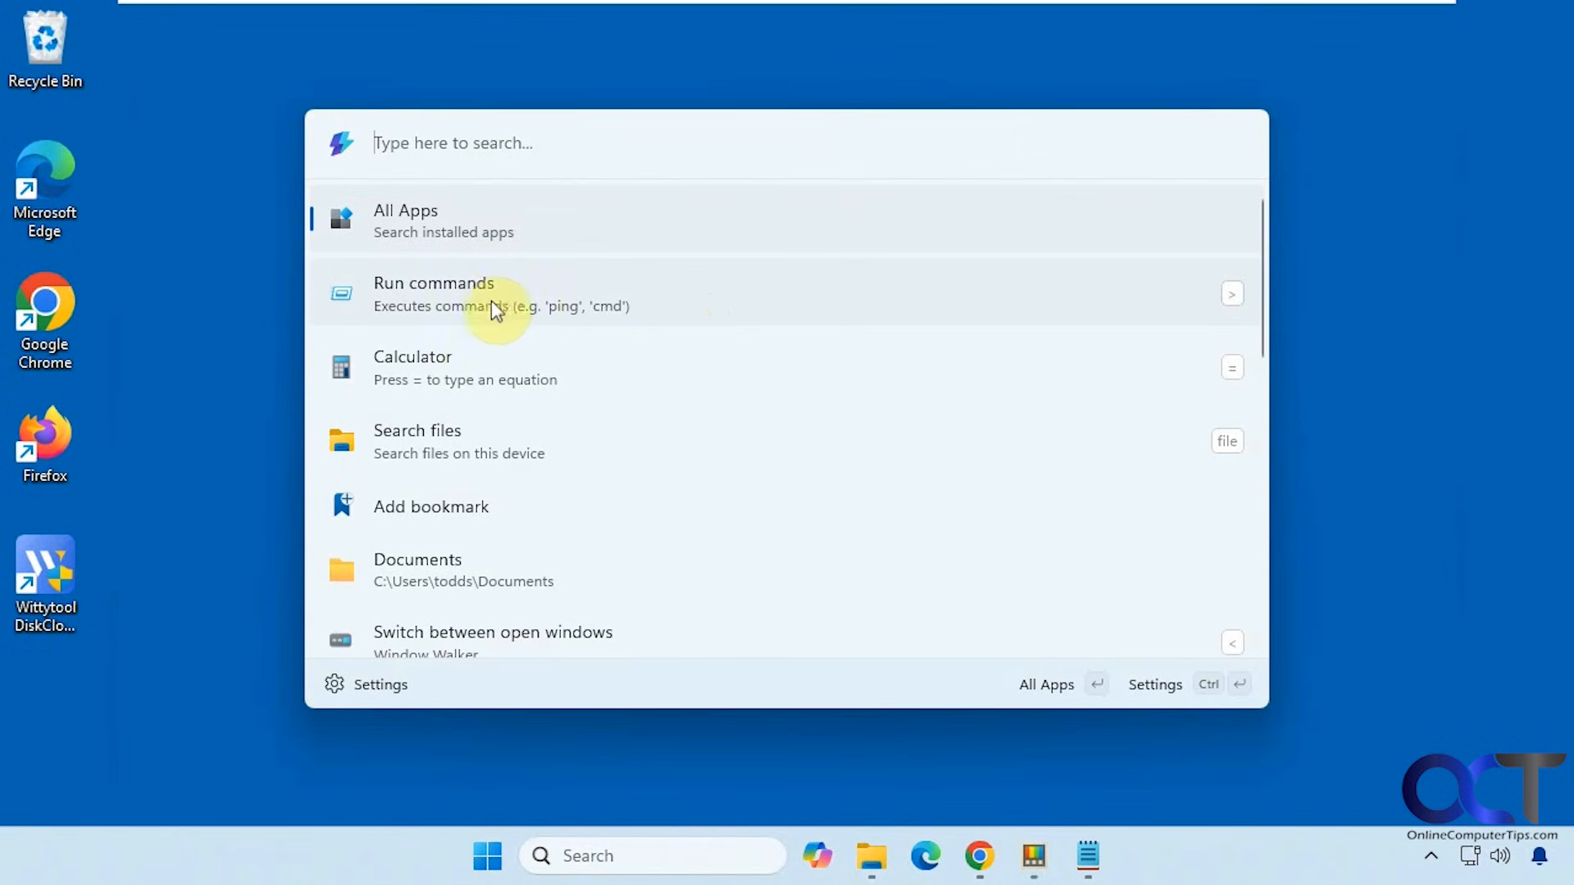
mouse_move(623, 439)
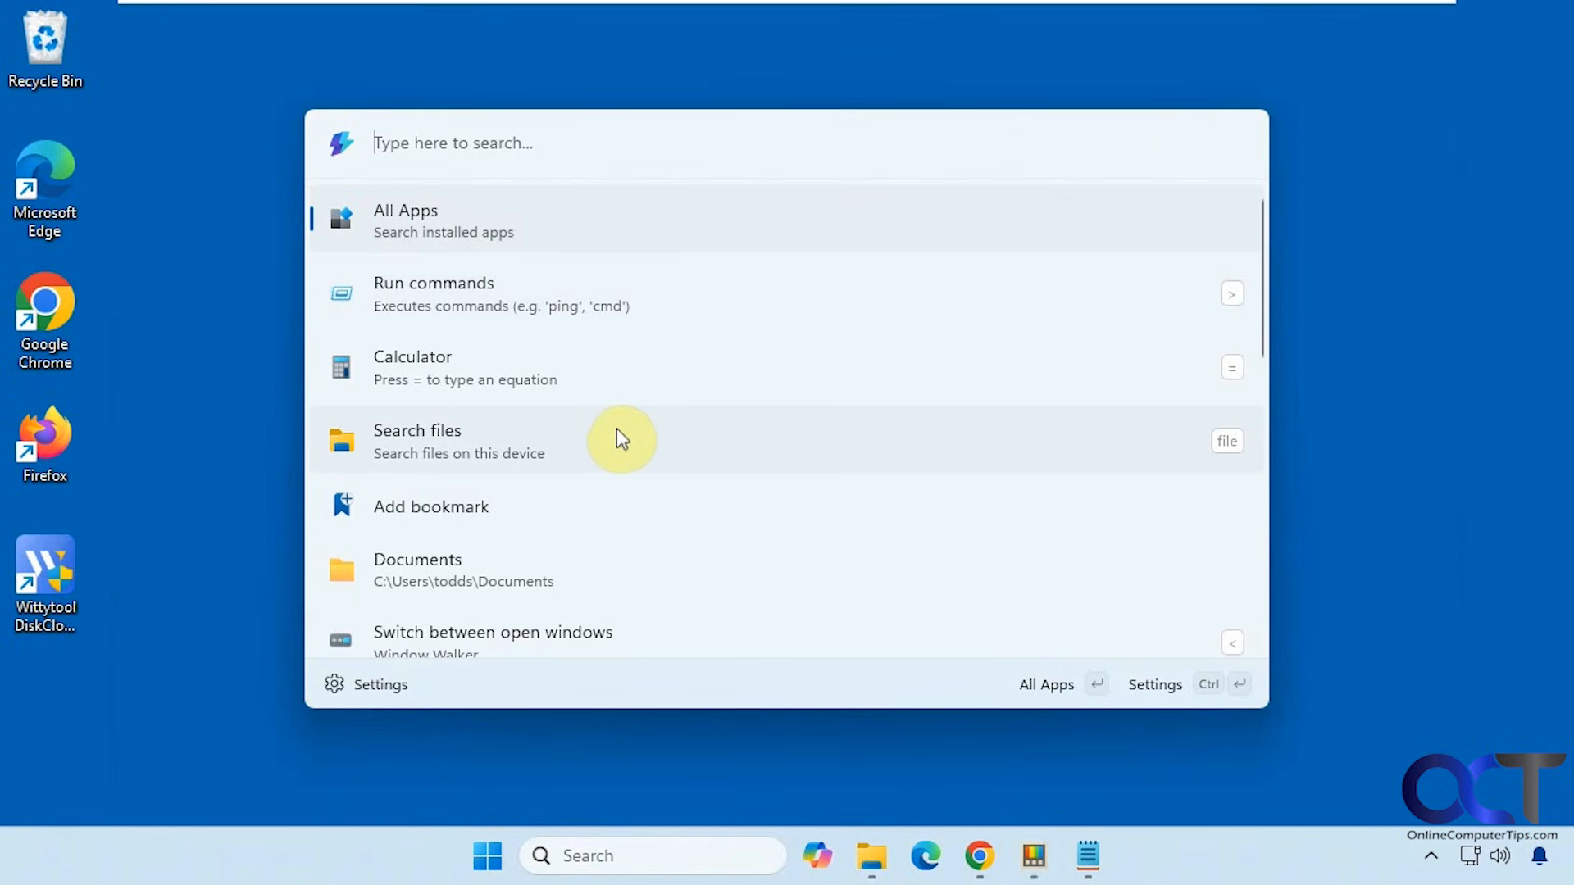
scroll("down", 3)
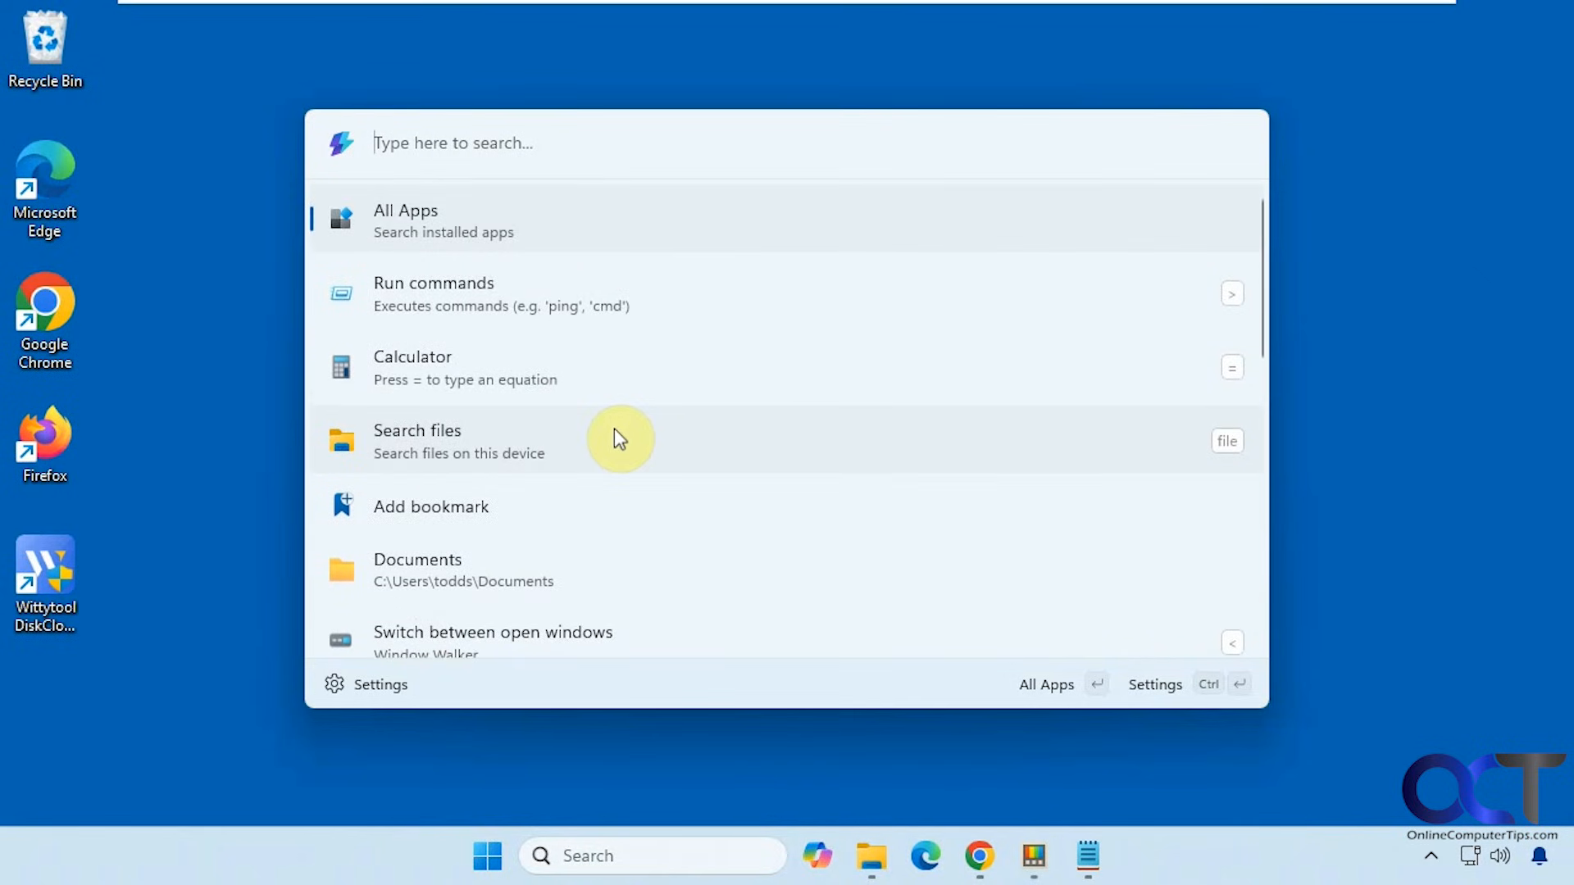
mouse_move(1226, 444)
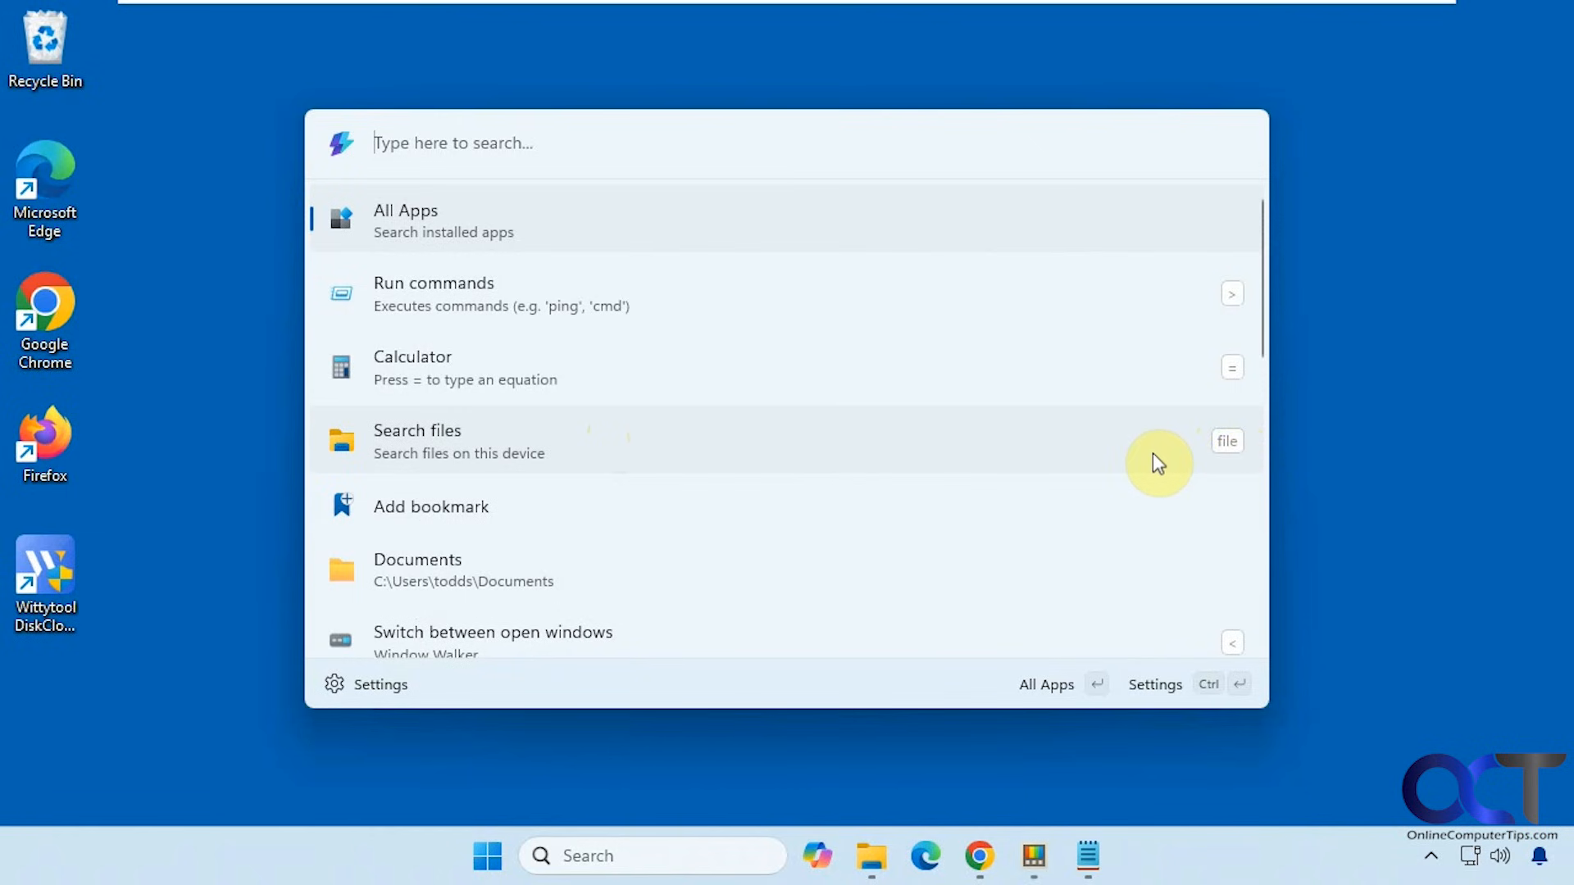
- Search files for 'hawaii' then 'sales' and review the more-actions menu on a result
type("hawaii")
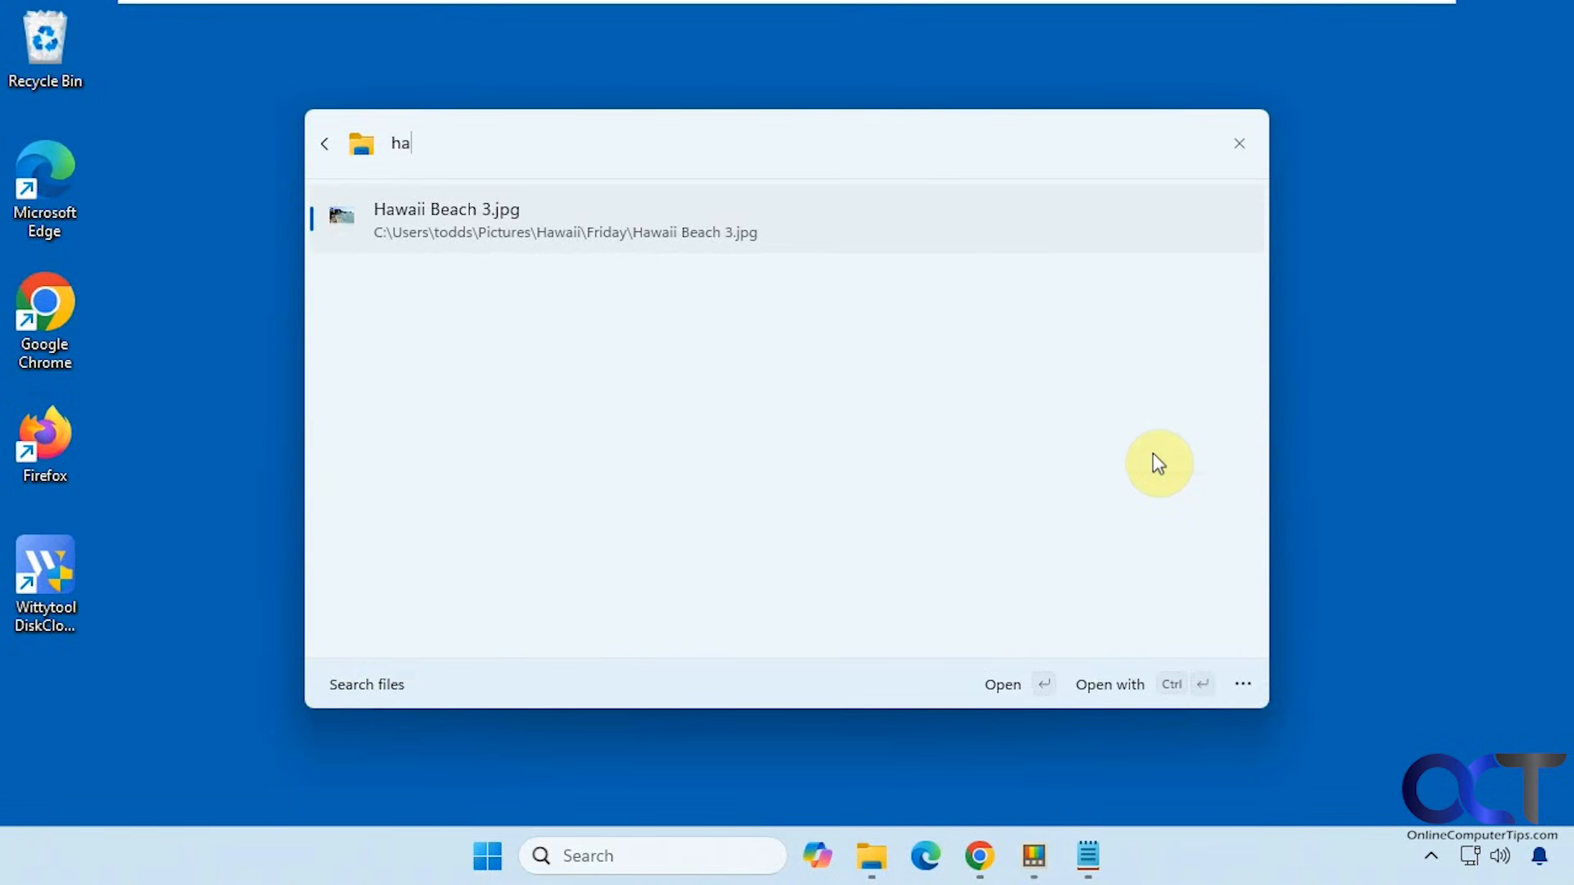
type("sales")
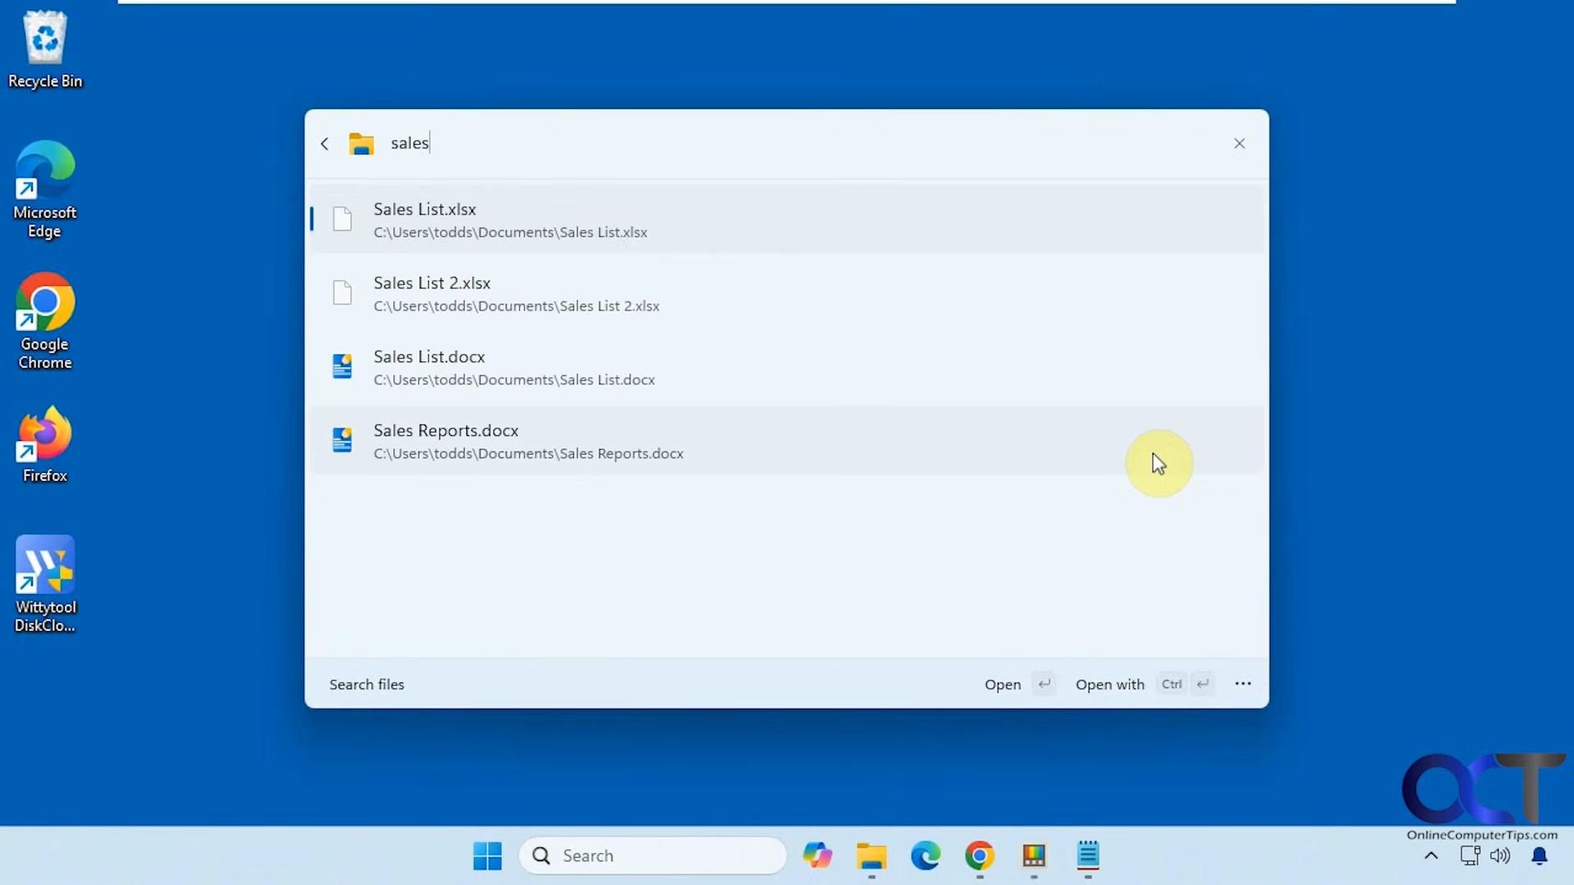
mouse_move(493, 308)
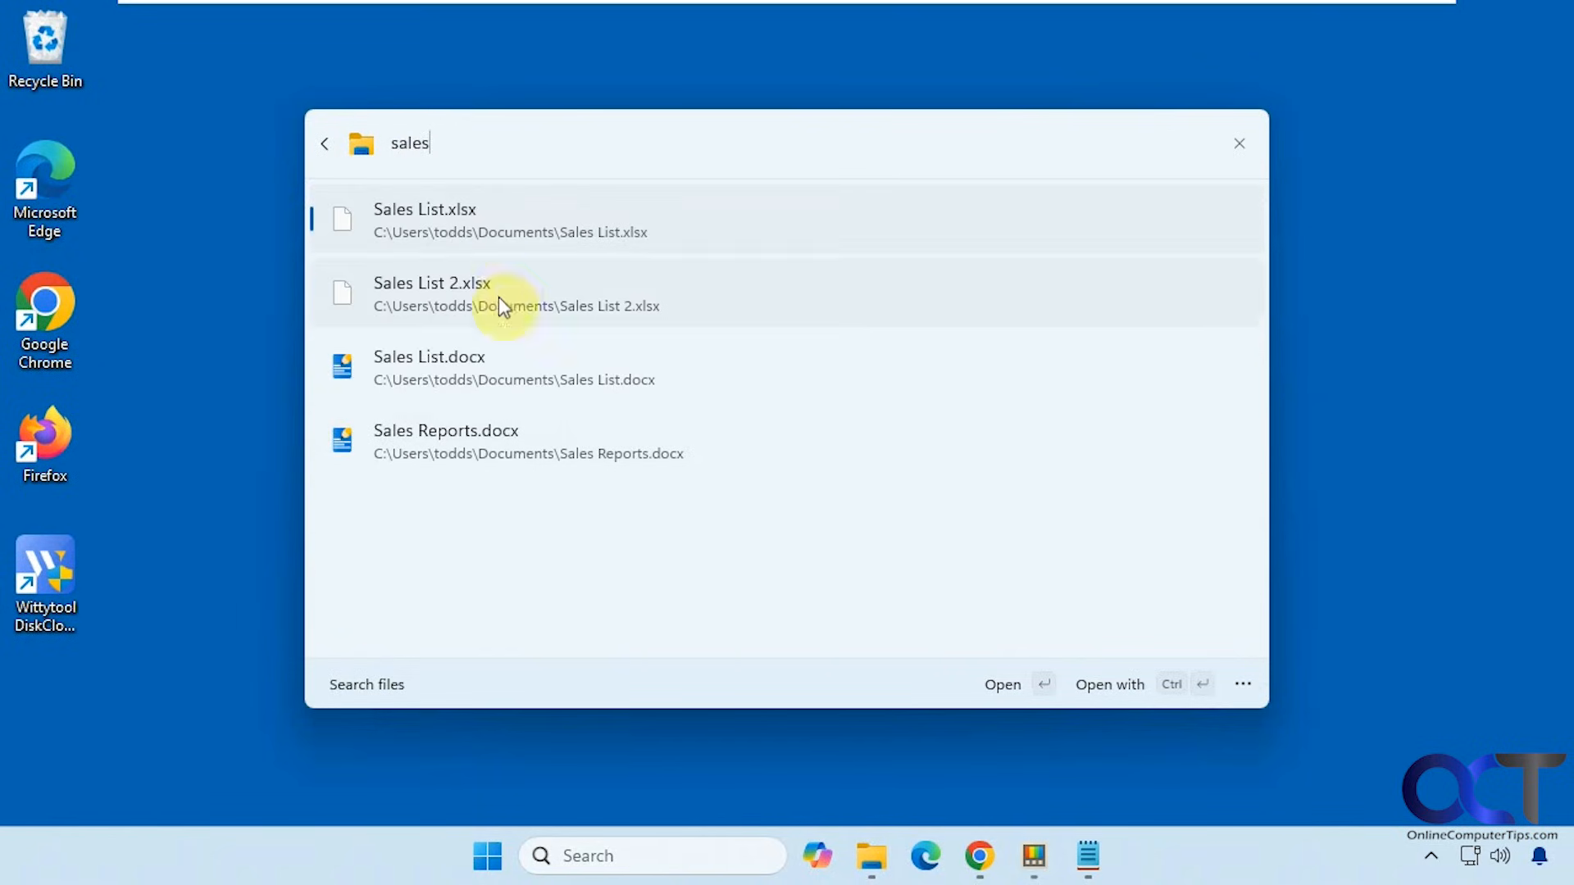
mouse_move(503, 456)
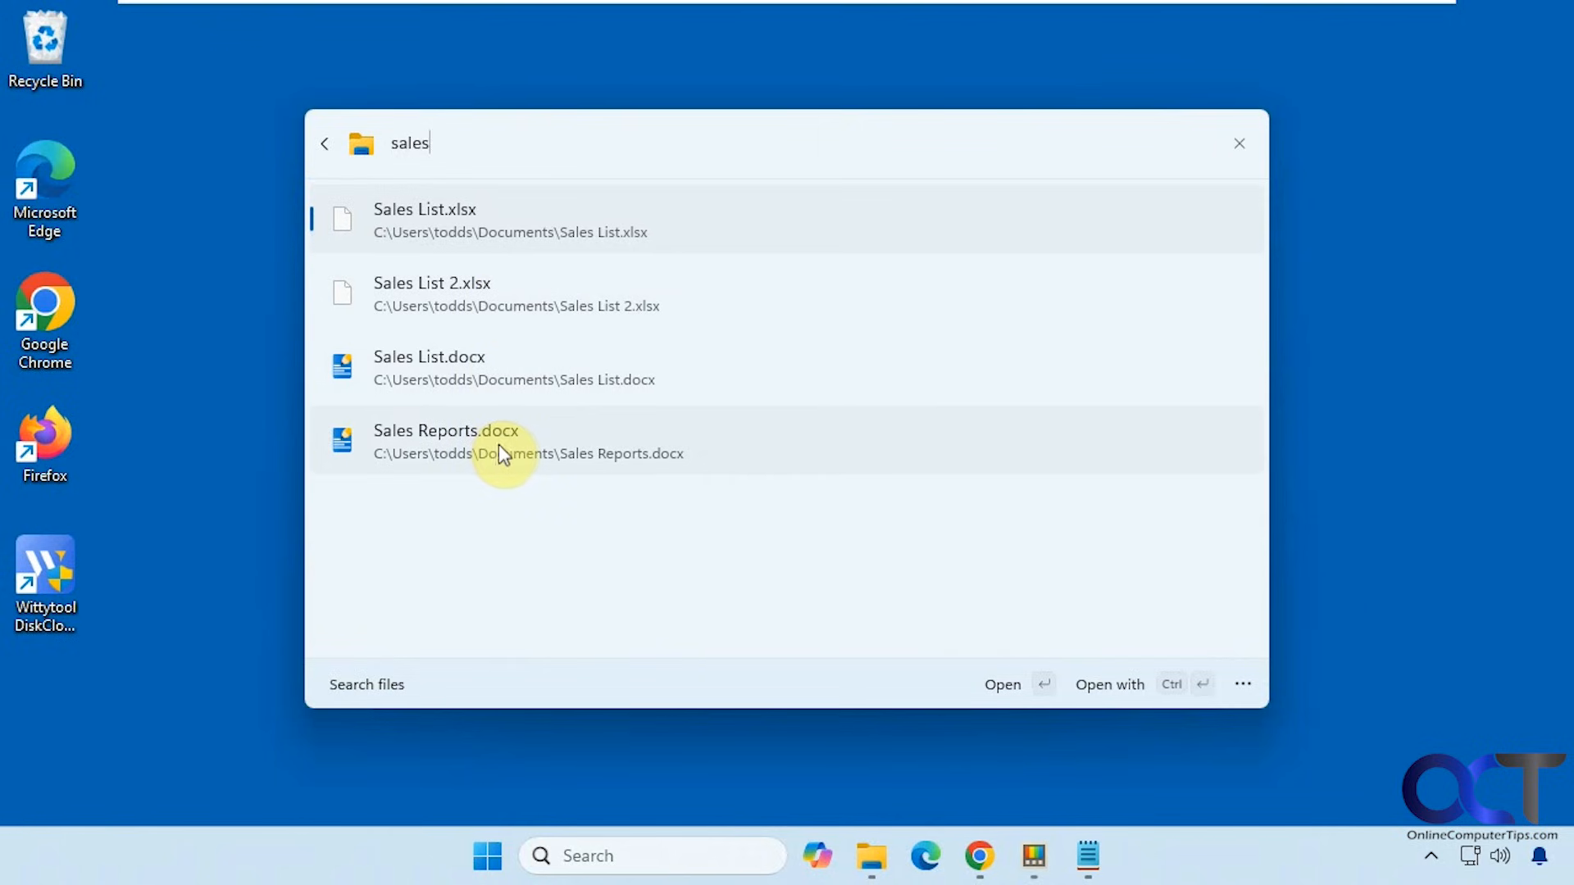
mouse_move(1242, 684)
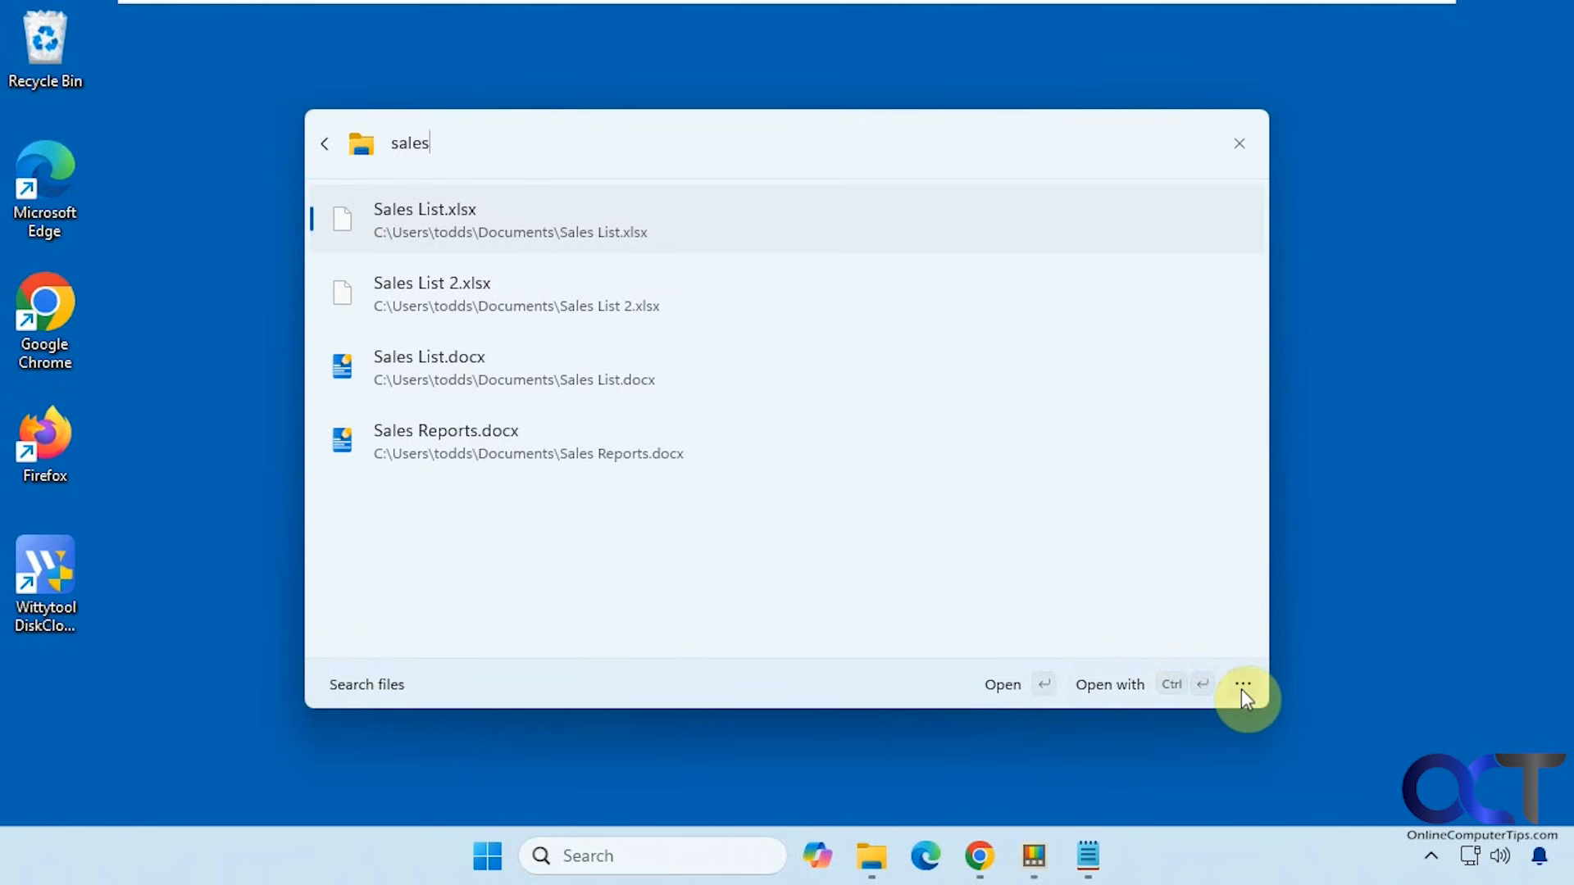
left_click(1243, 686)
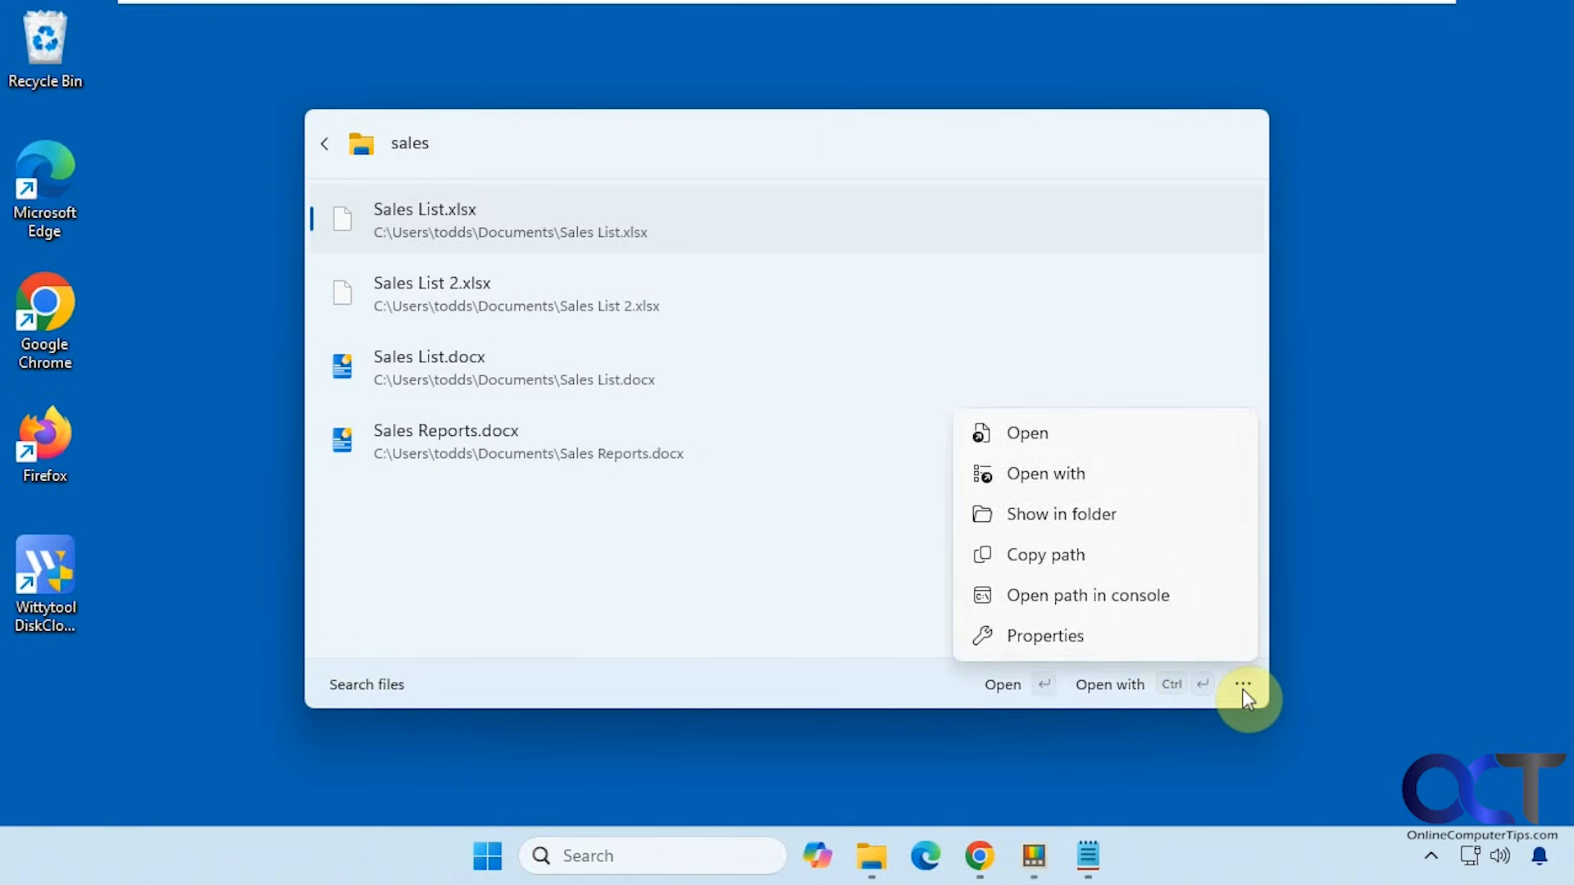
mouse_move(1226, 690)
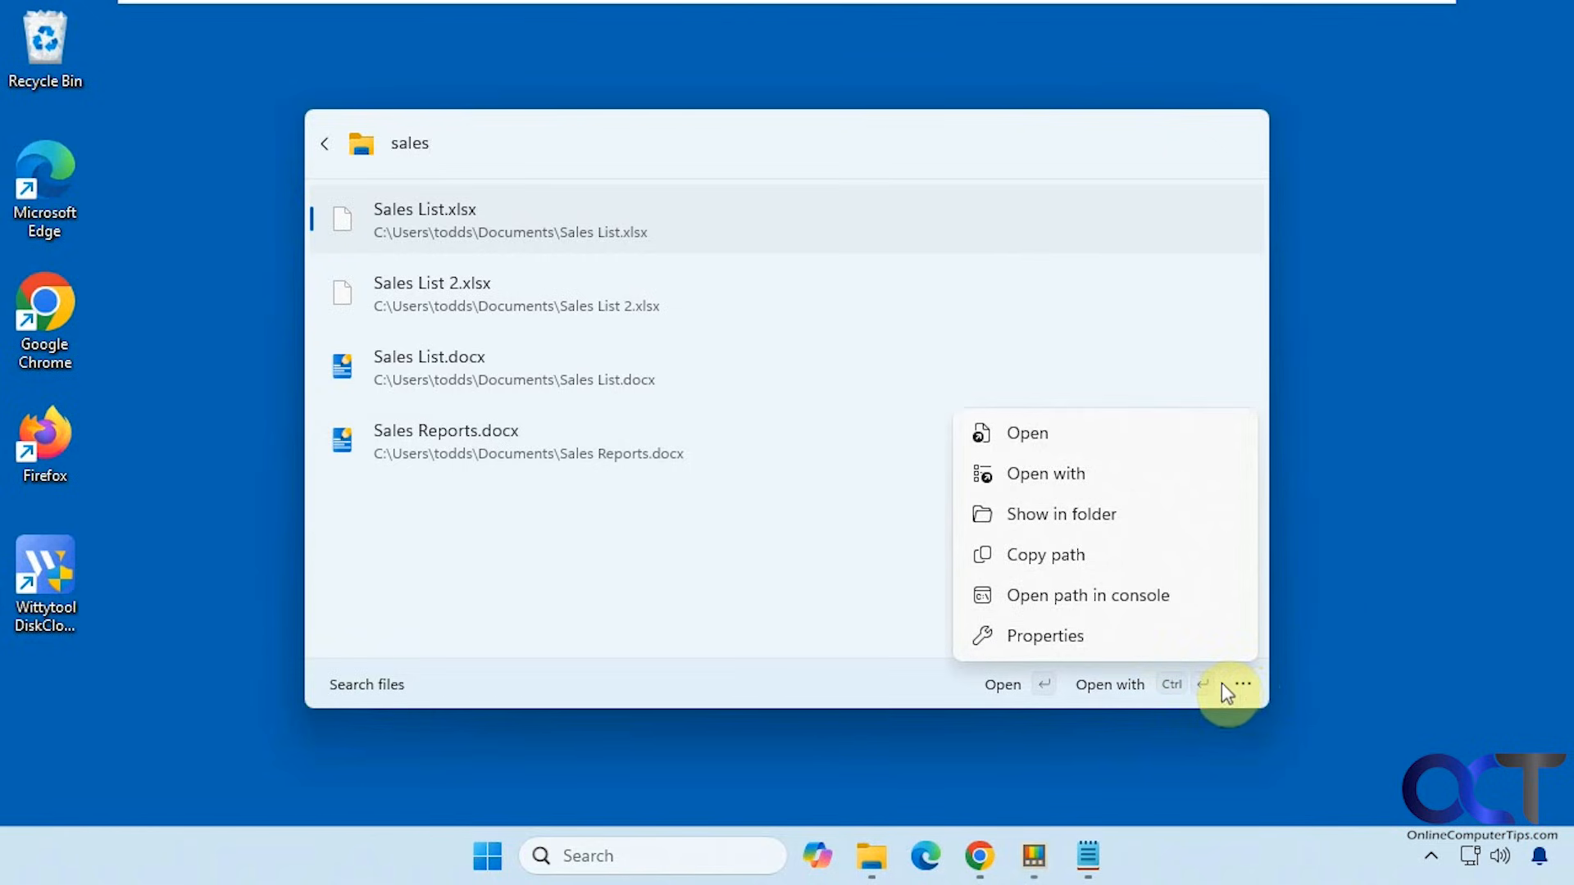
left_click(1045, 637)
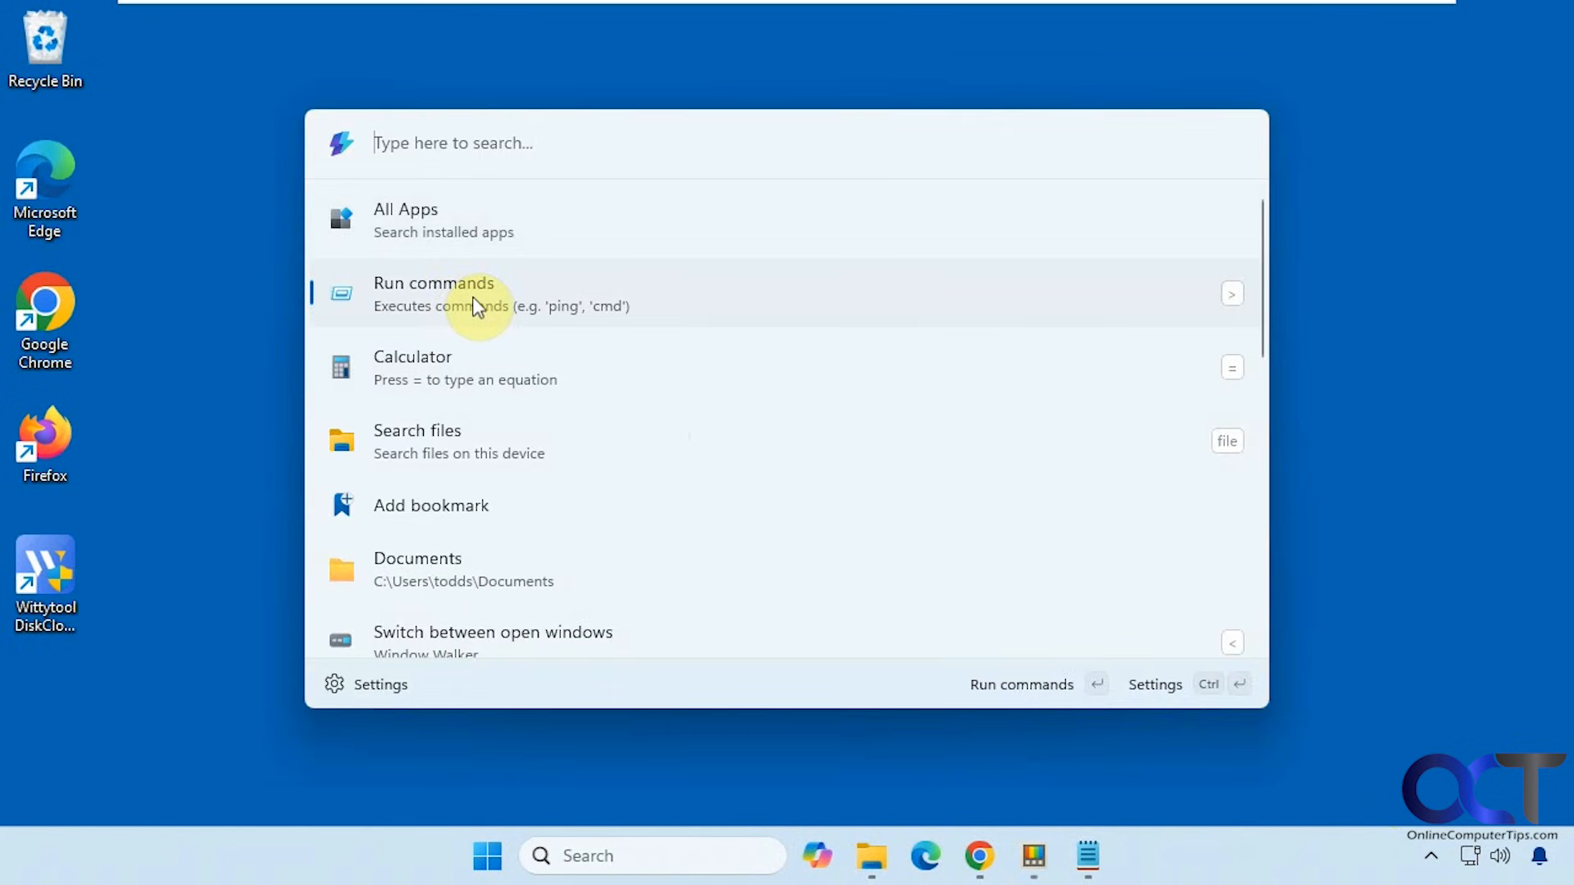
mouse_move(510, 203)
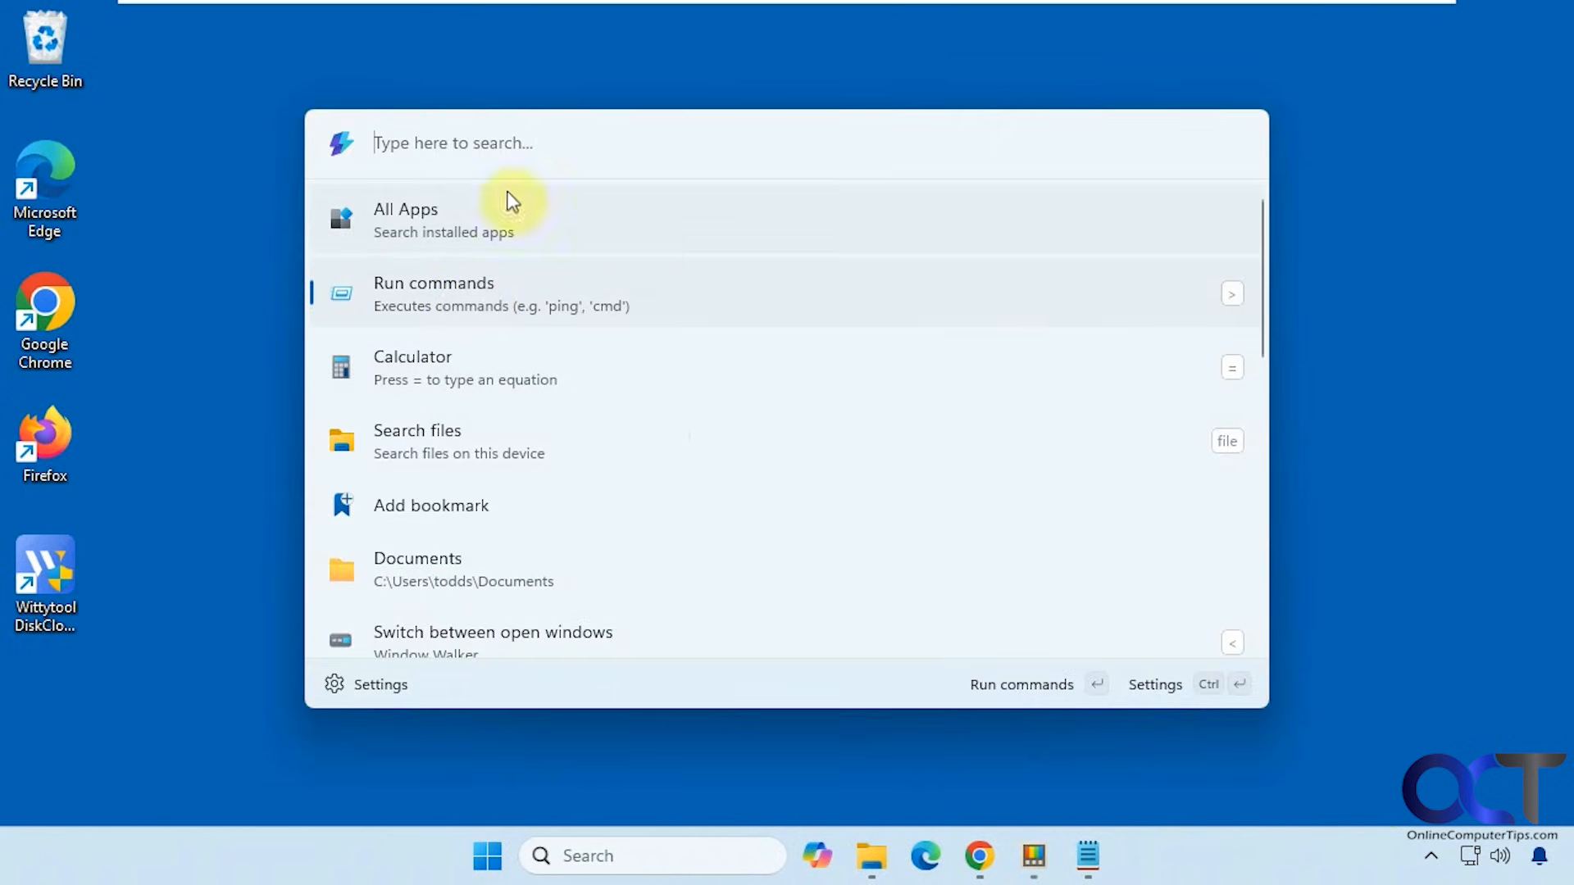
- Run 'ping google.com' from Run commands and close the console after replies arrive
type("ping google.com")
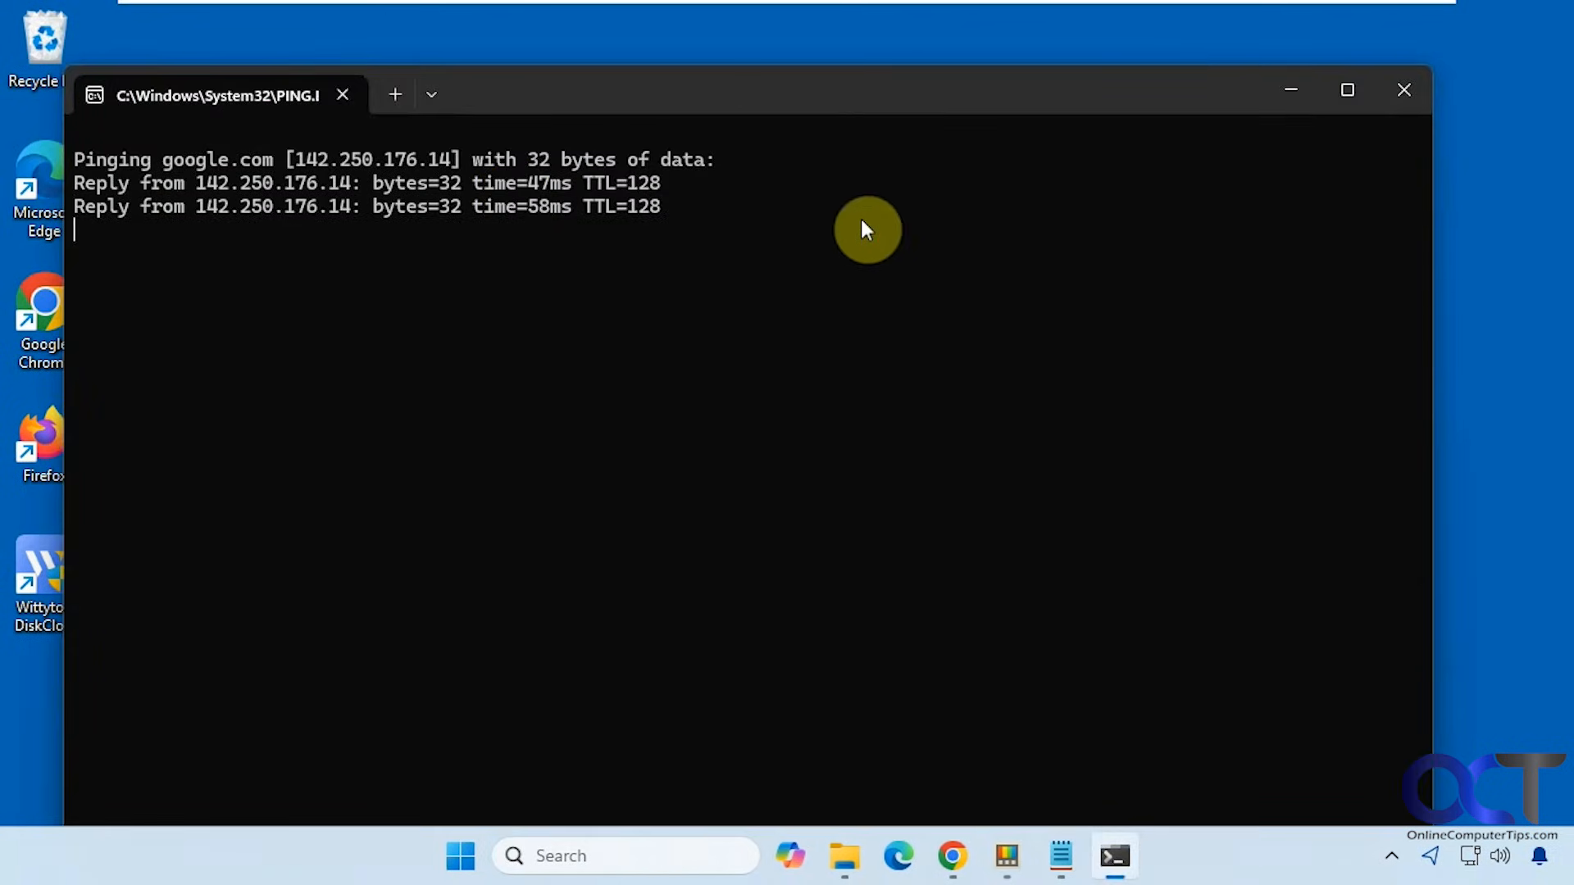
left_click(1402, 88)
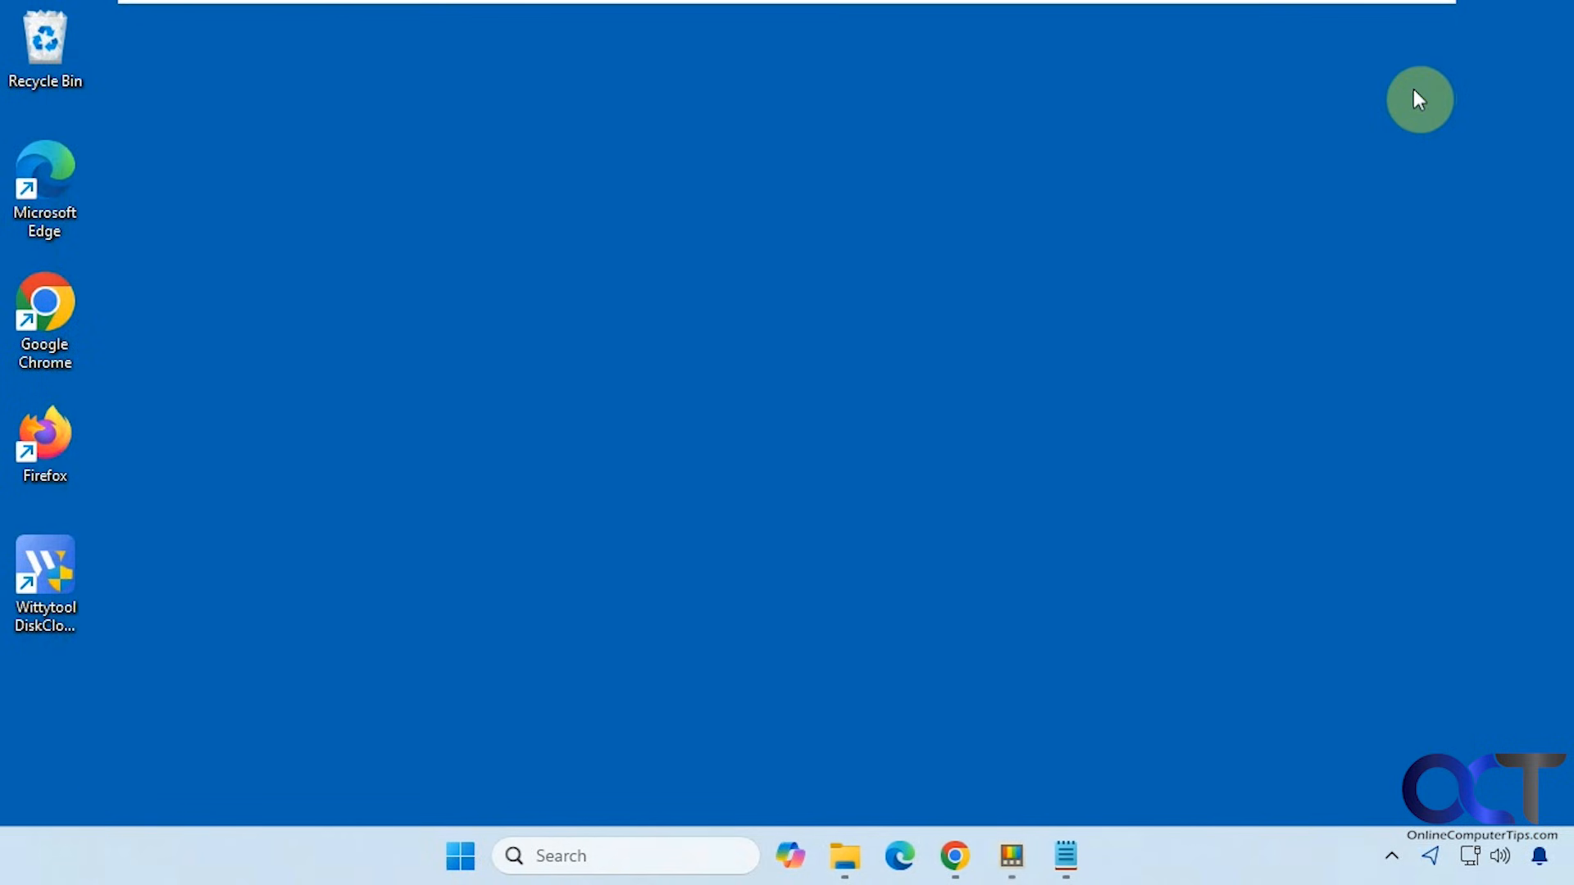
mouse_move(652, 478)
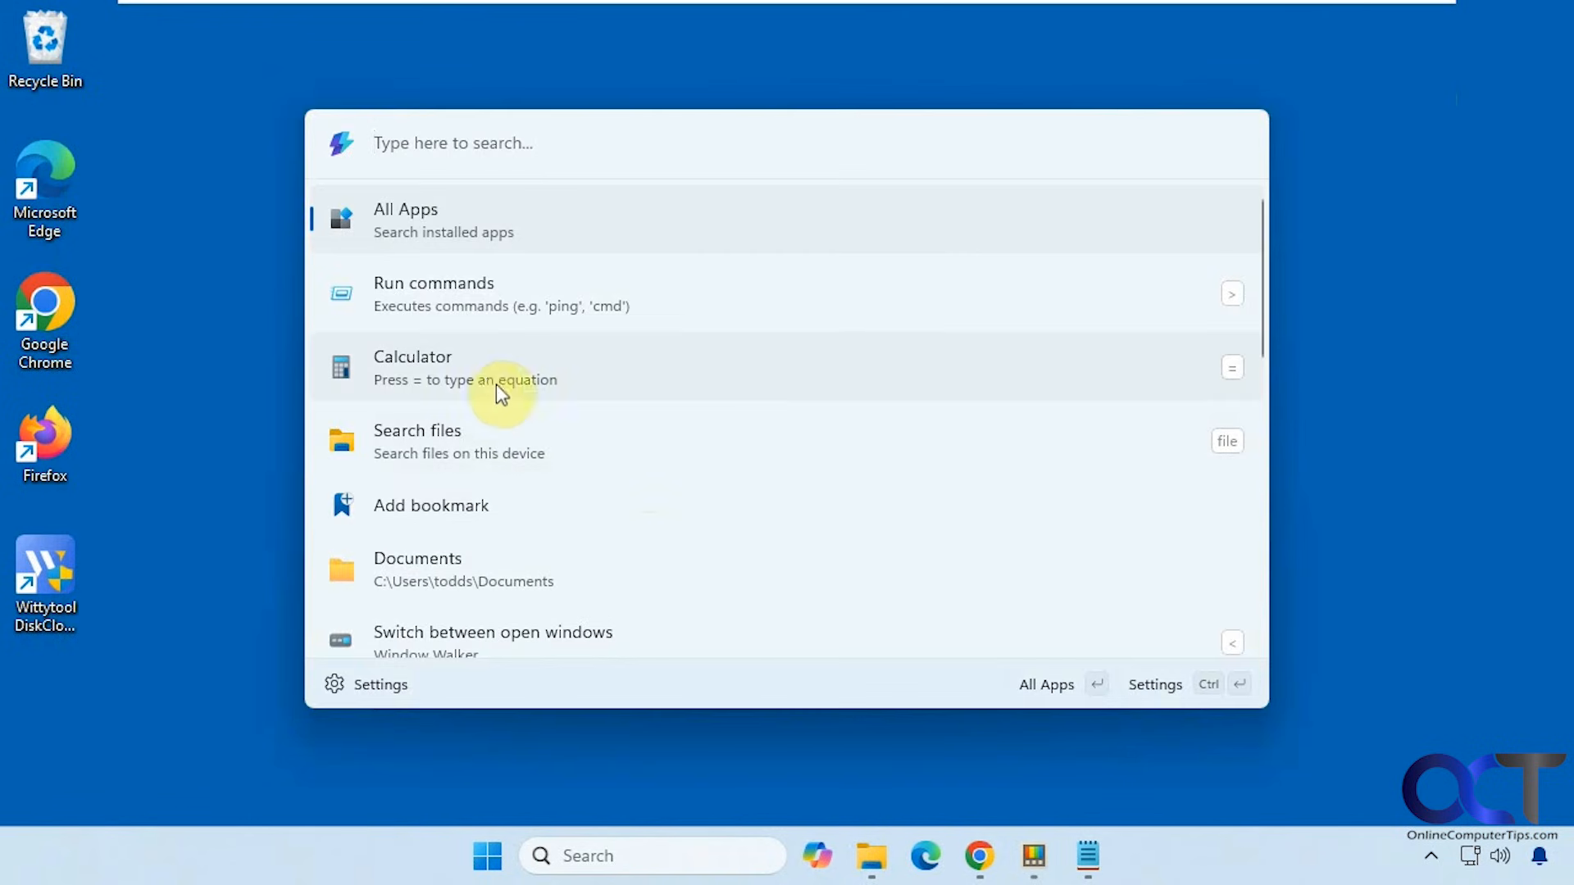
mouse_move(459, 386)
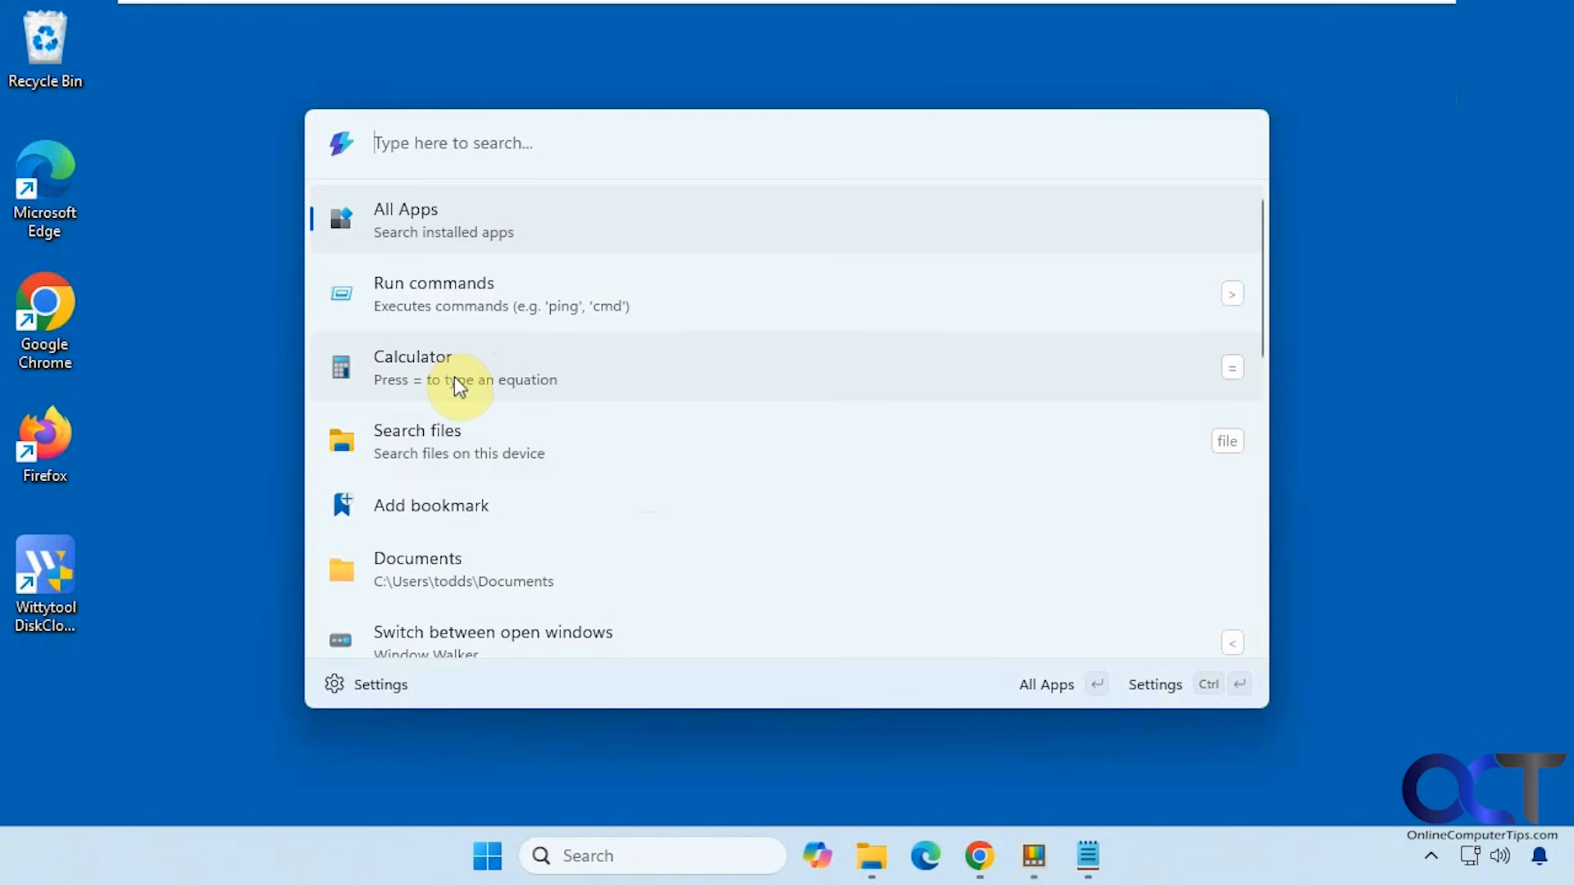
mouse_move(532, 459)
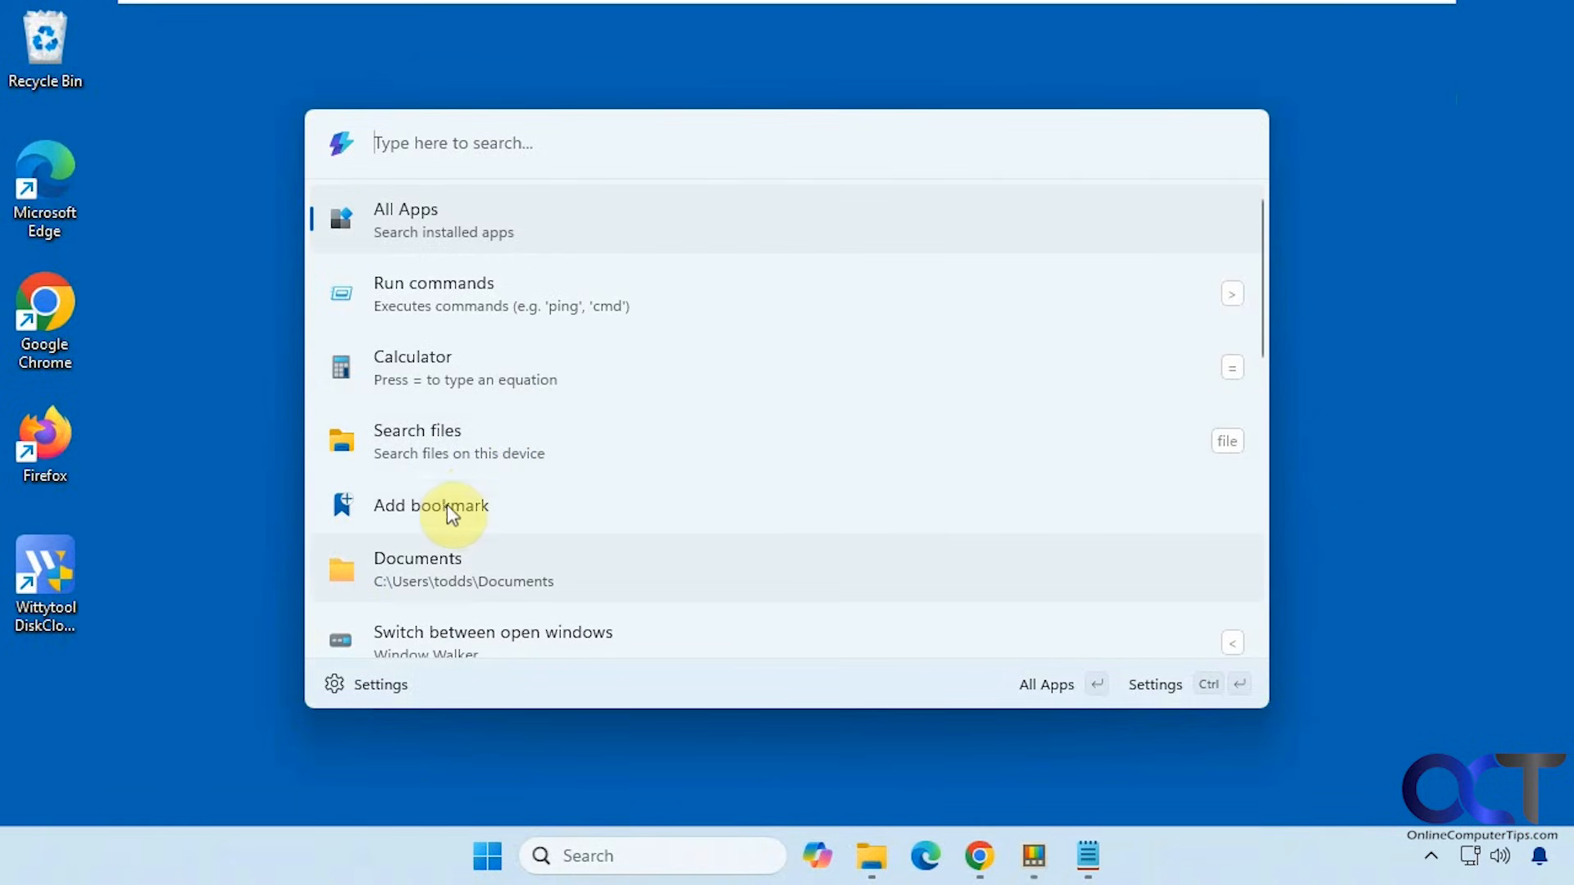
mouse_move(448, 520)
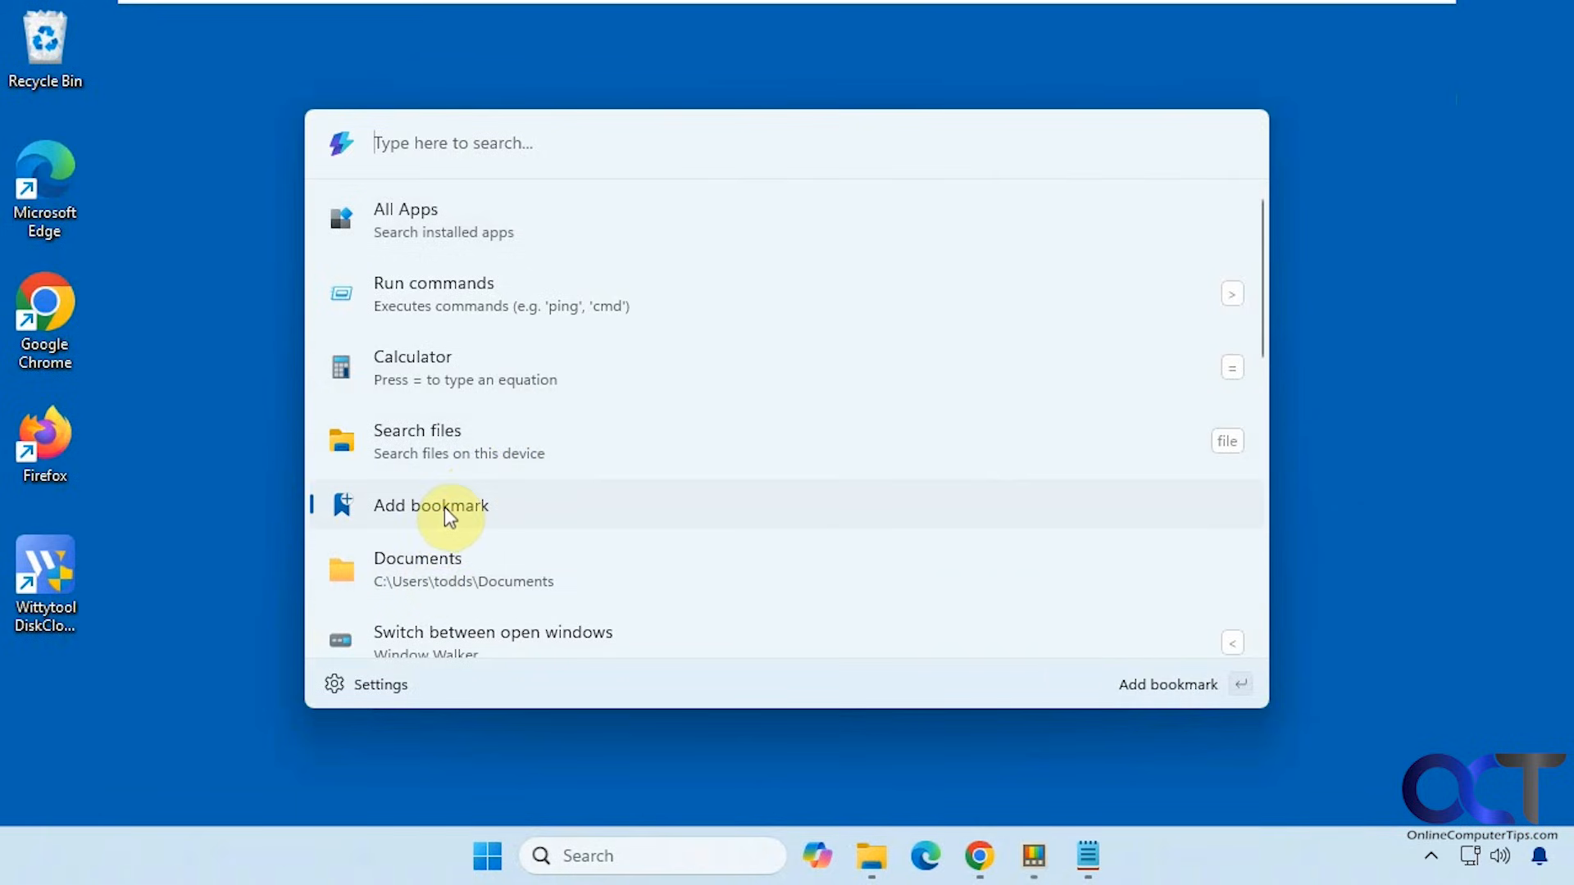
- Look at the empty Add bookmark form and return to the launcher's main list
left_click(430, 504)
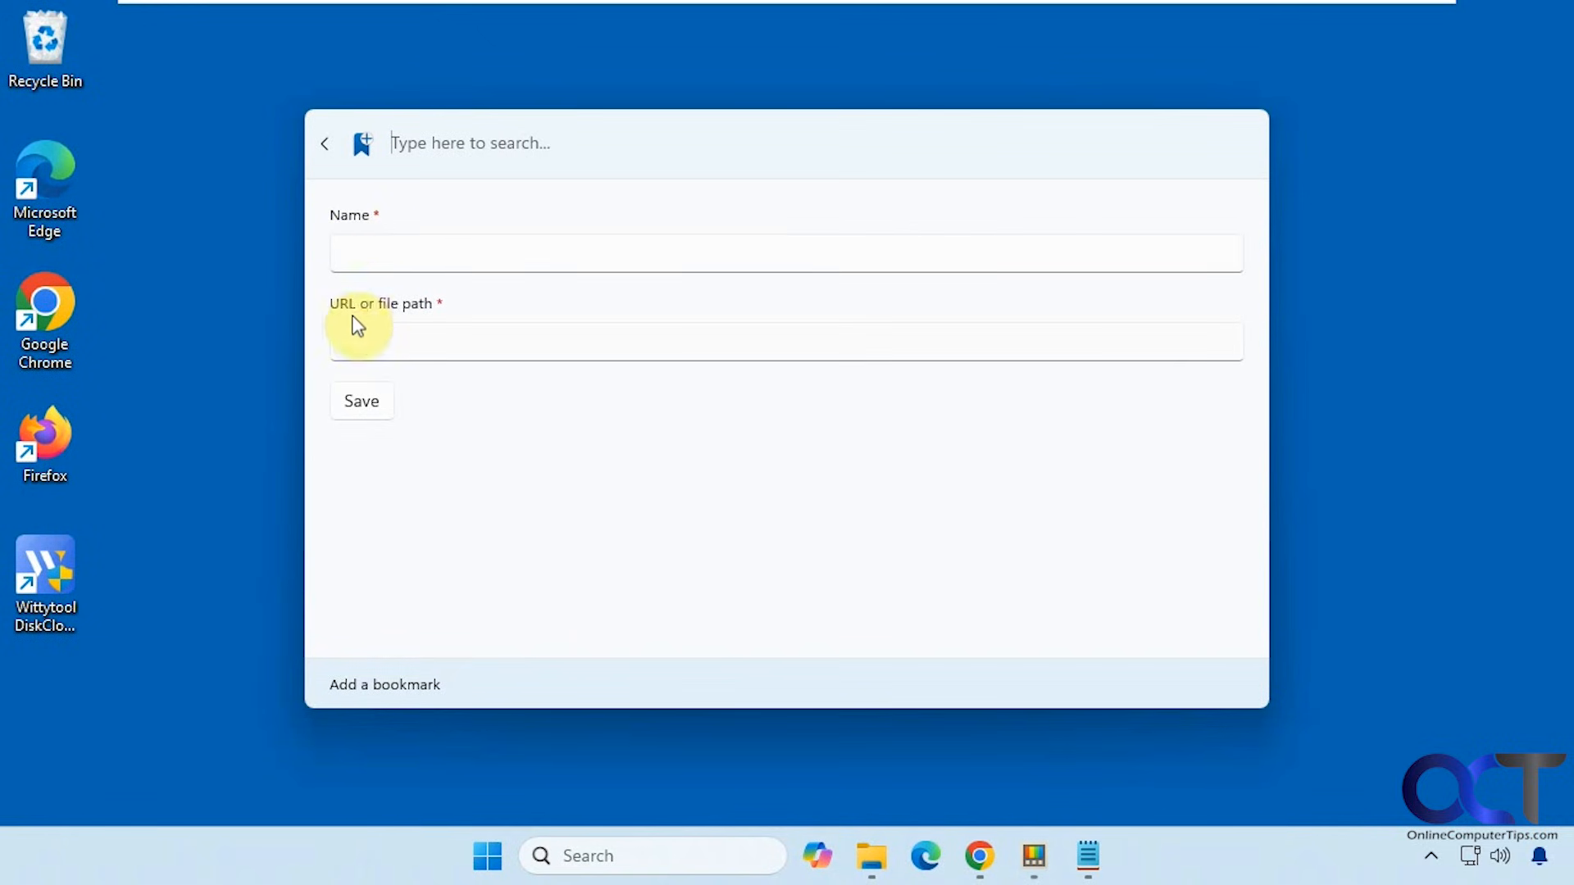
mouse_move(364, 341)
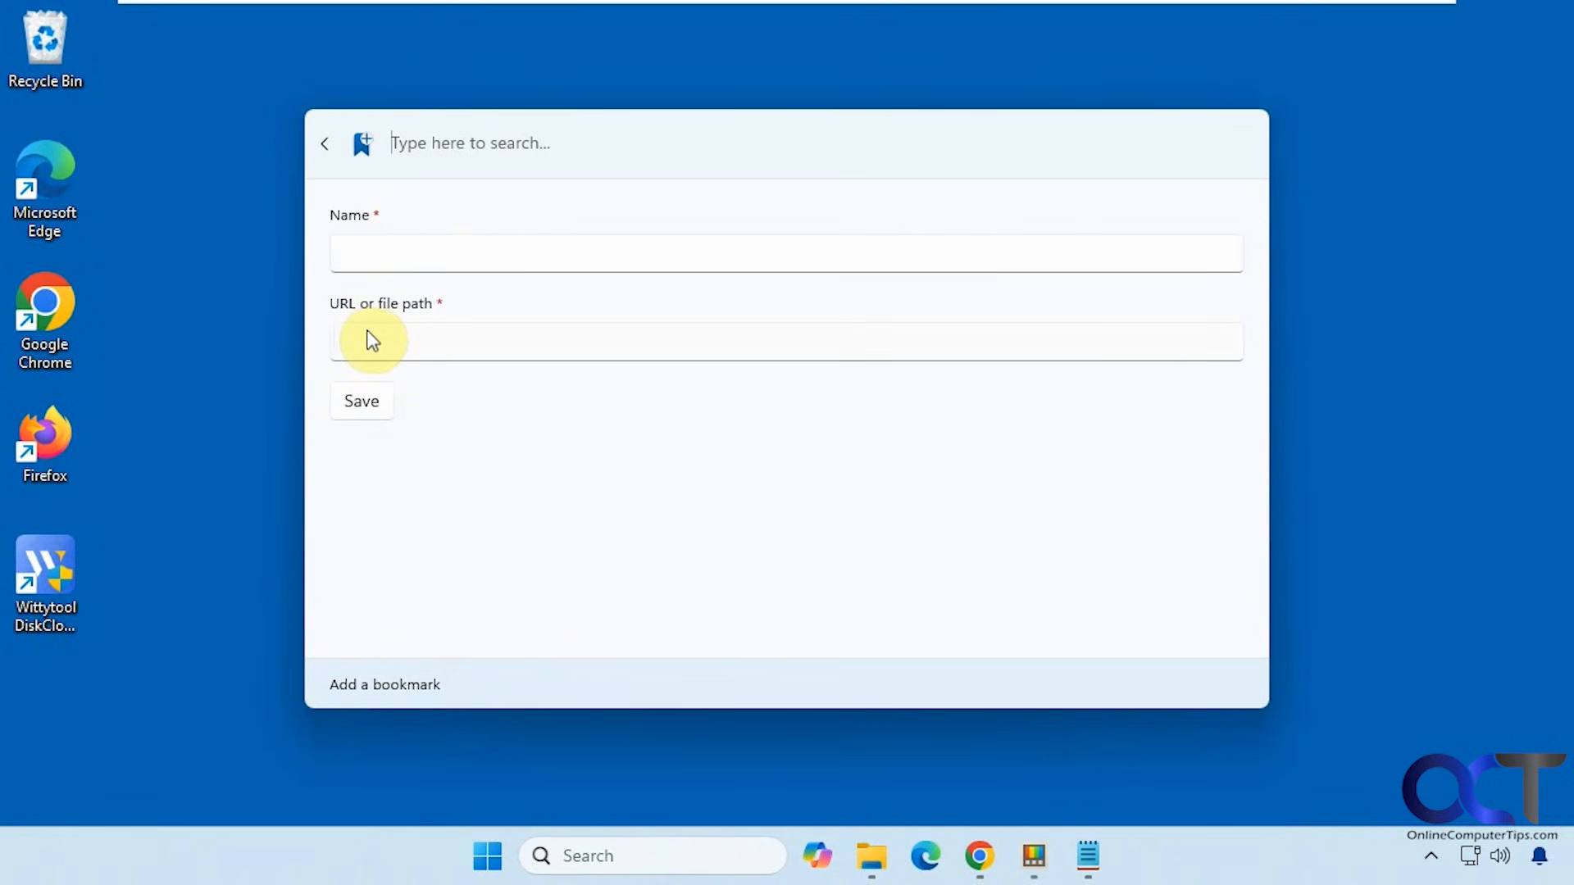
mouse_move(321, 168)
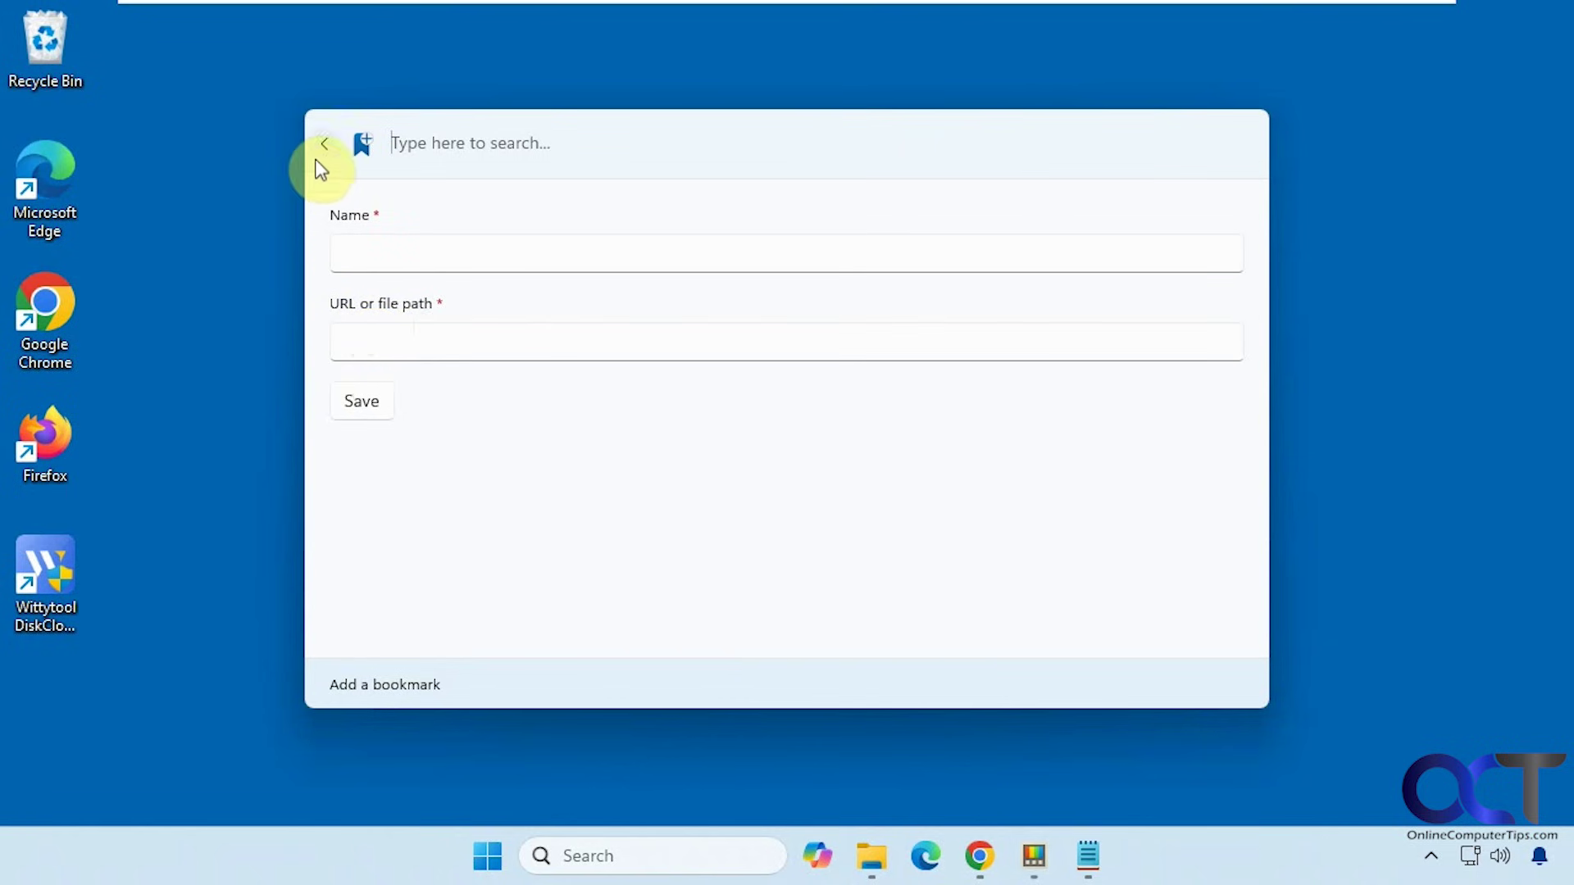
left_click(325, 143)
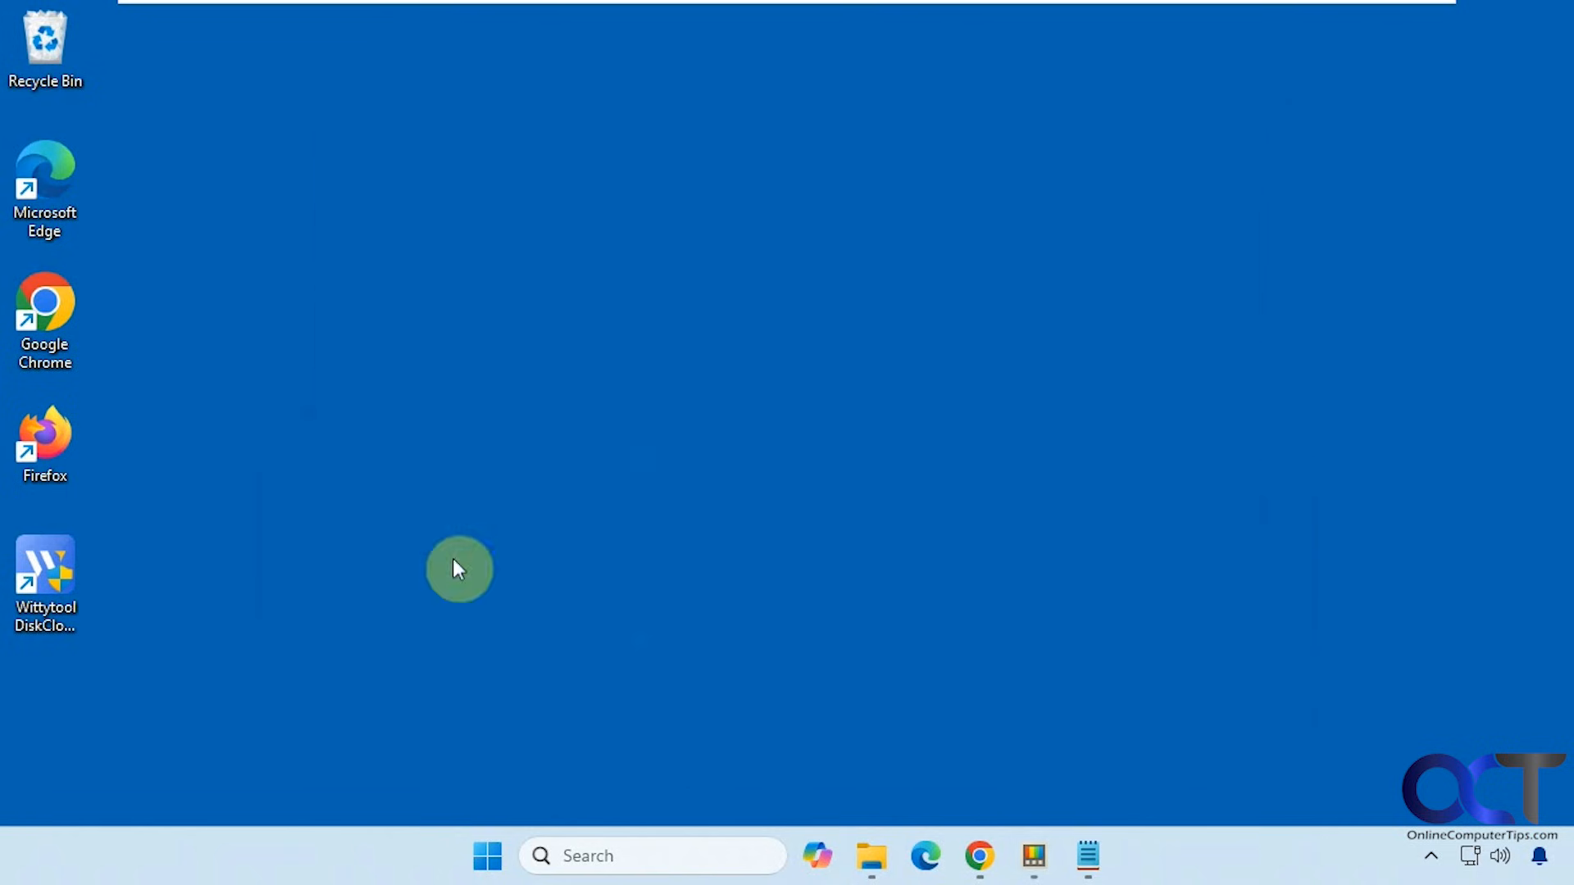
mouse_move(814, 447)
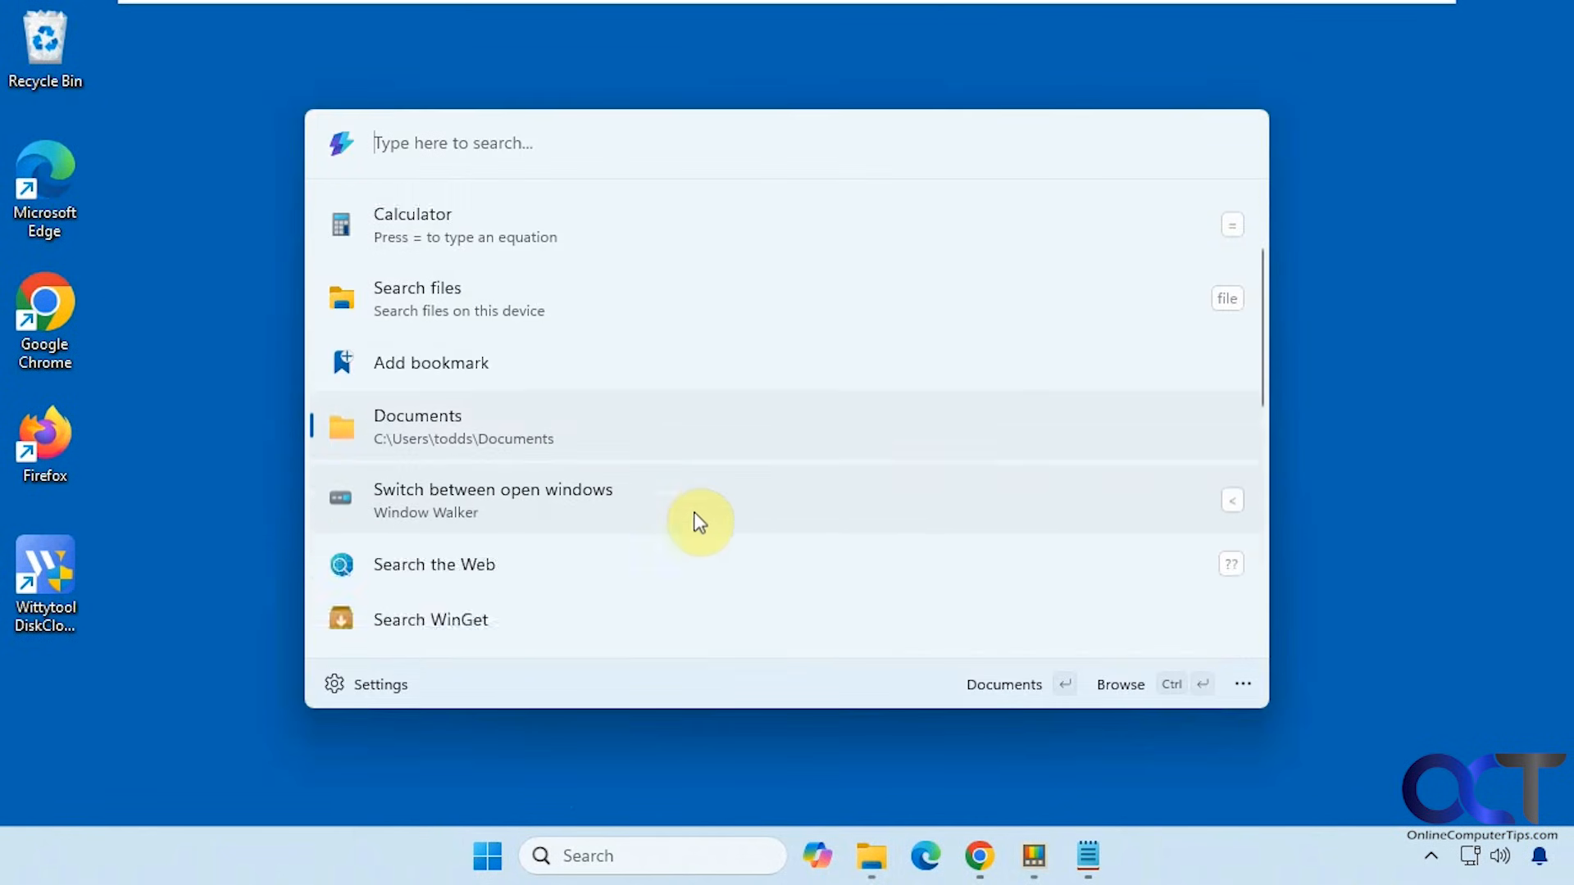
mouse_move(1230, 508)
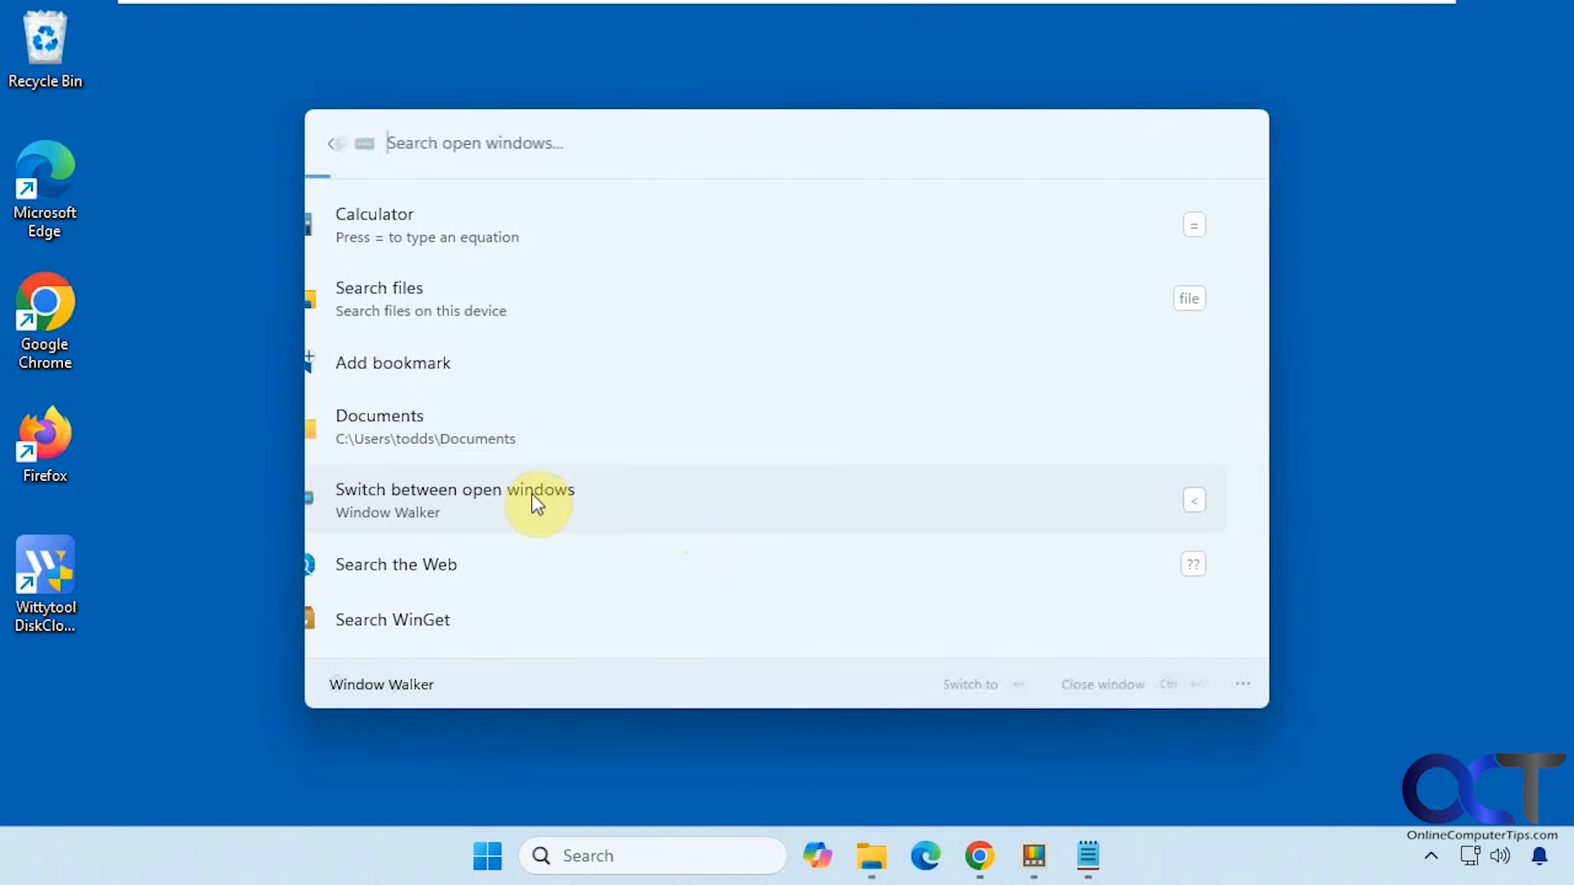
- List open windows with Window Walker and close the Get-Disk Notepad window
left_click(534, 501)
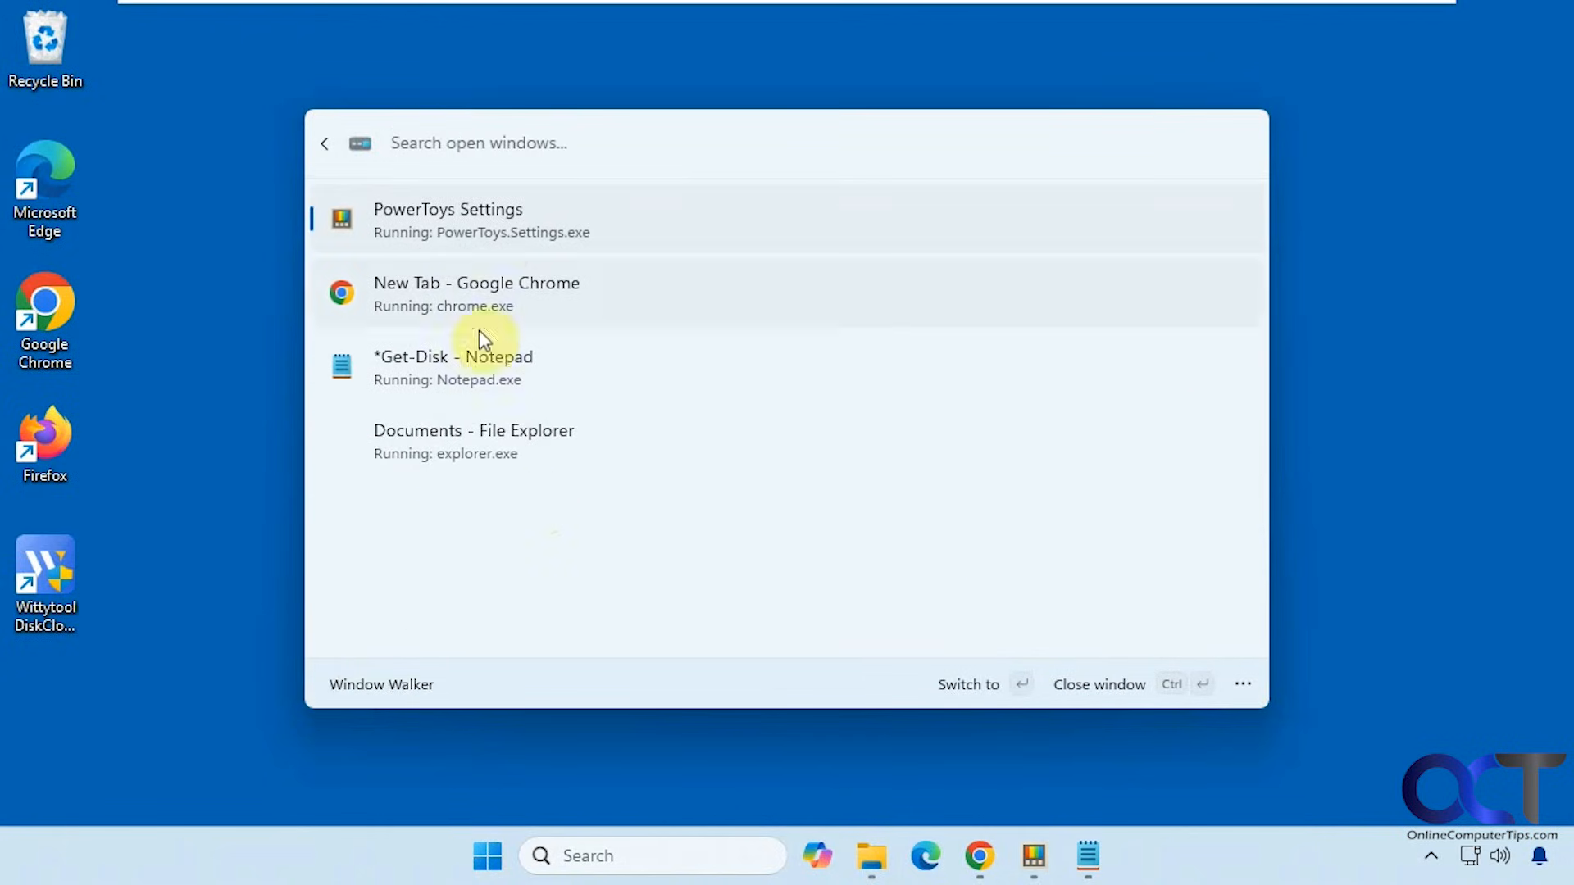
left_click(453, 365)
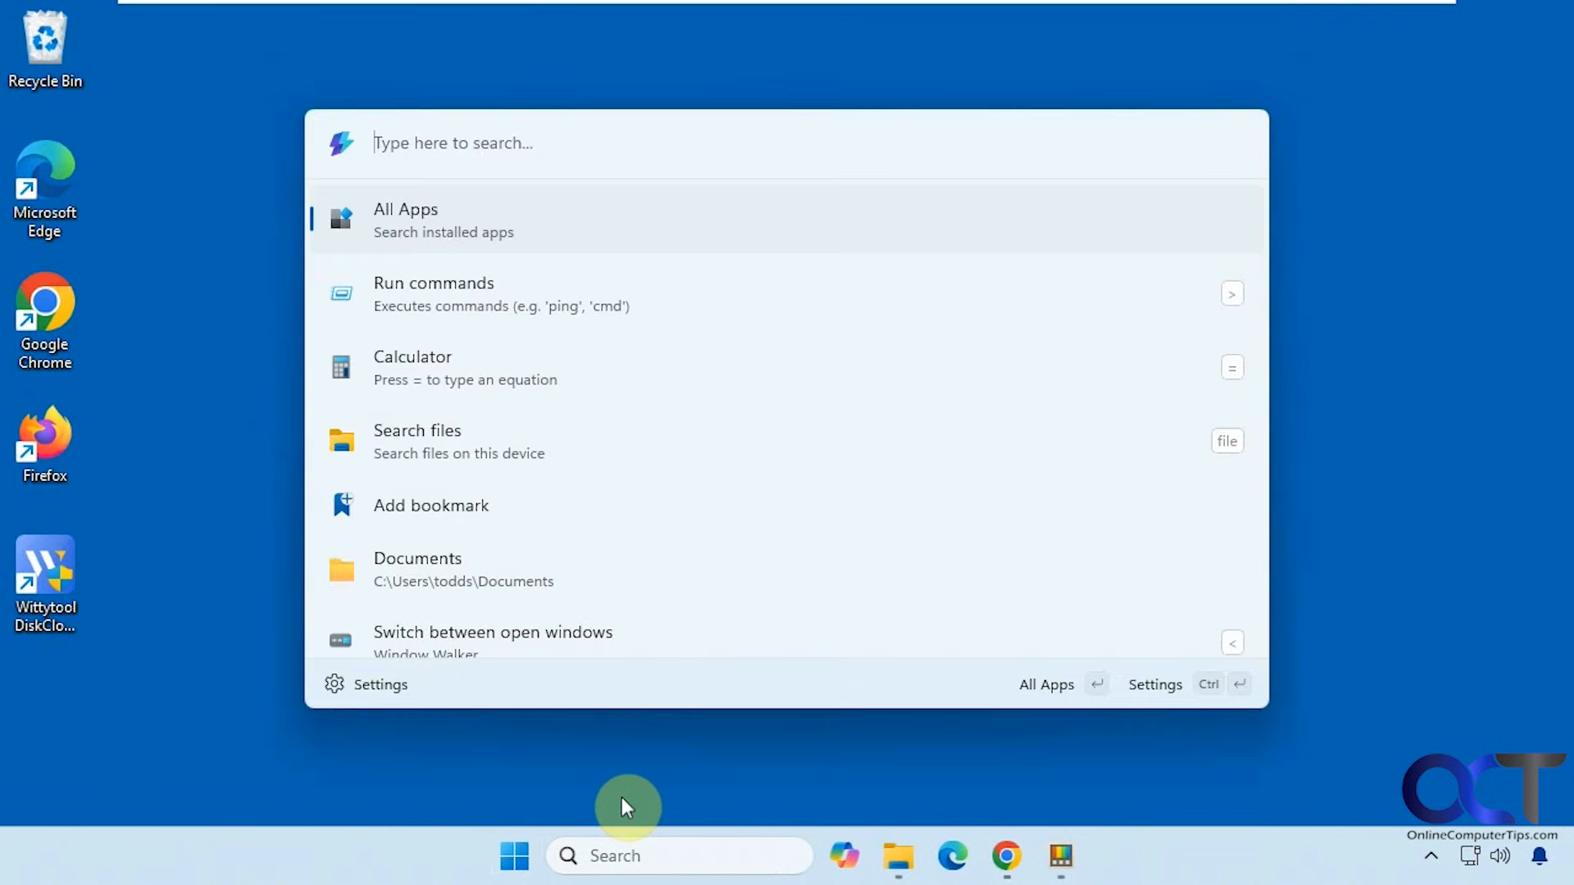
- Web-search 'power' in the default browser, then enter 'powertoys'
scroll("down", 3)
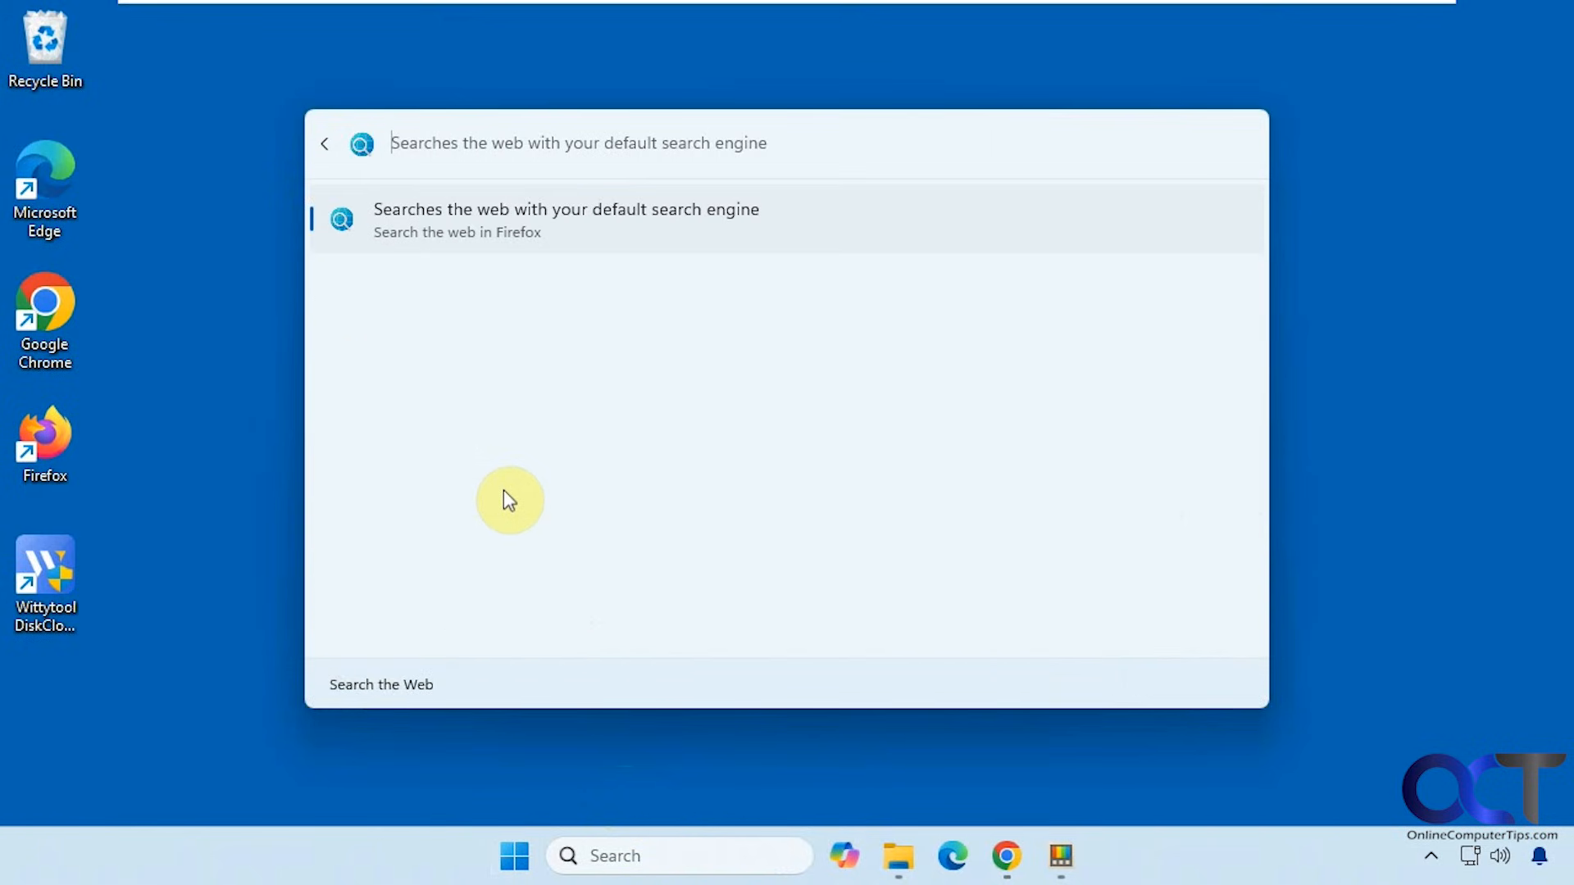
mouse_move(449, 238)
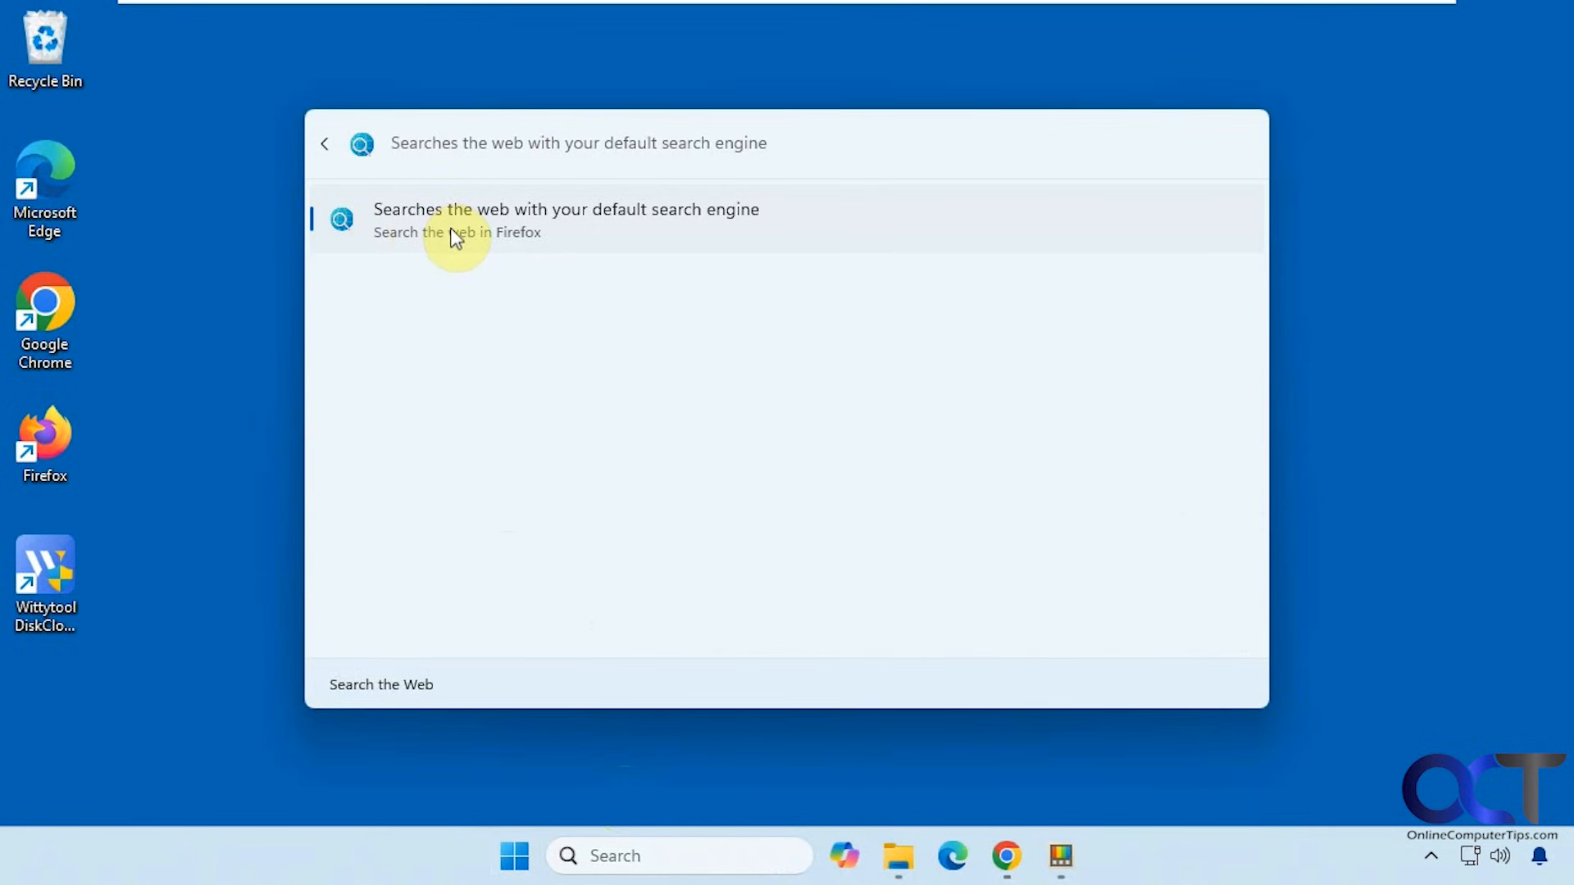
type("power")
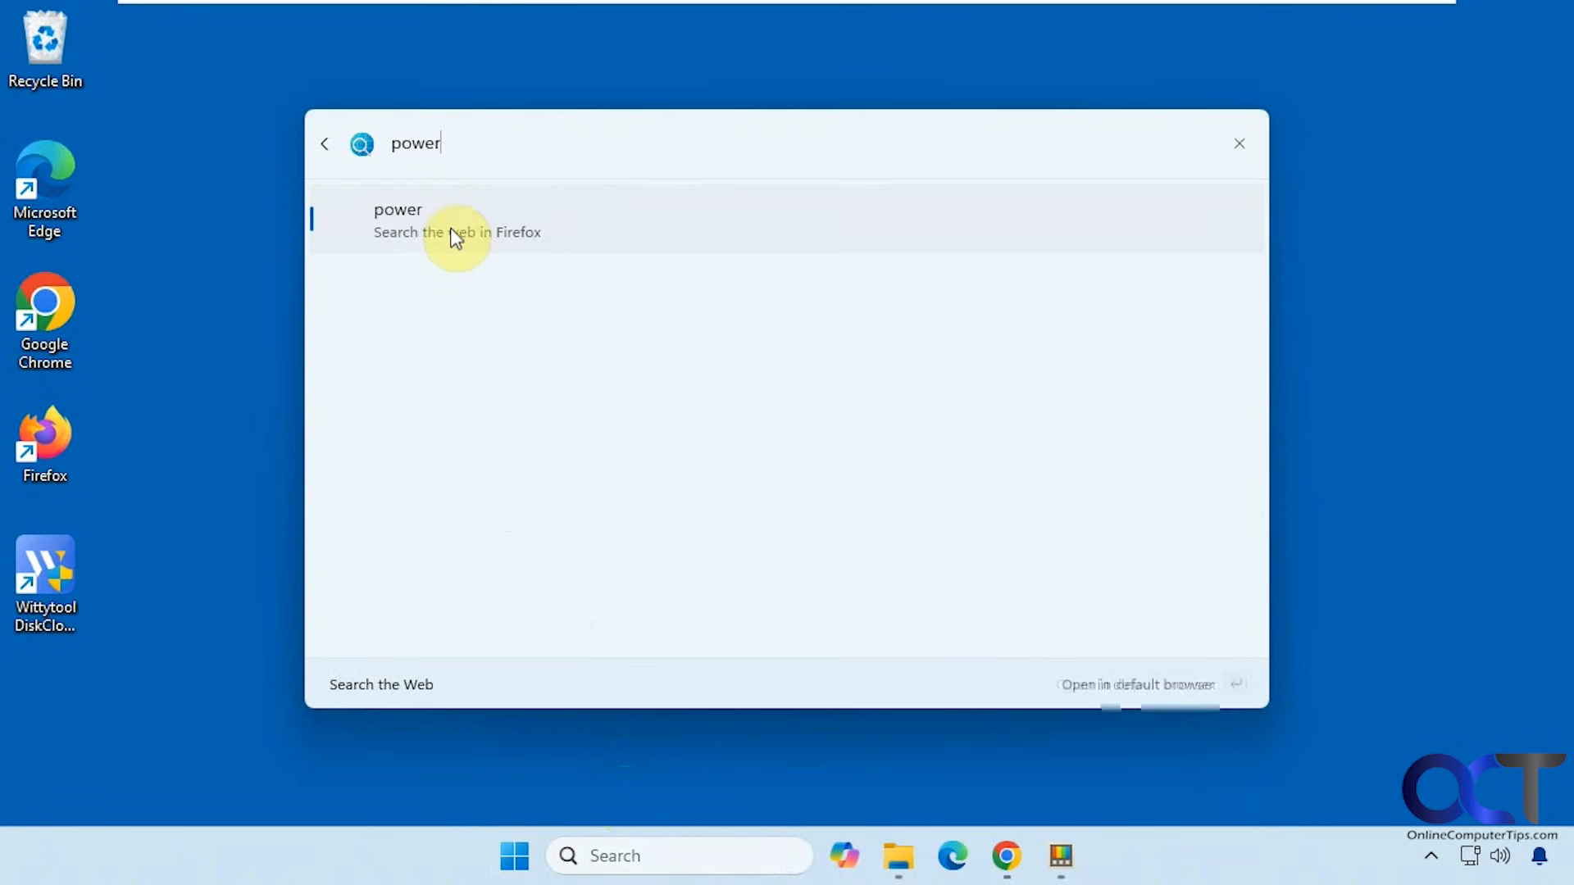
left_click(453, 232)
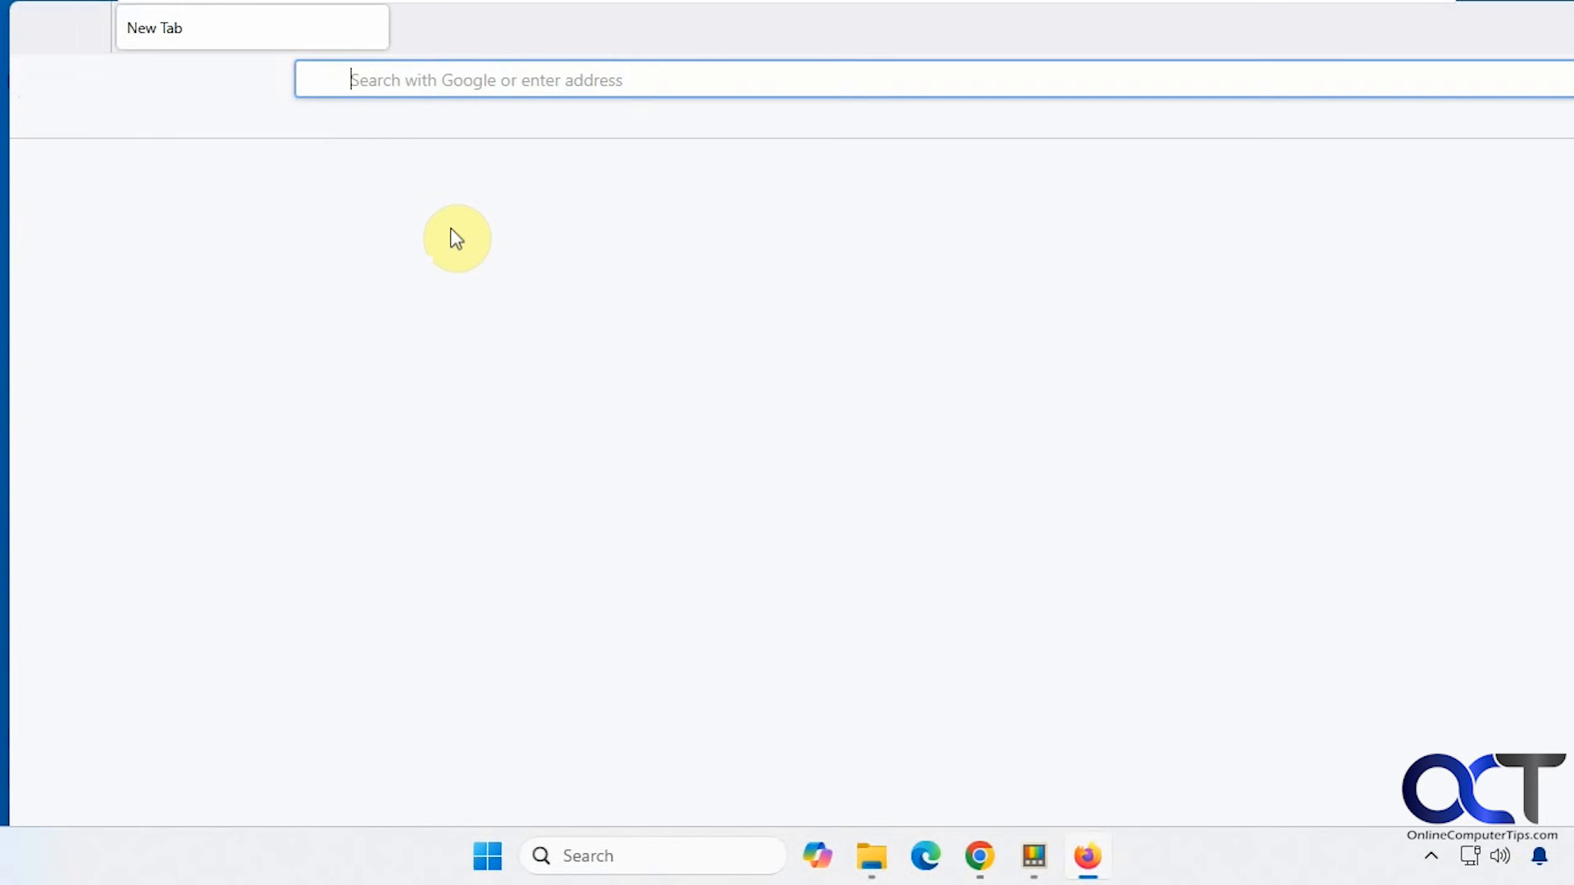
type("powertoys")
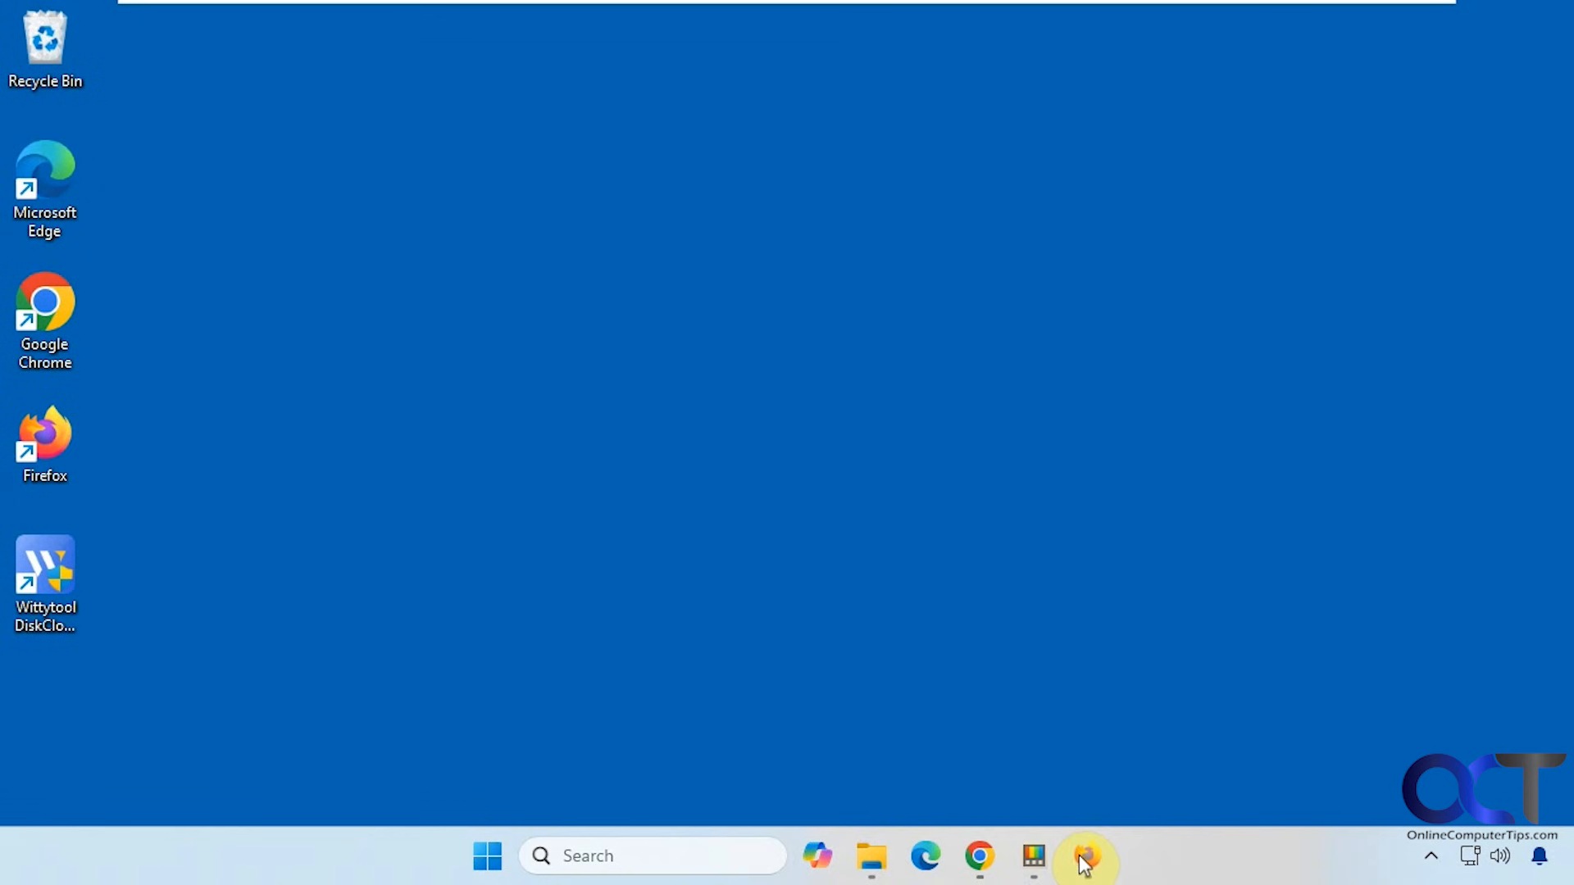
- Reopen the palette and scroll the home list past Search WinGet and extension commands
left_click(1083, 879)
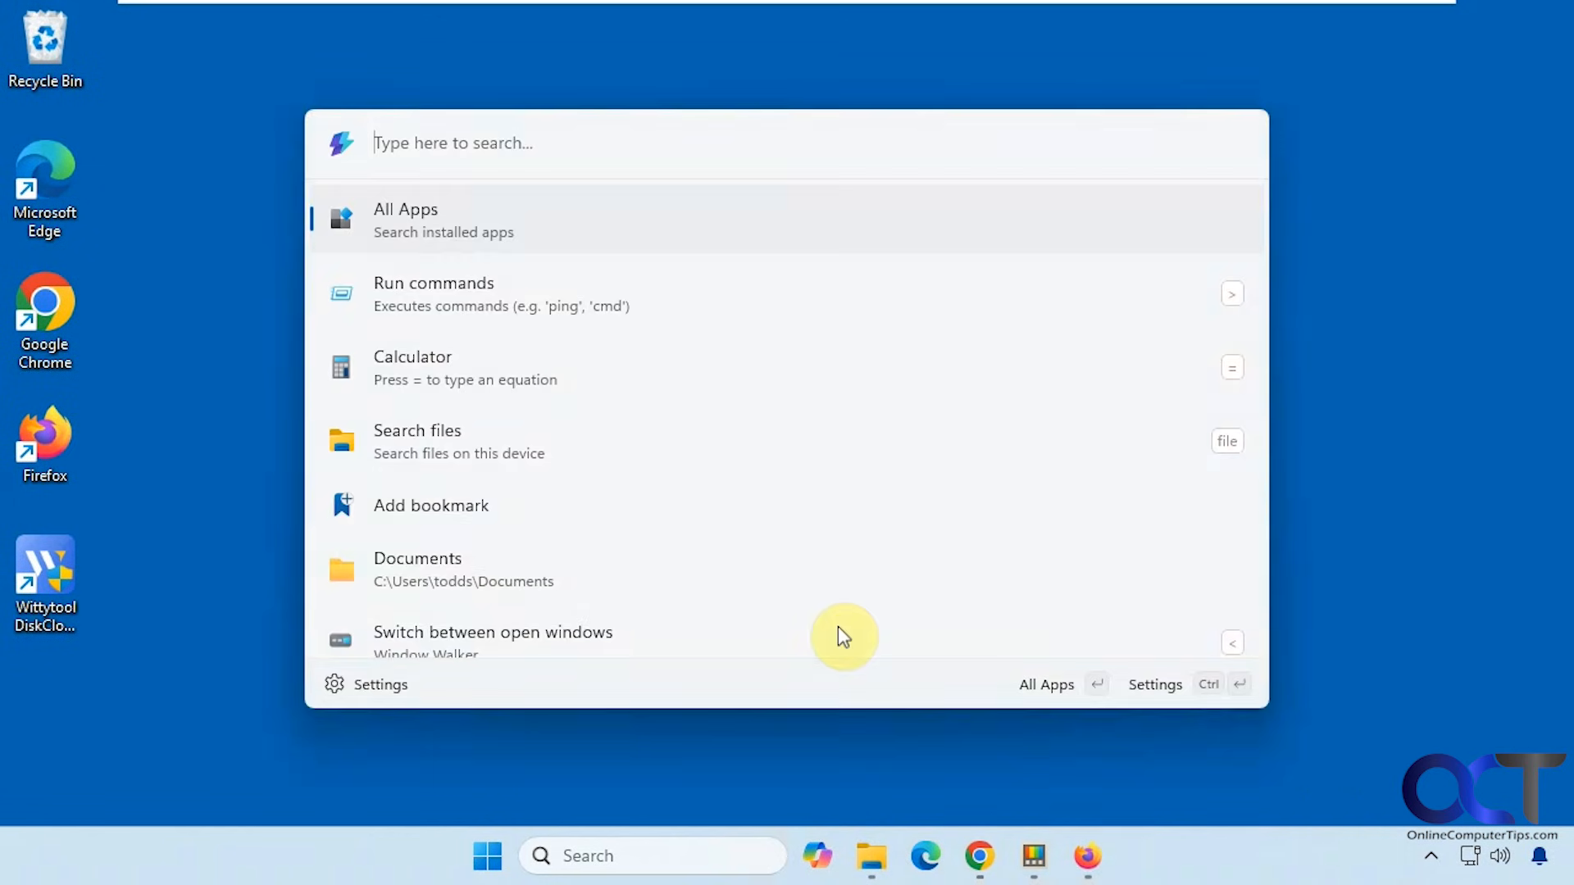
scroll("down", 3)
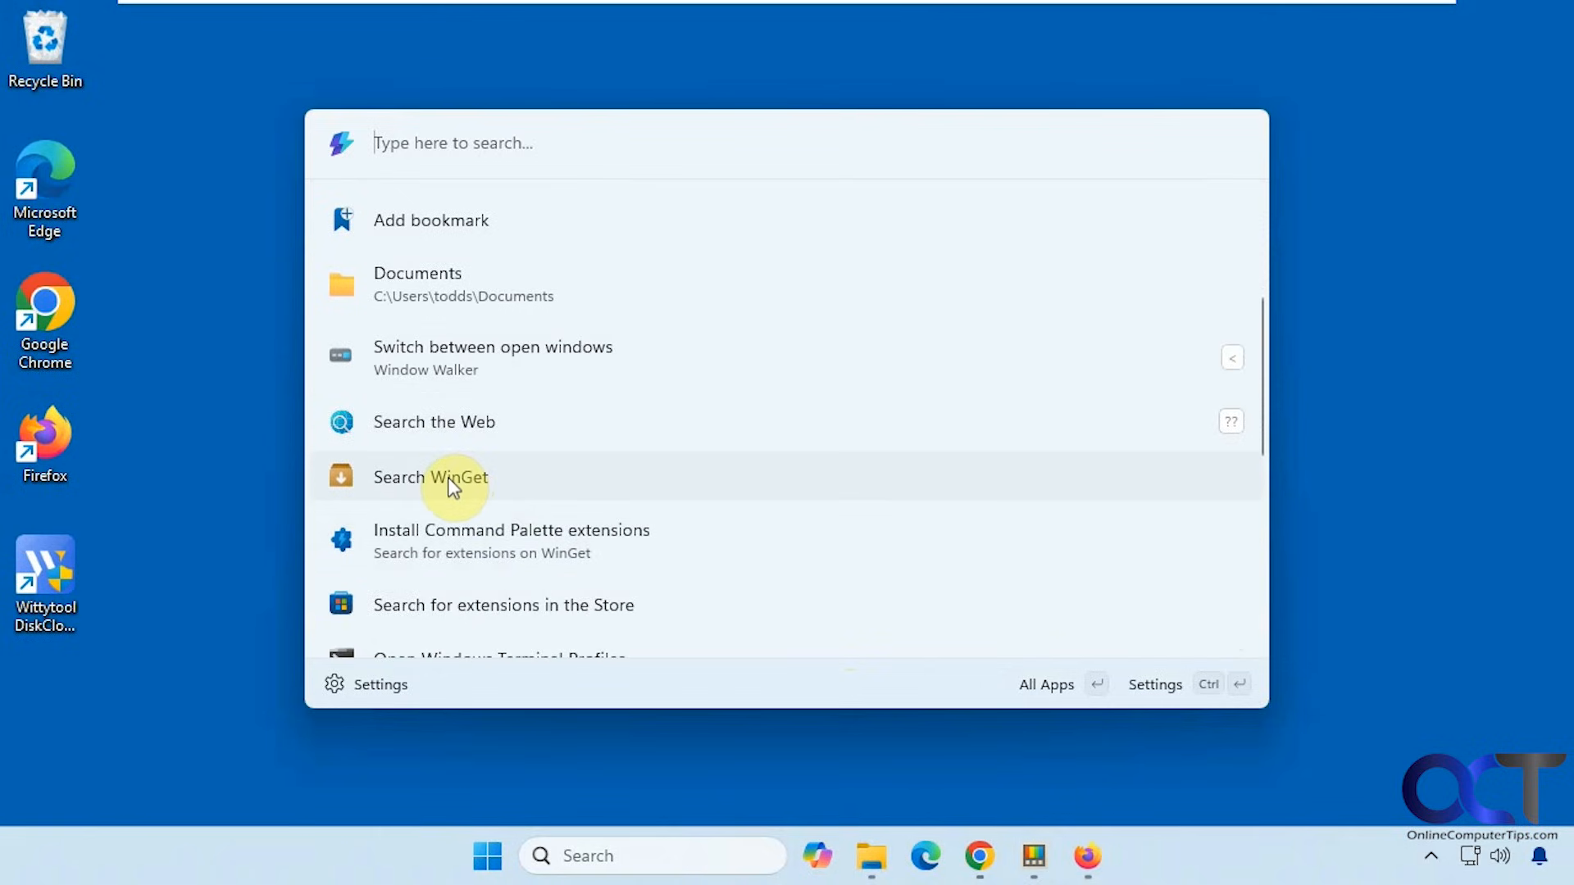
mouse_move(469, 485)
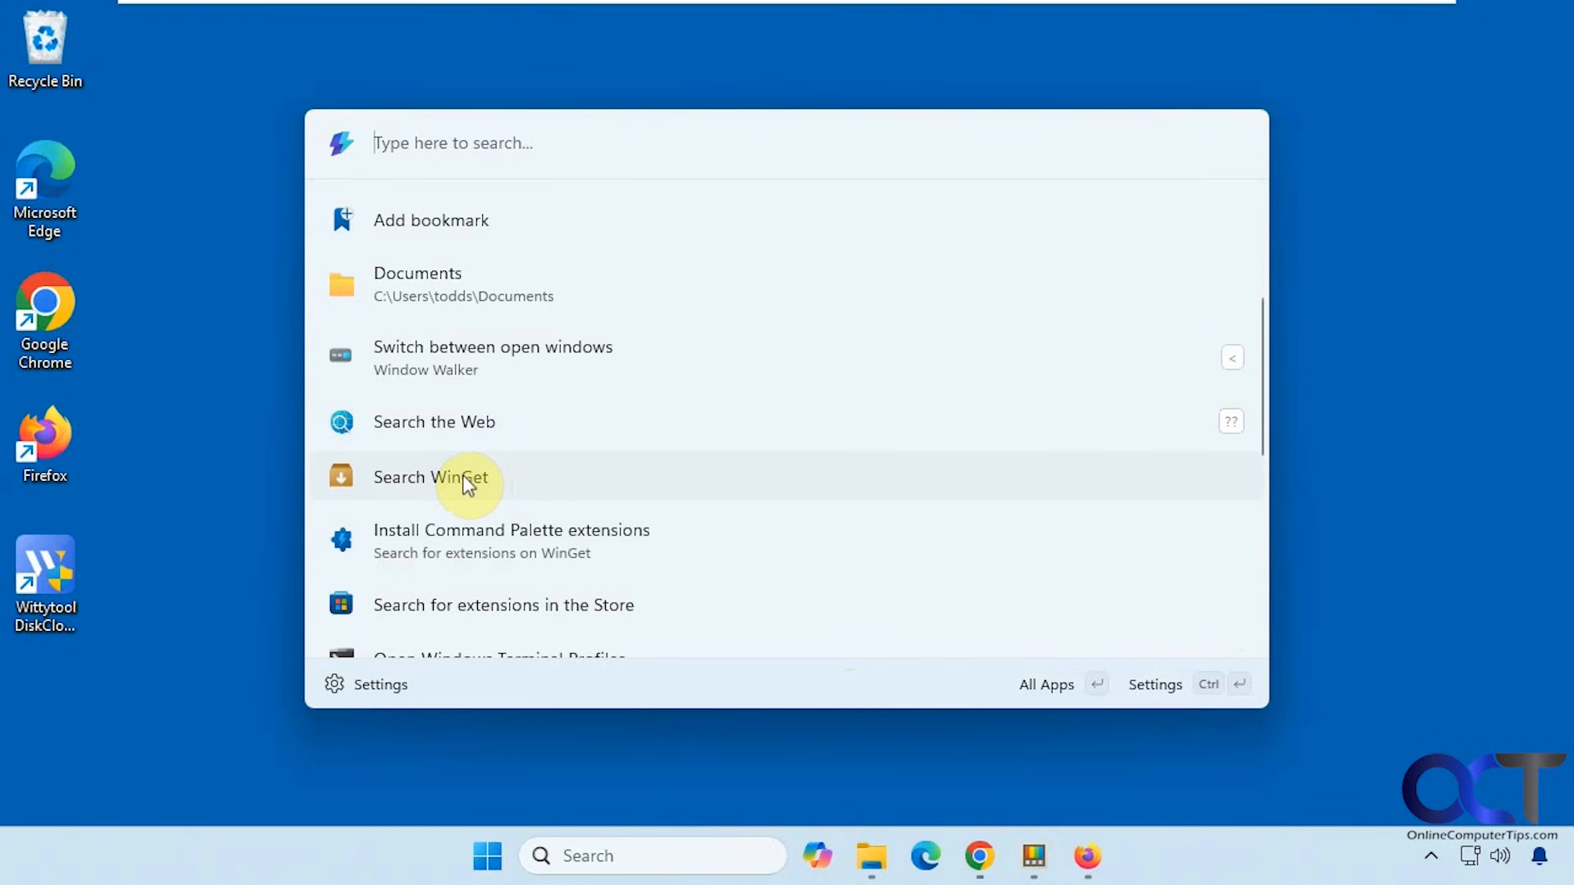
mouse_move(431, 557)
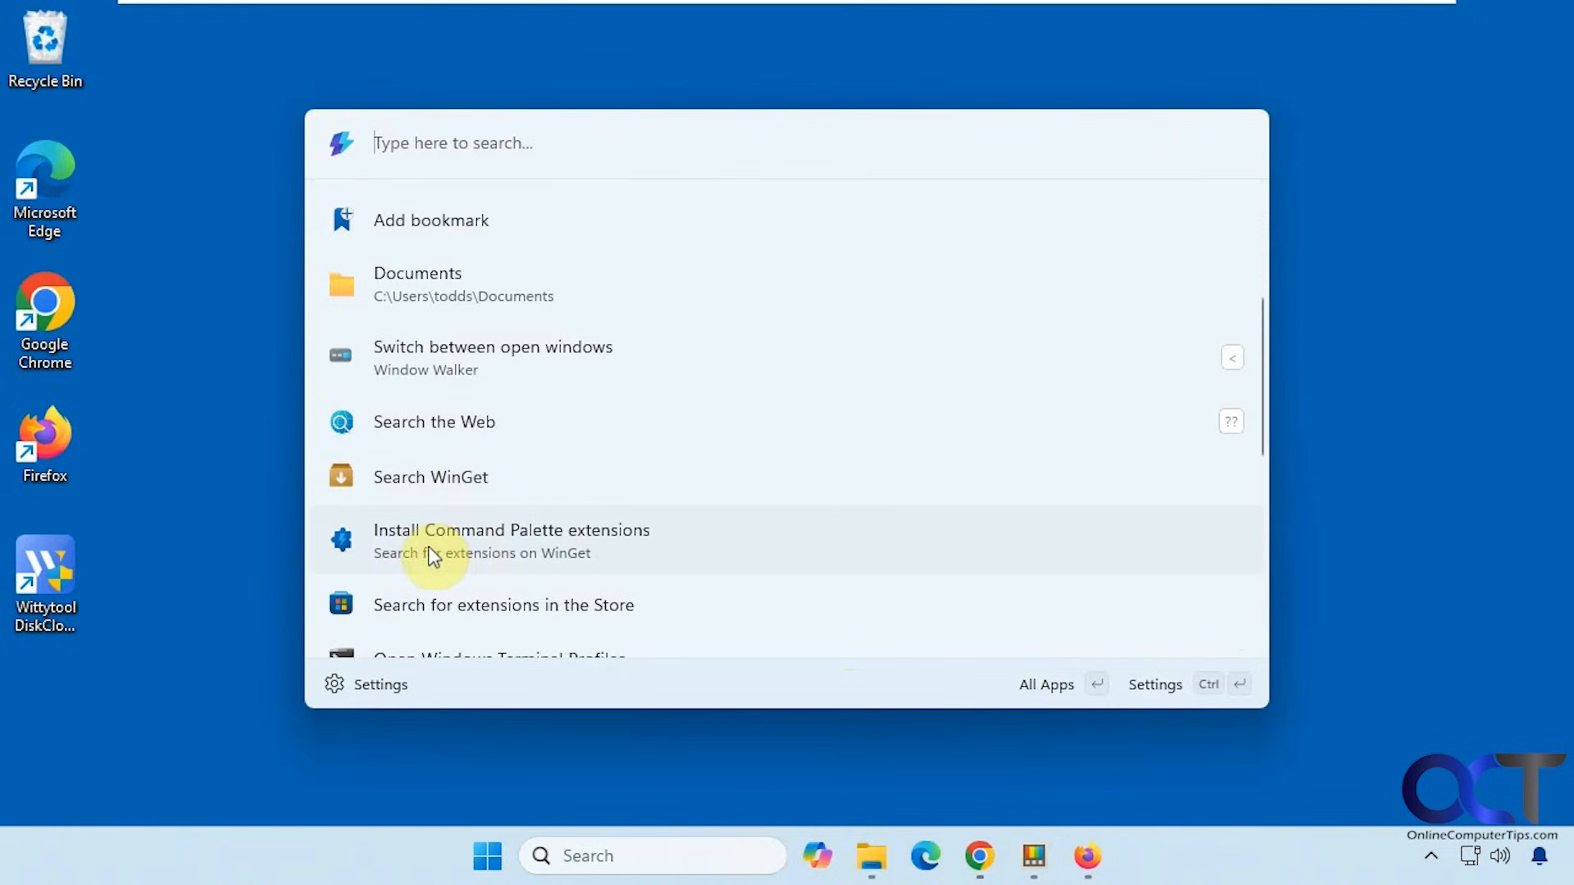
mouse_move(496, 564)
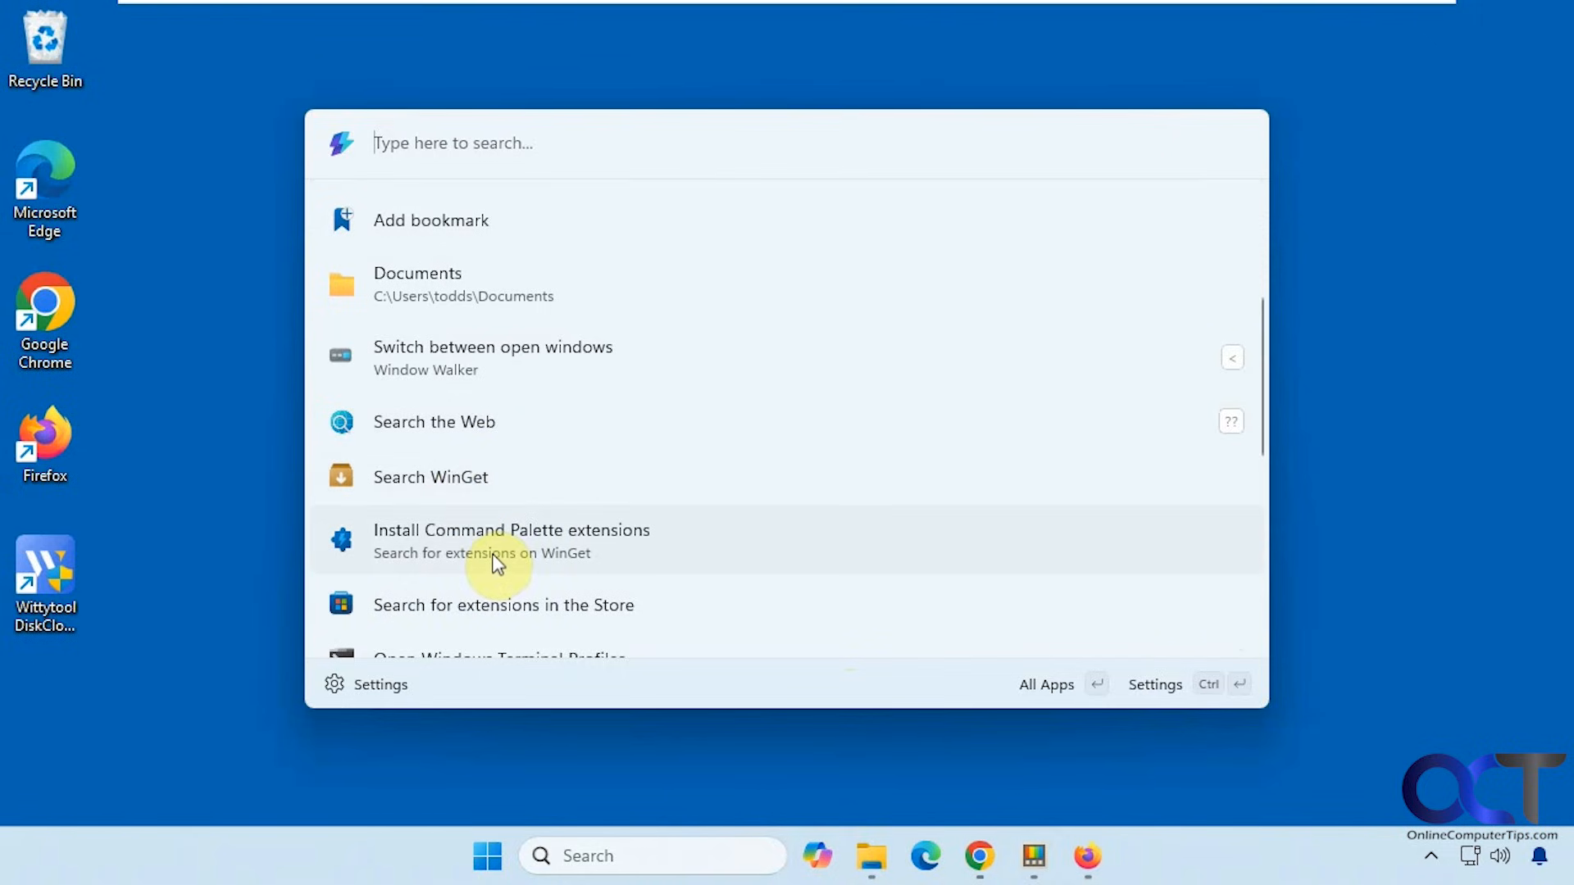
mouse_move(815, 456)
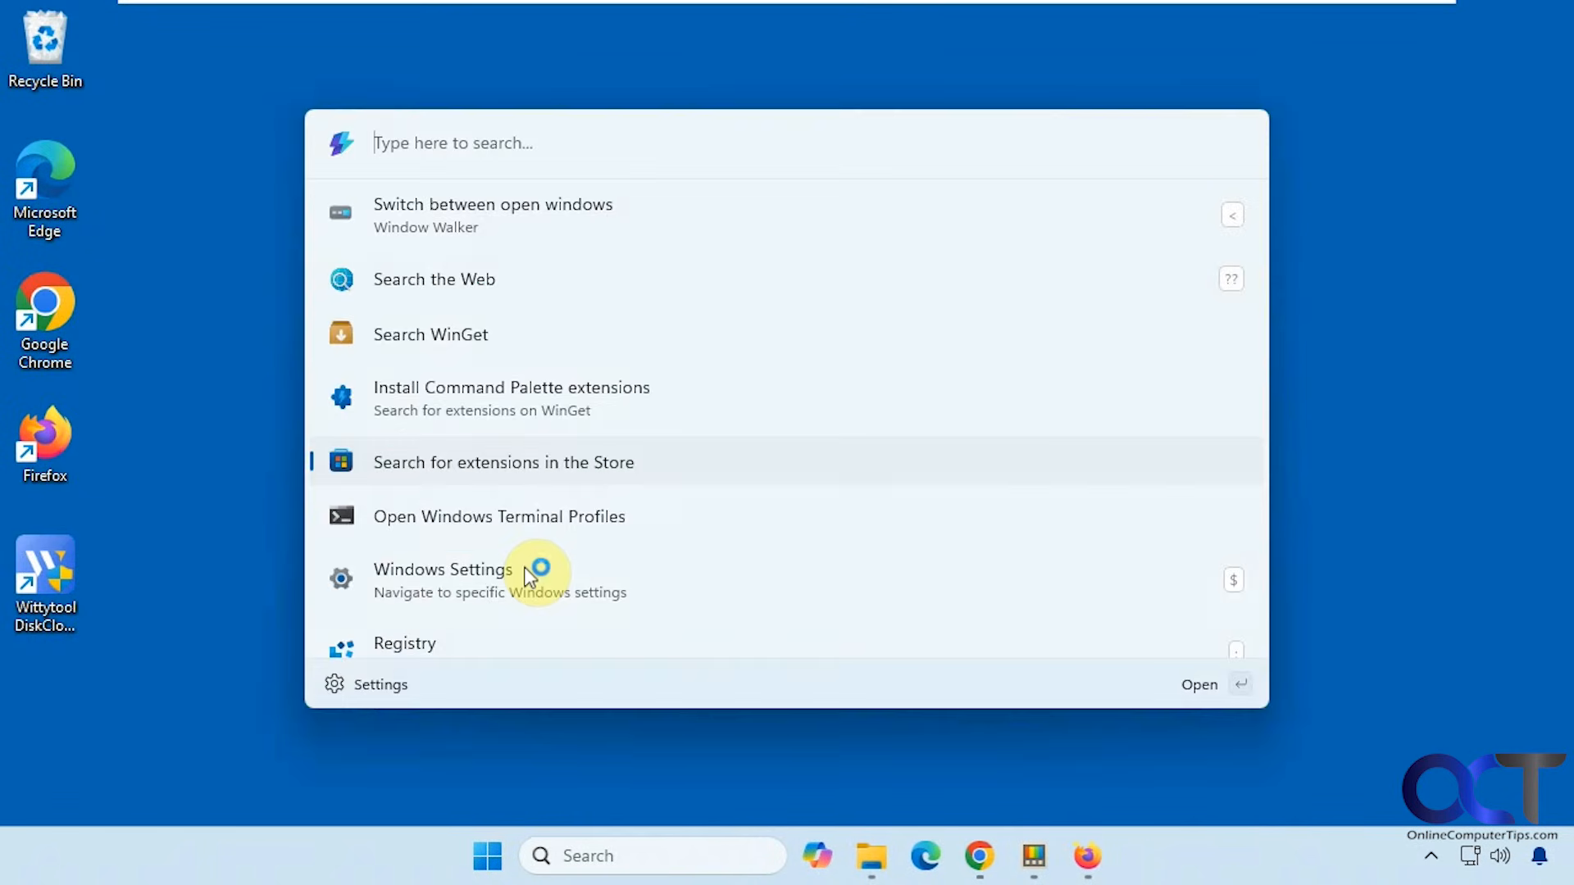
mouse_move(495, 525)
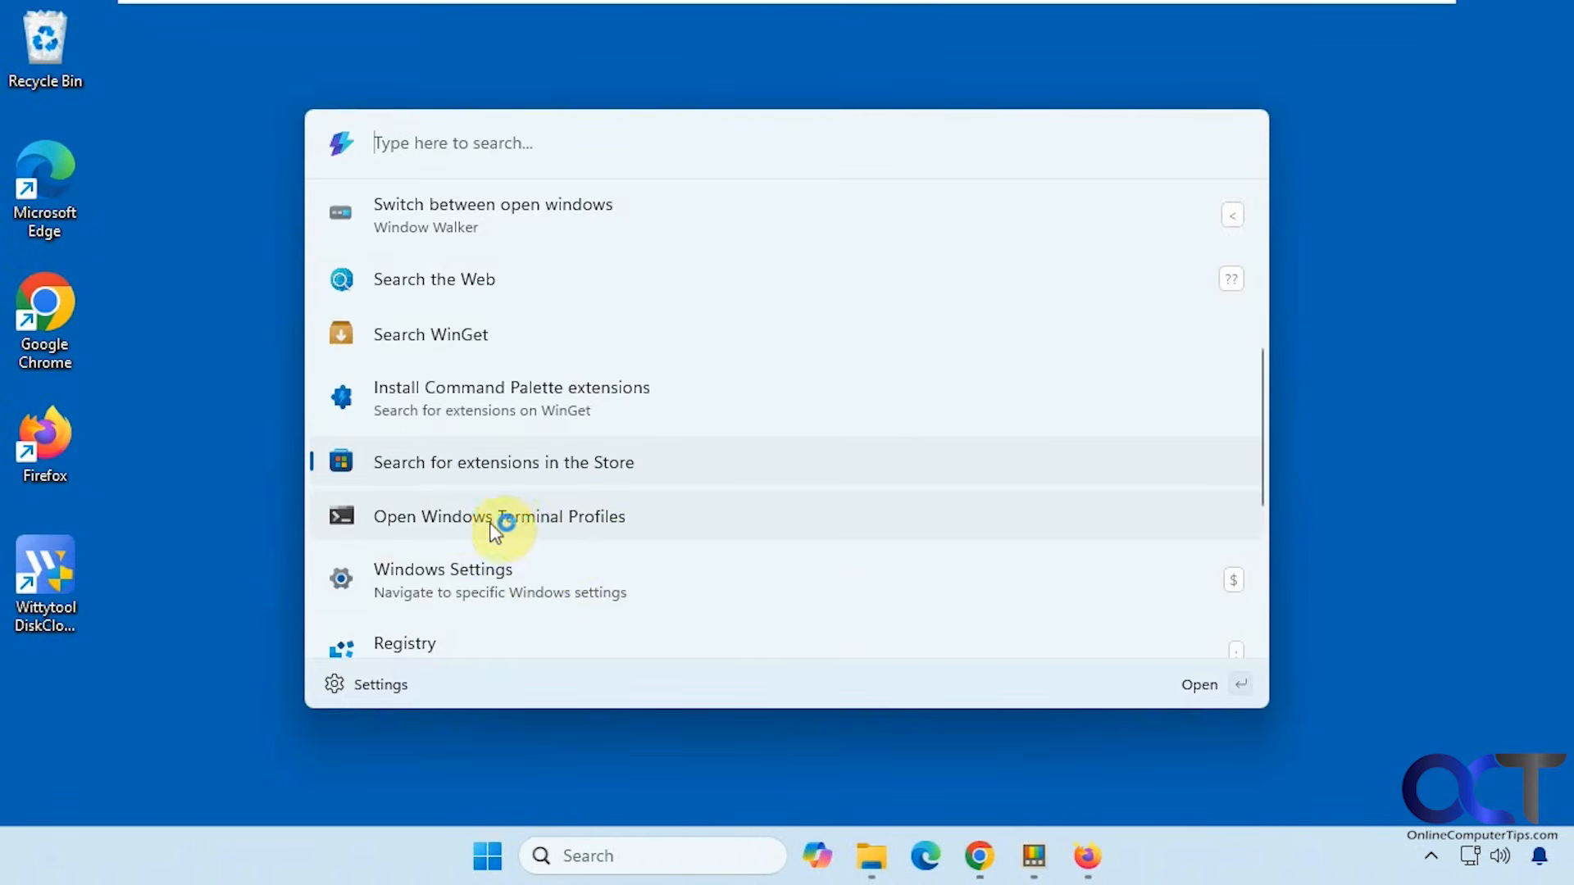
left_click(498, 516)
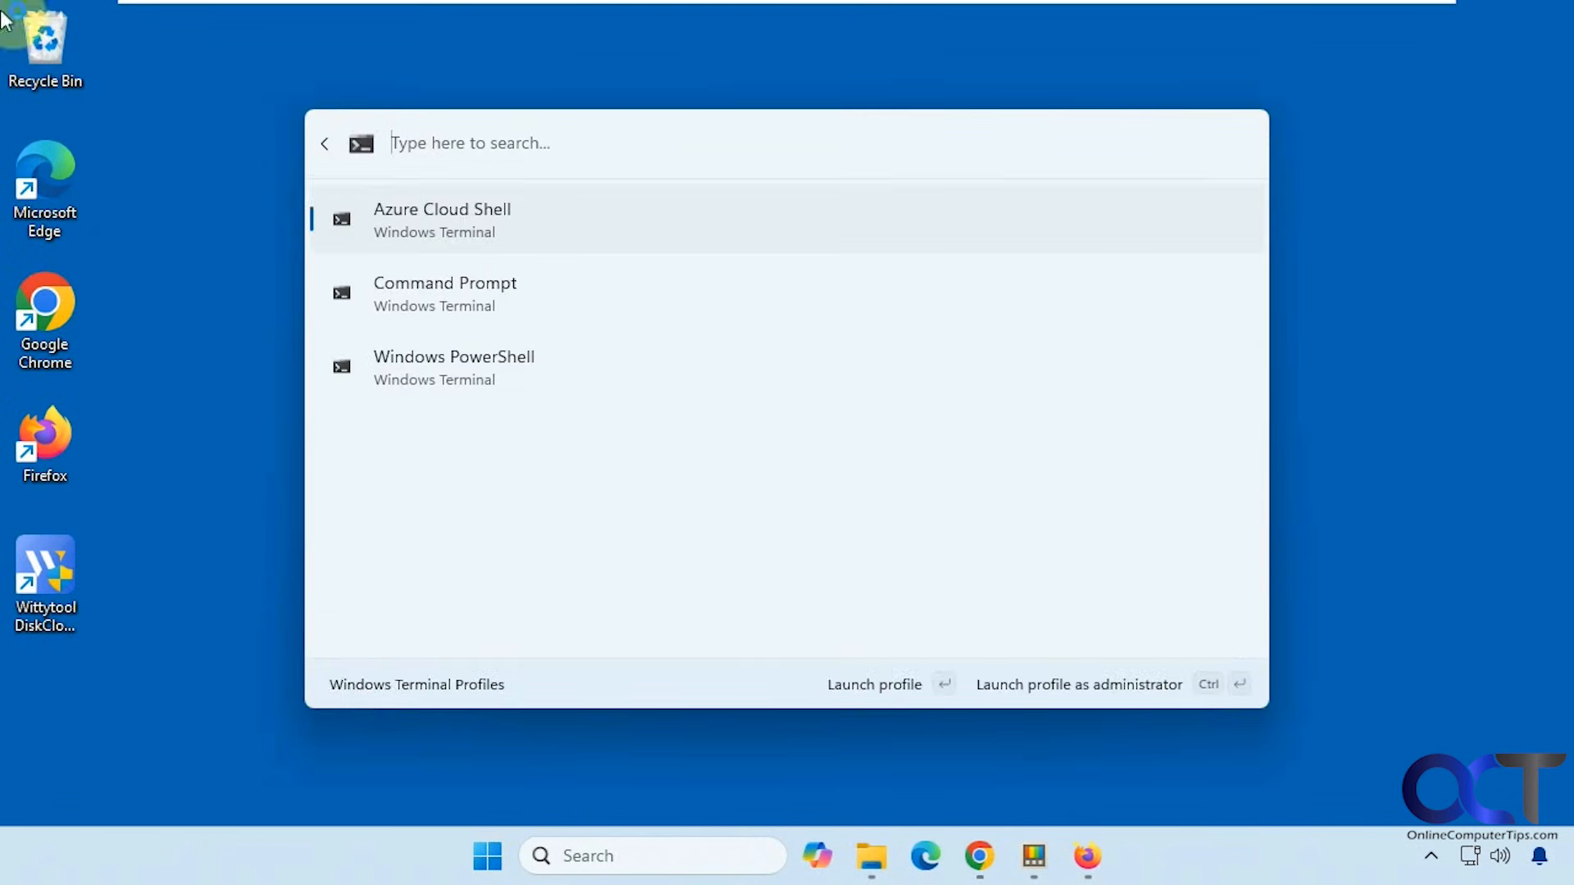
mouse_move(459, 221)
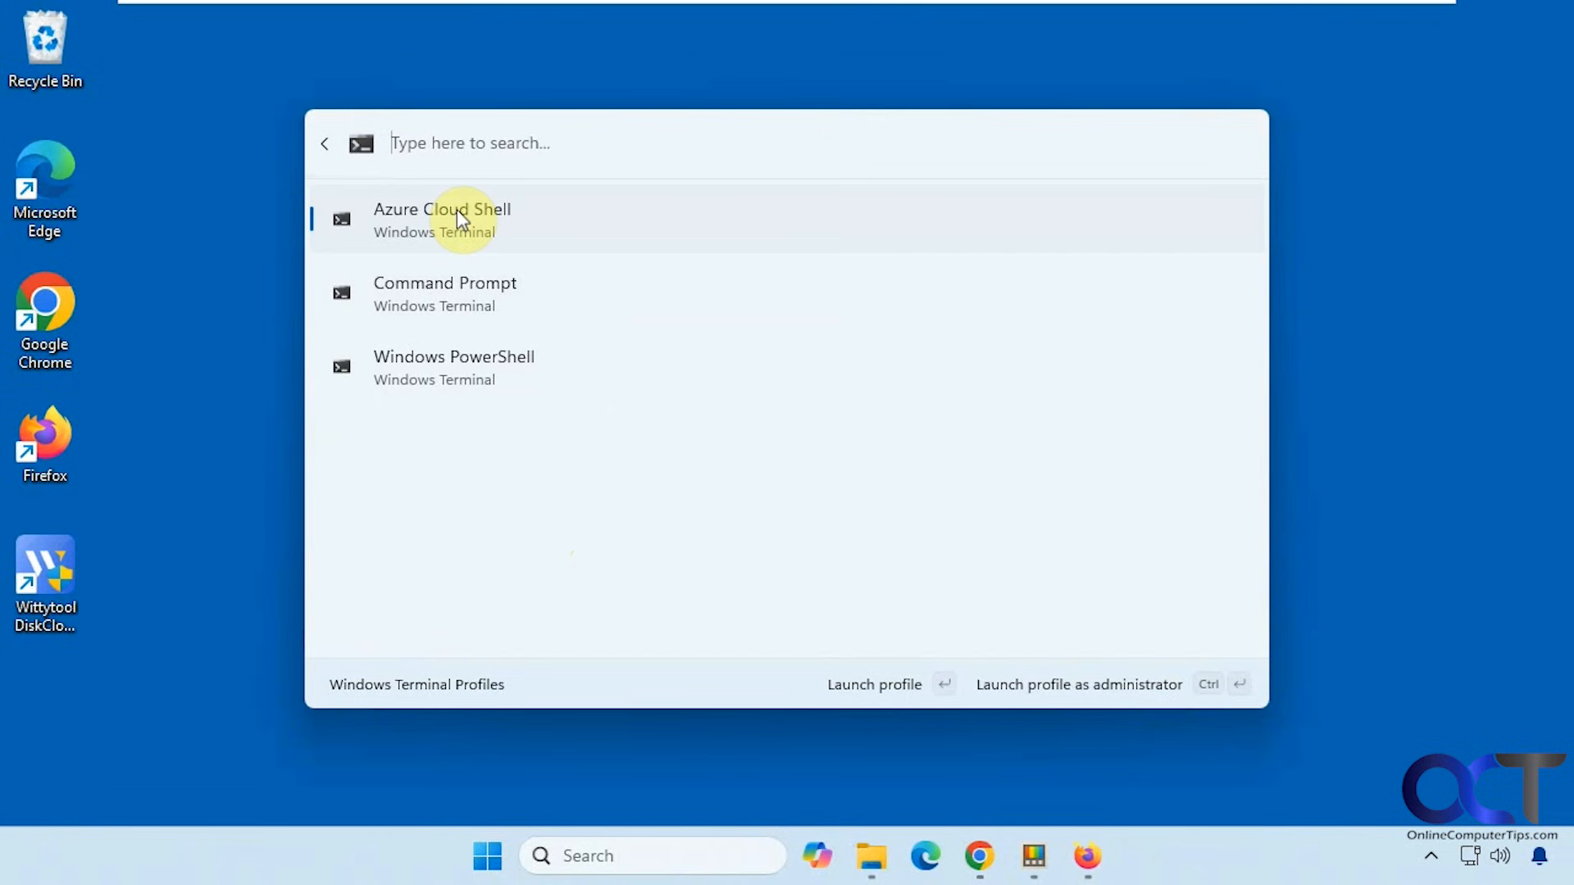
mouse_move(484, 310)
type("t")
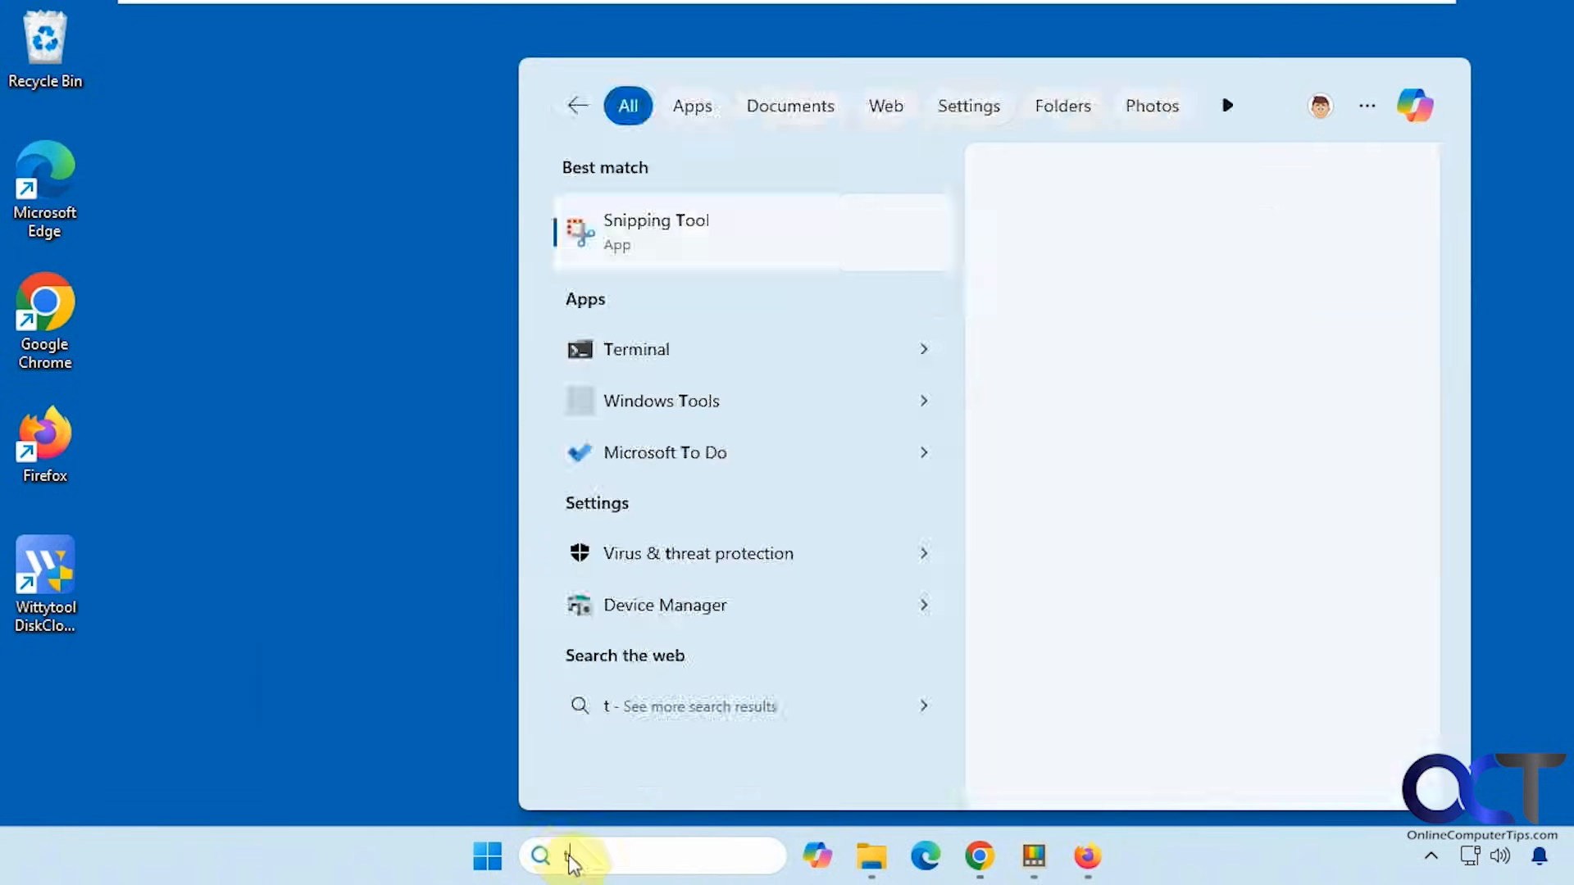
type("erminal")
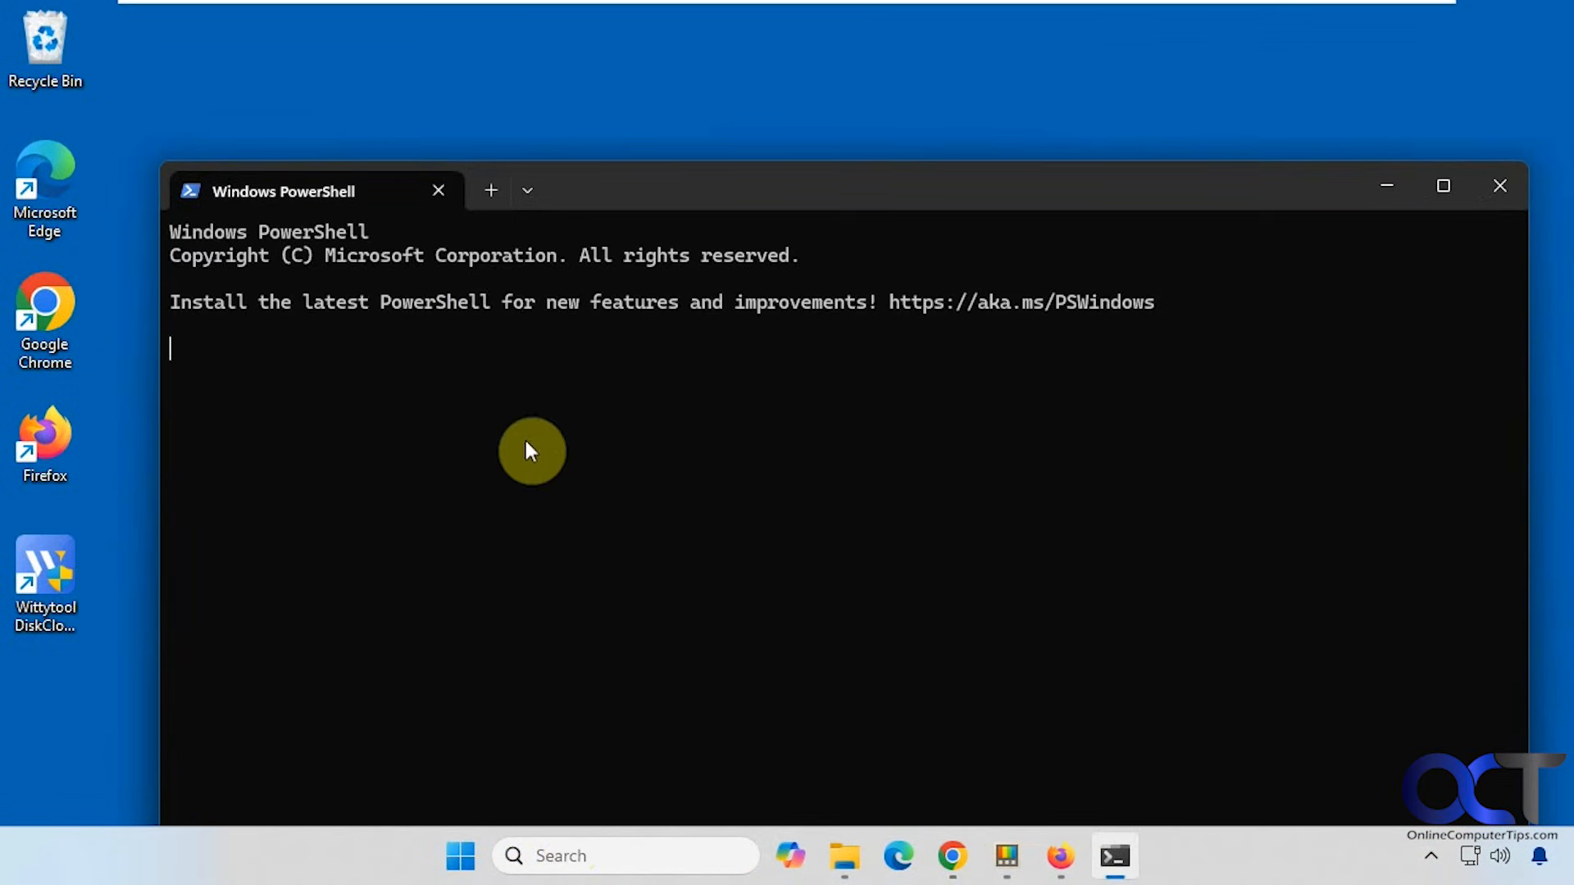
left_click(528, 191)
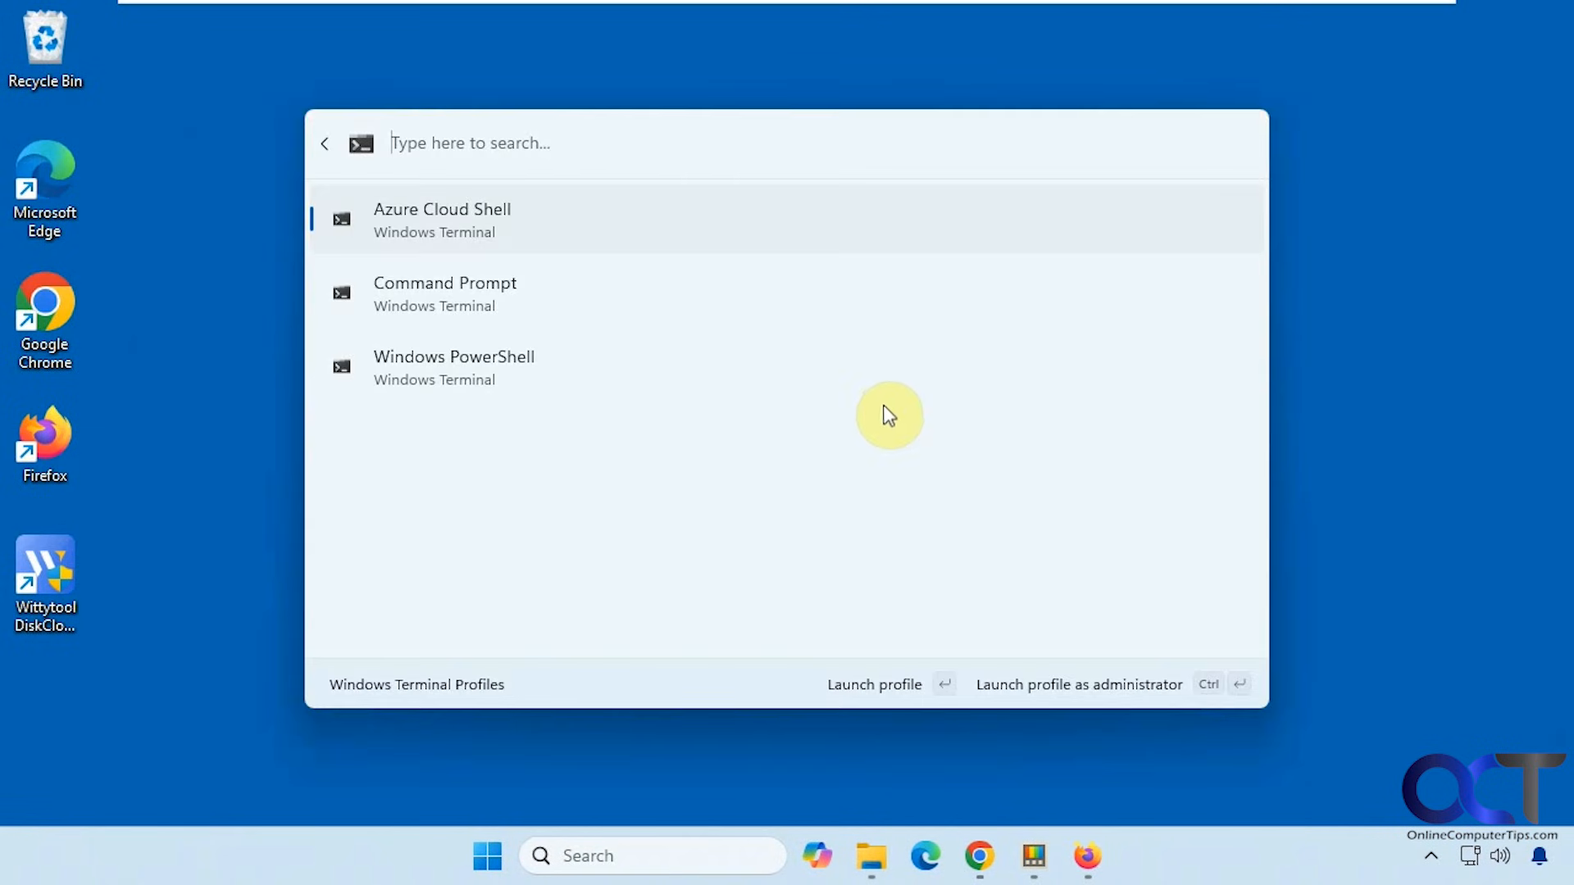
left_click(323, 143)
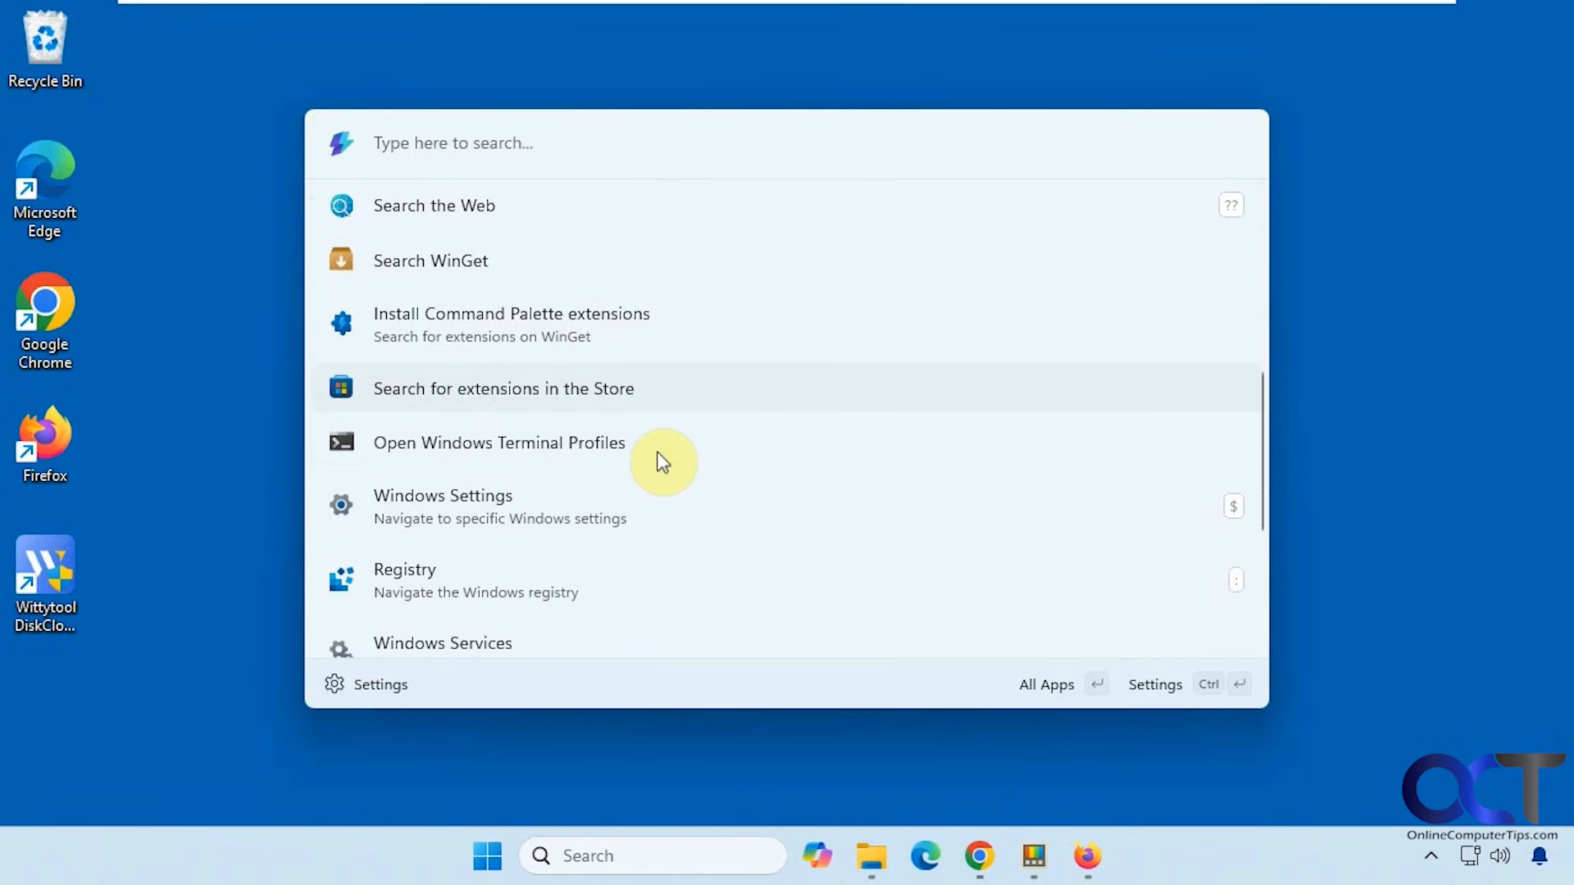
mouse_move(541, 516)
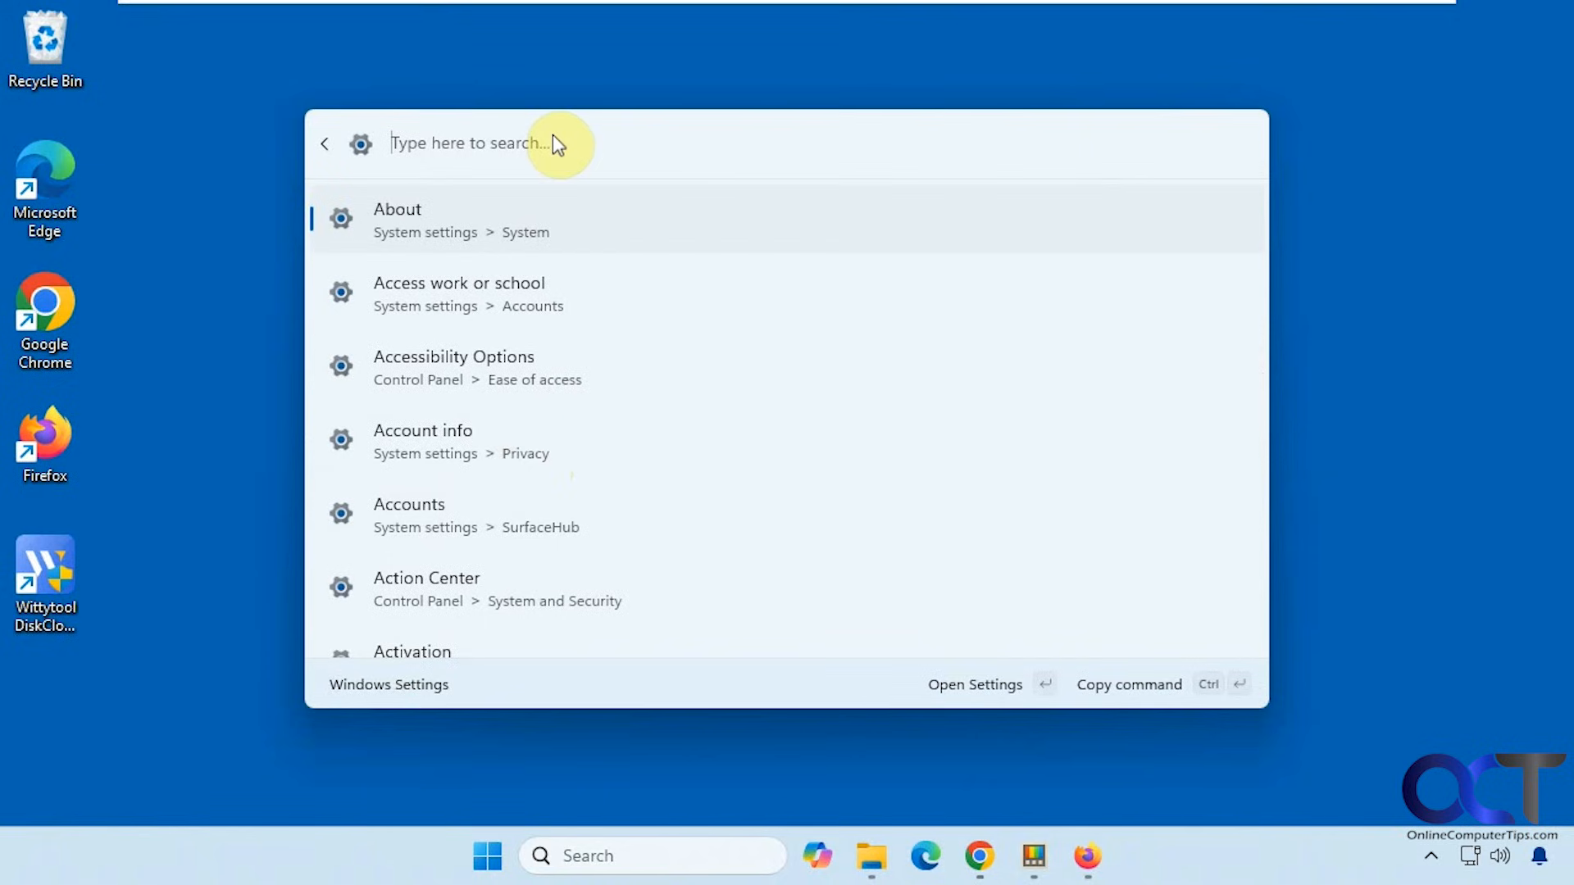
- Search Windows Settings for 'storage' and open the Storage policies page
type("storage")
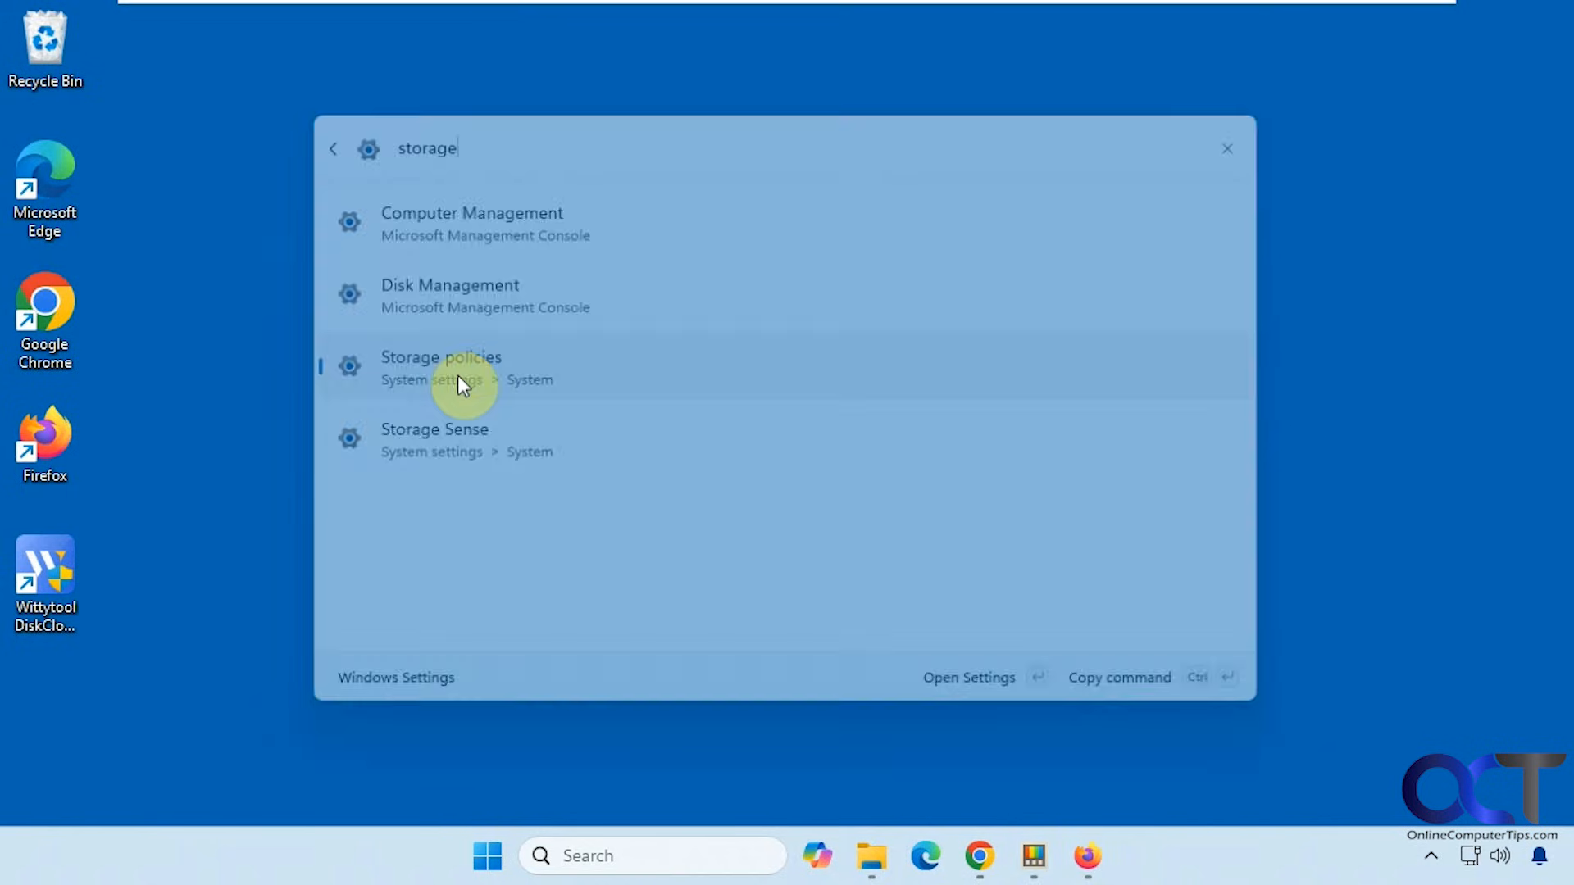
left_click(436, 439)
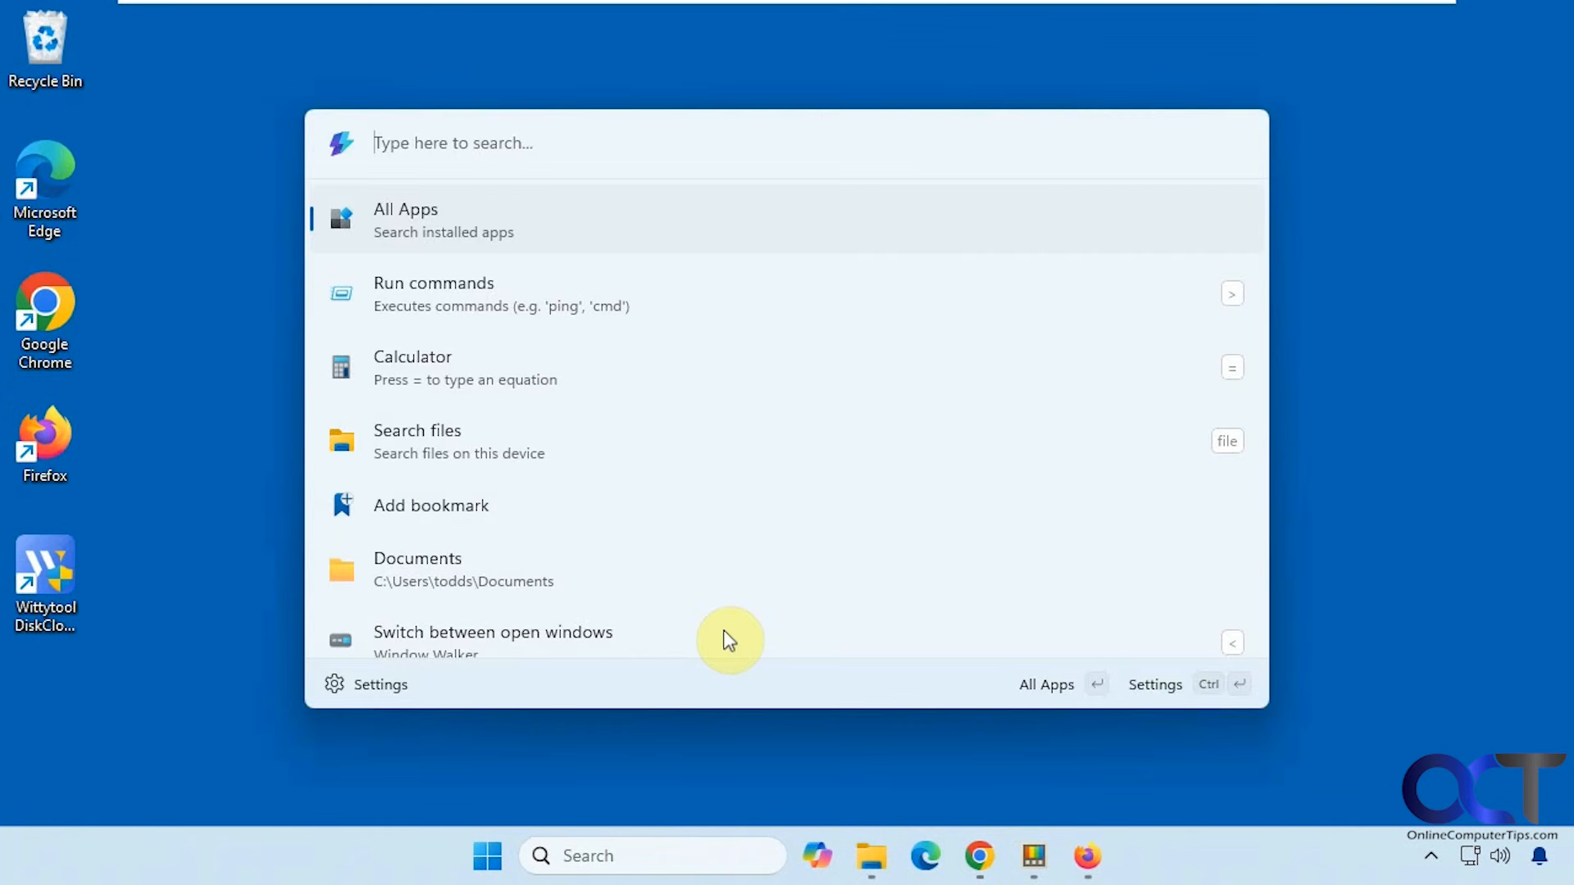
scroll("down", 3)
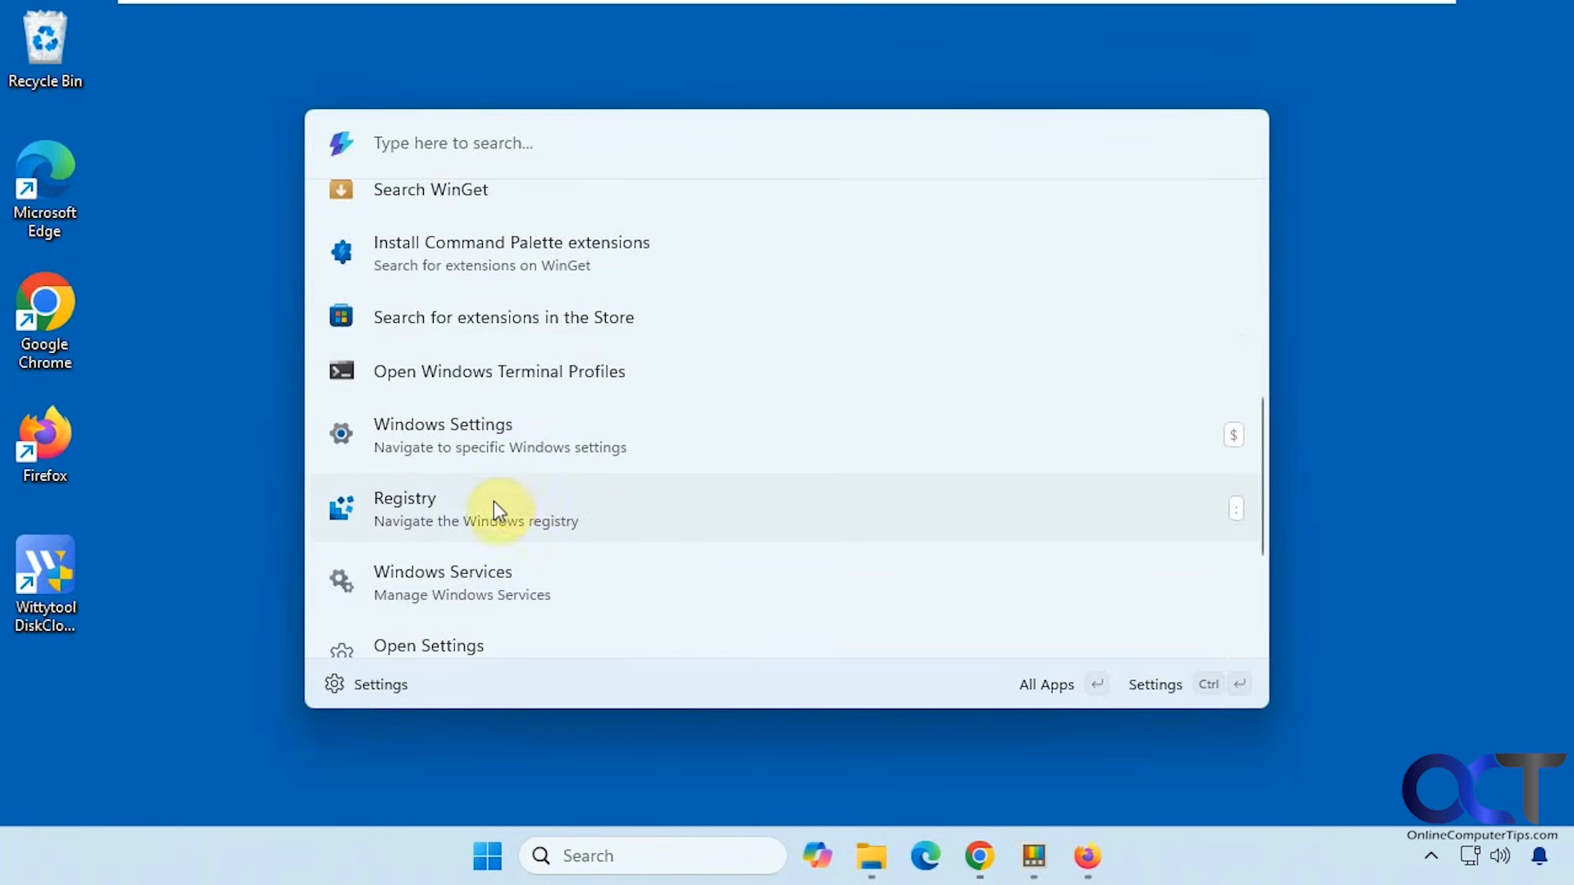
mouse_move(964, 528)
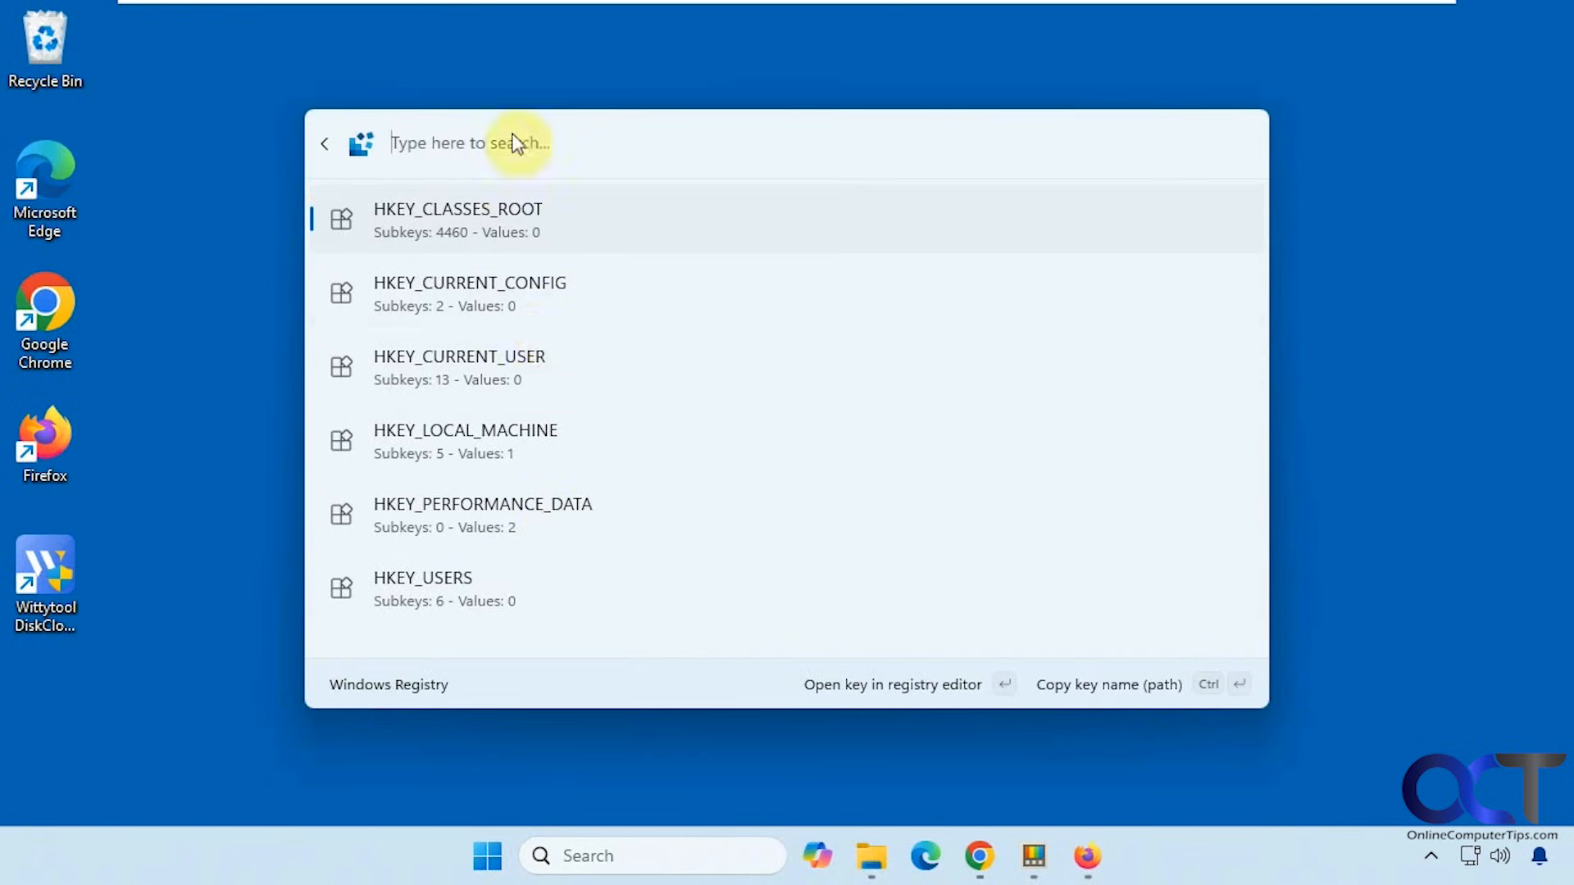
mouse_move(479, 154)
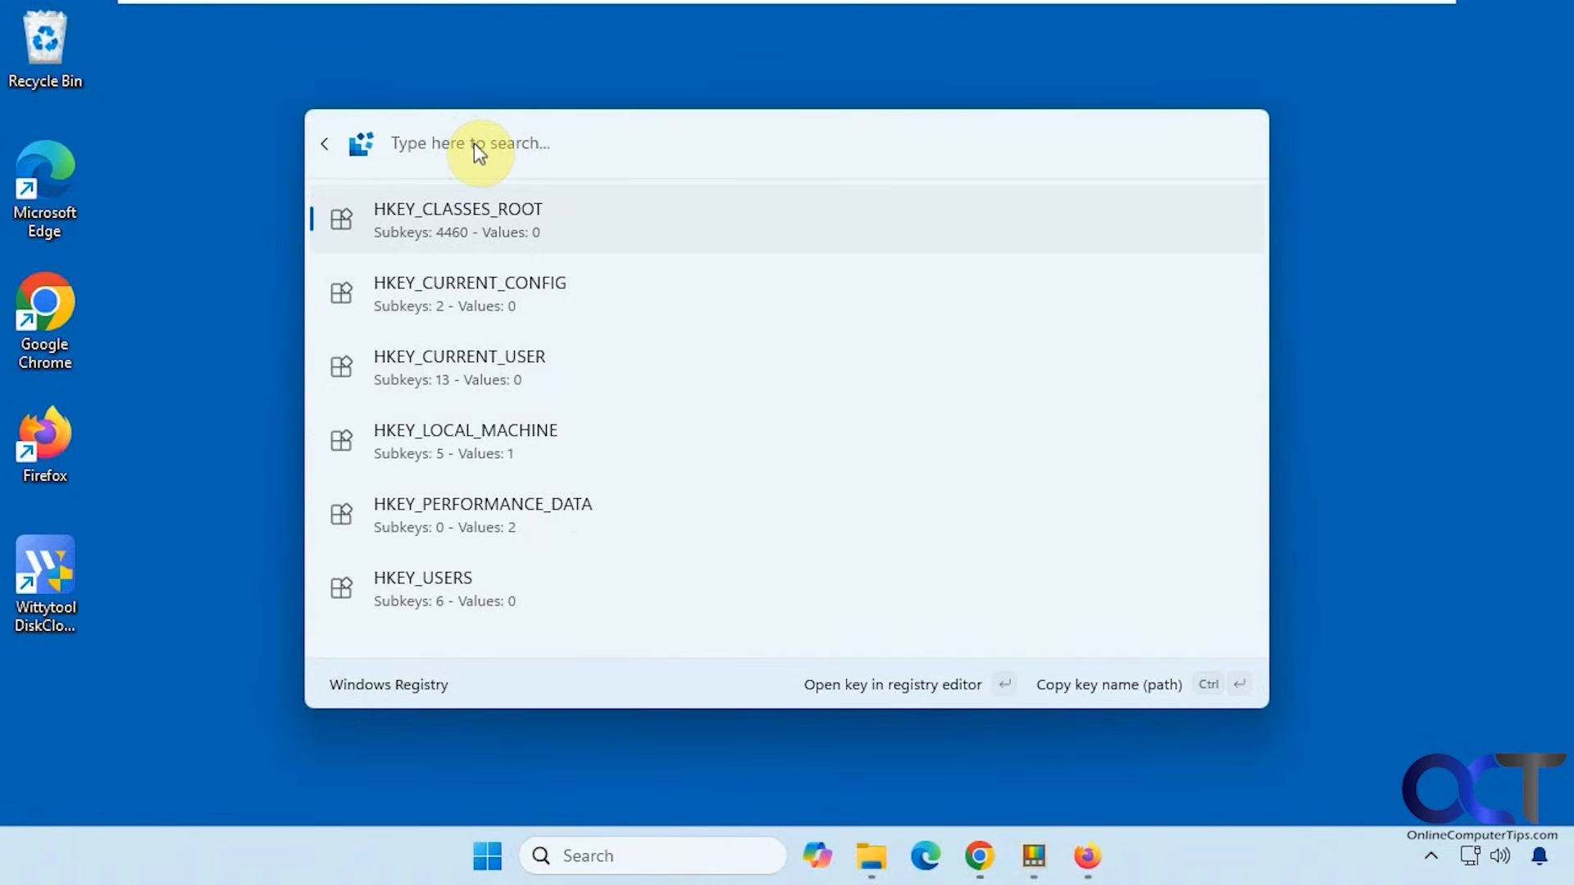
left_click(324, 143)
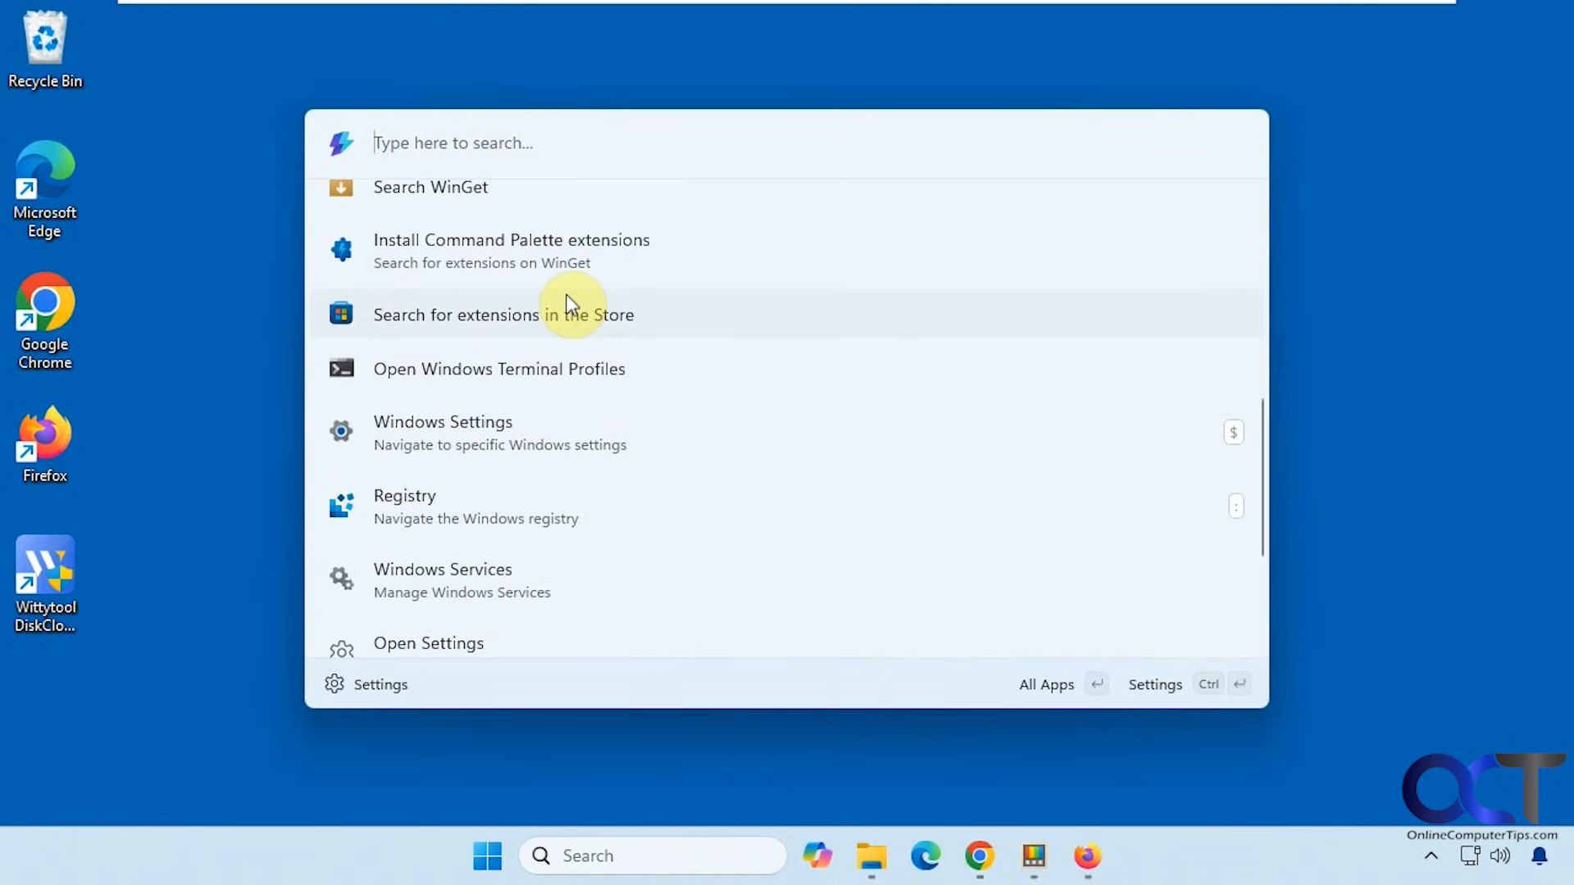
- Filter Windows Services by 'pr' and show the Stop/Restart/Open actions for Print Spooler
left_click(443, 570)
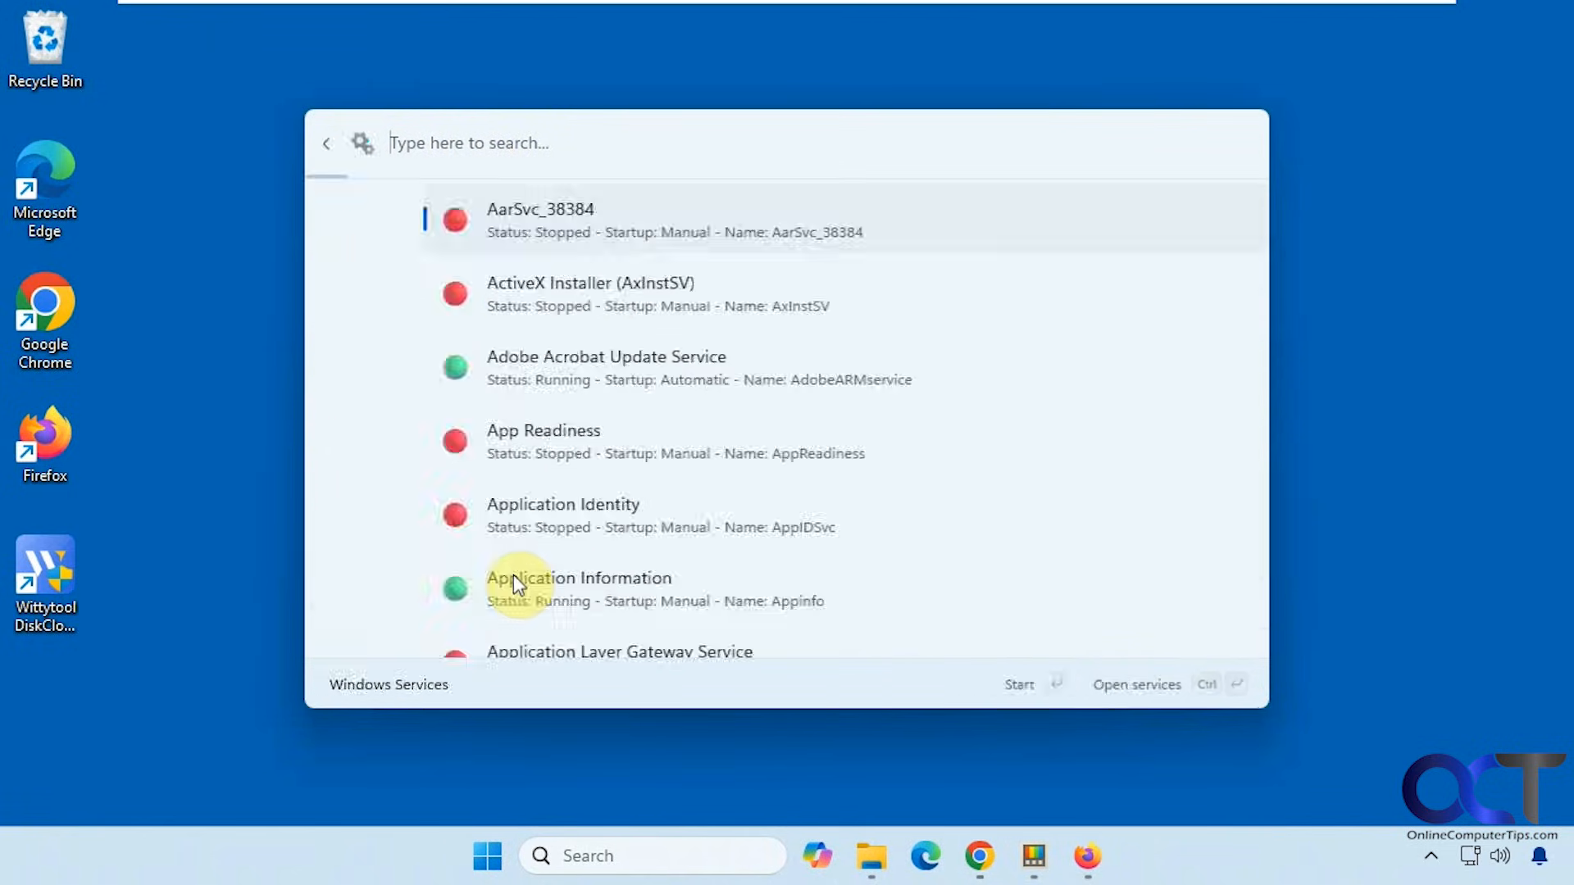
type("print")
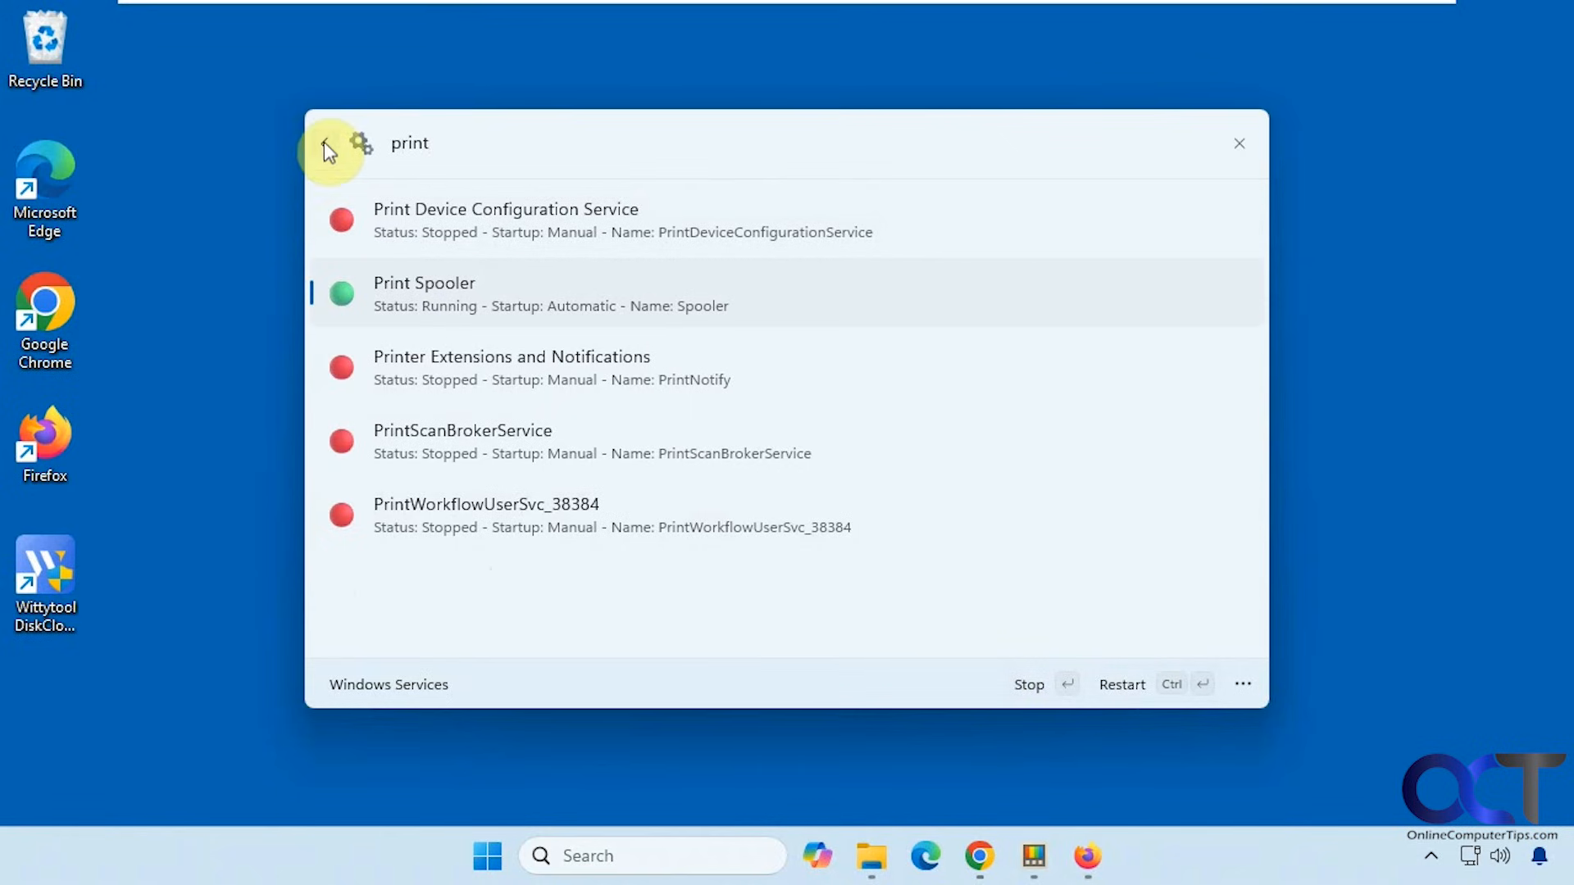
left_click(1243, 683)
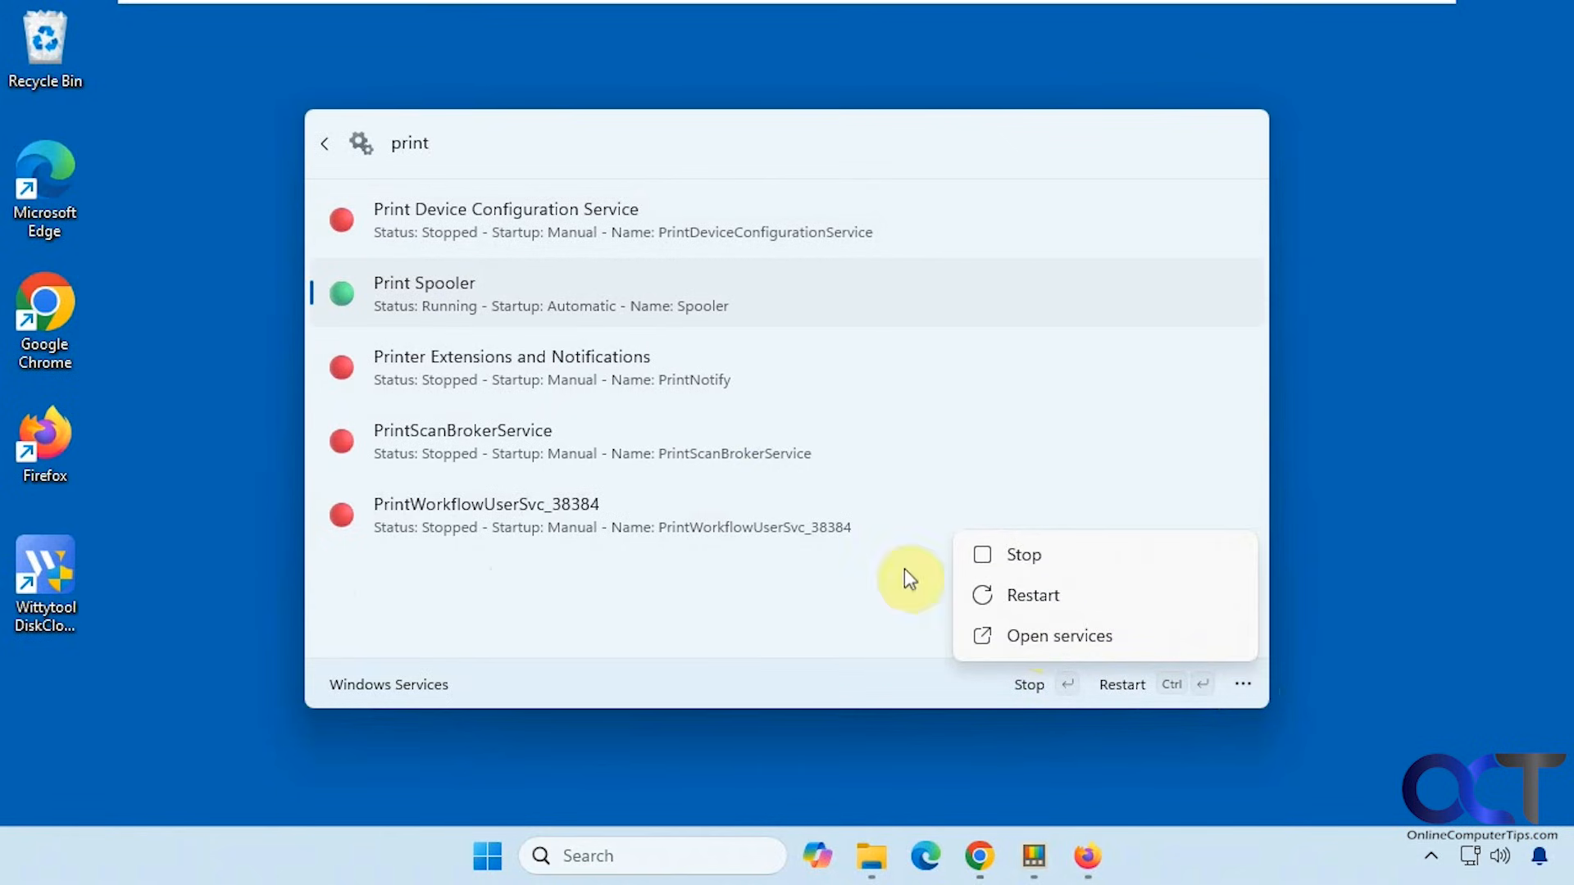
mouse_move(1243, 685)
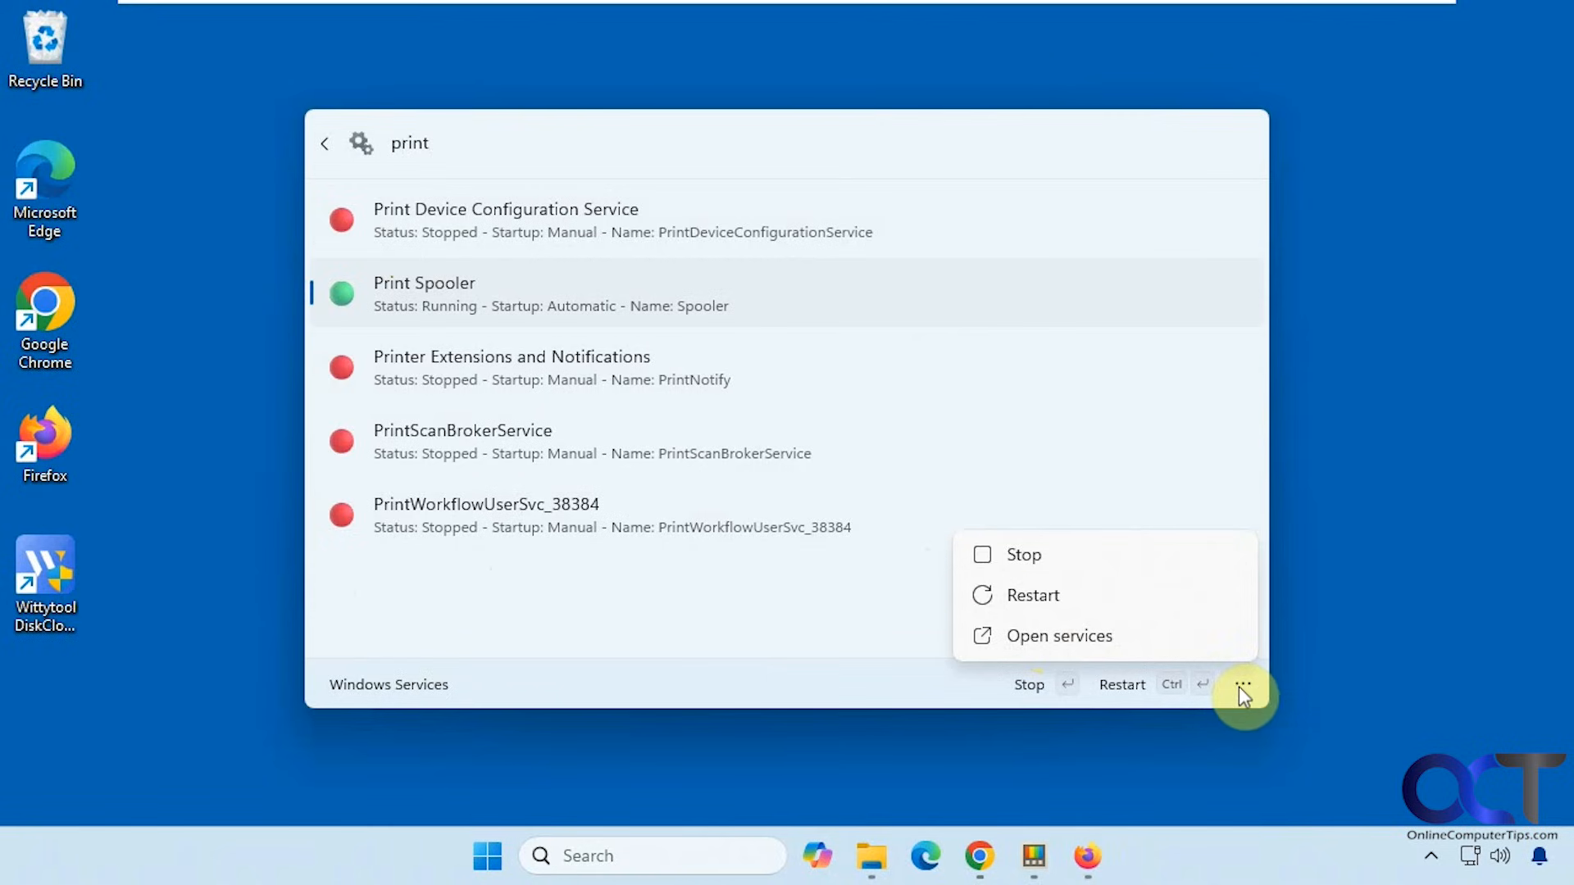
mouse_move(489, 228)
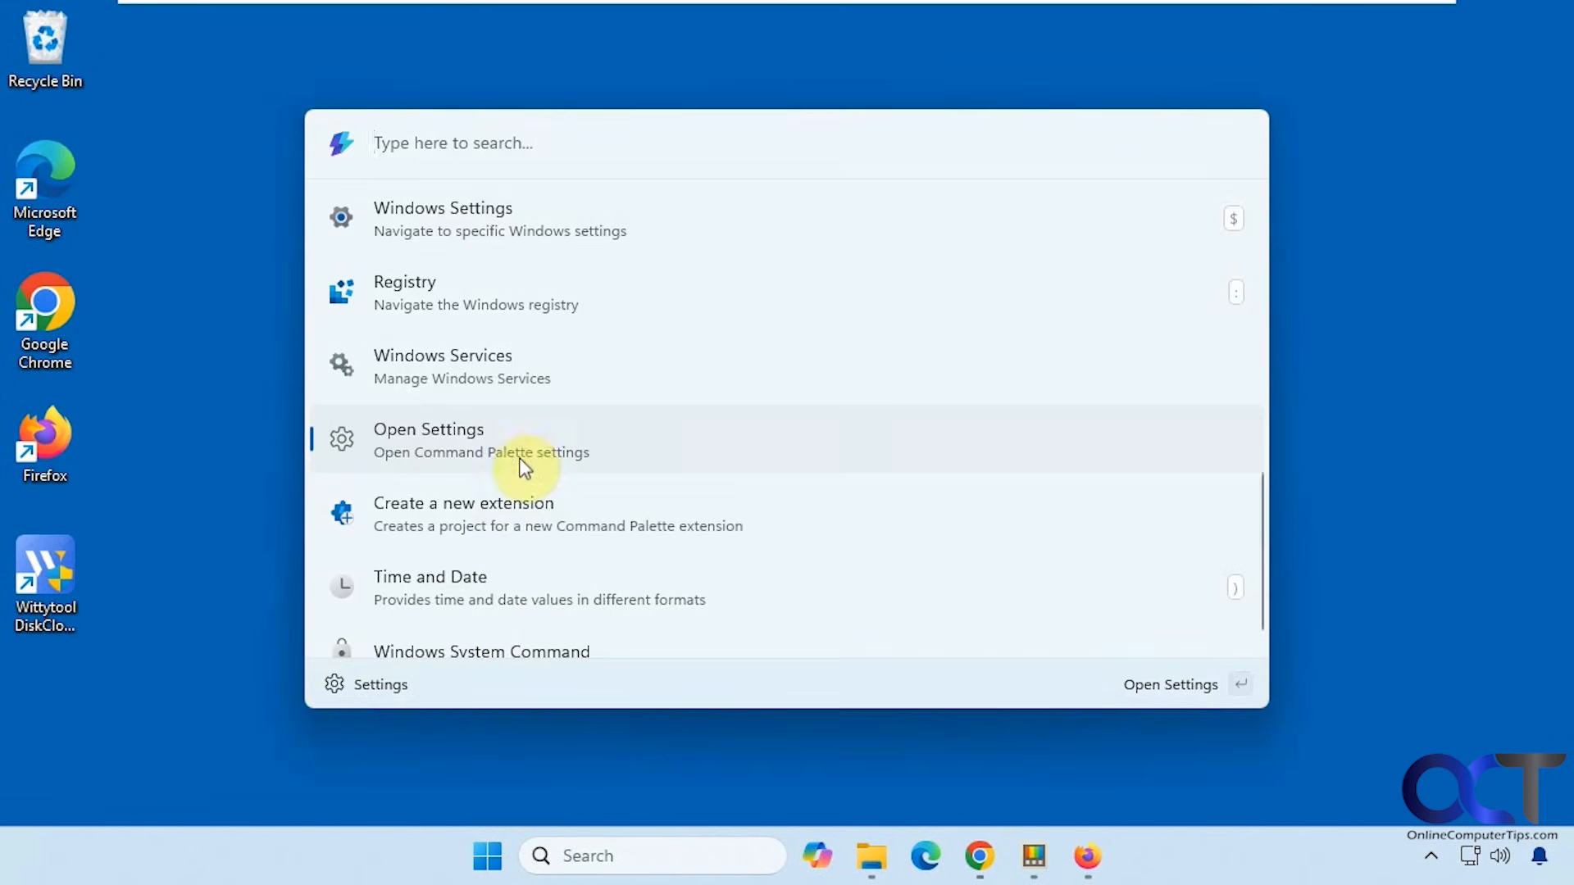
mouse_move(512, 523)
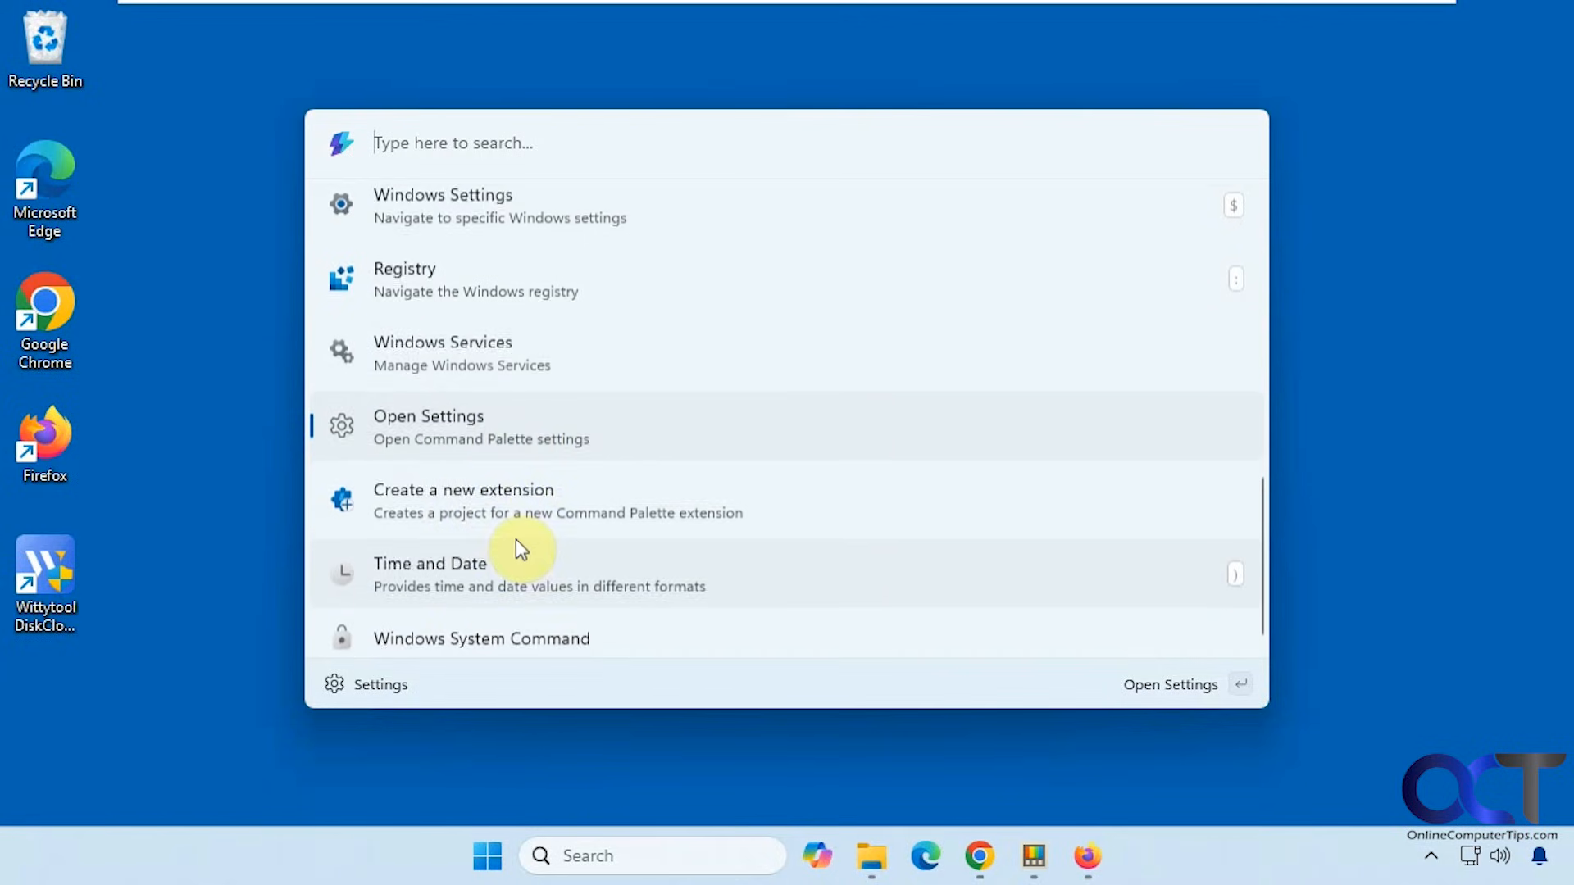
- Show the Time and Date values and copy the date 4/1/2025
left_click(463, 575)
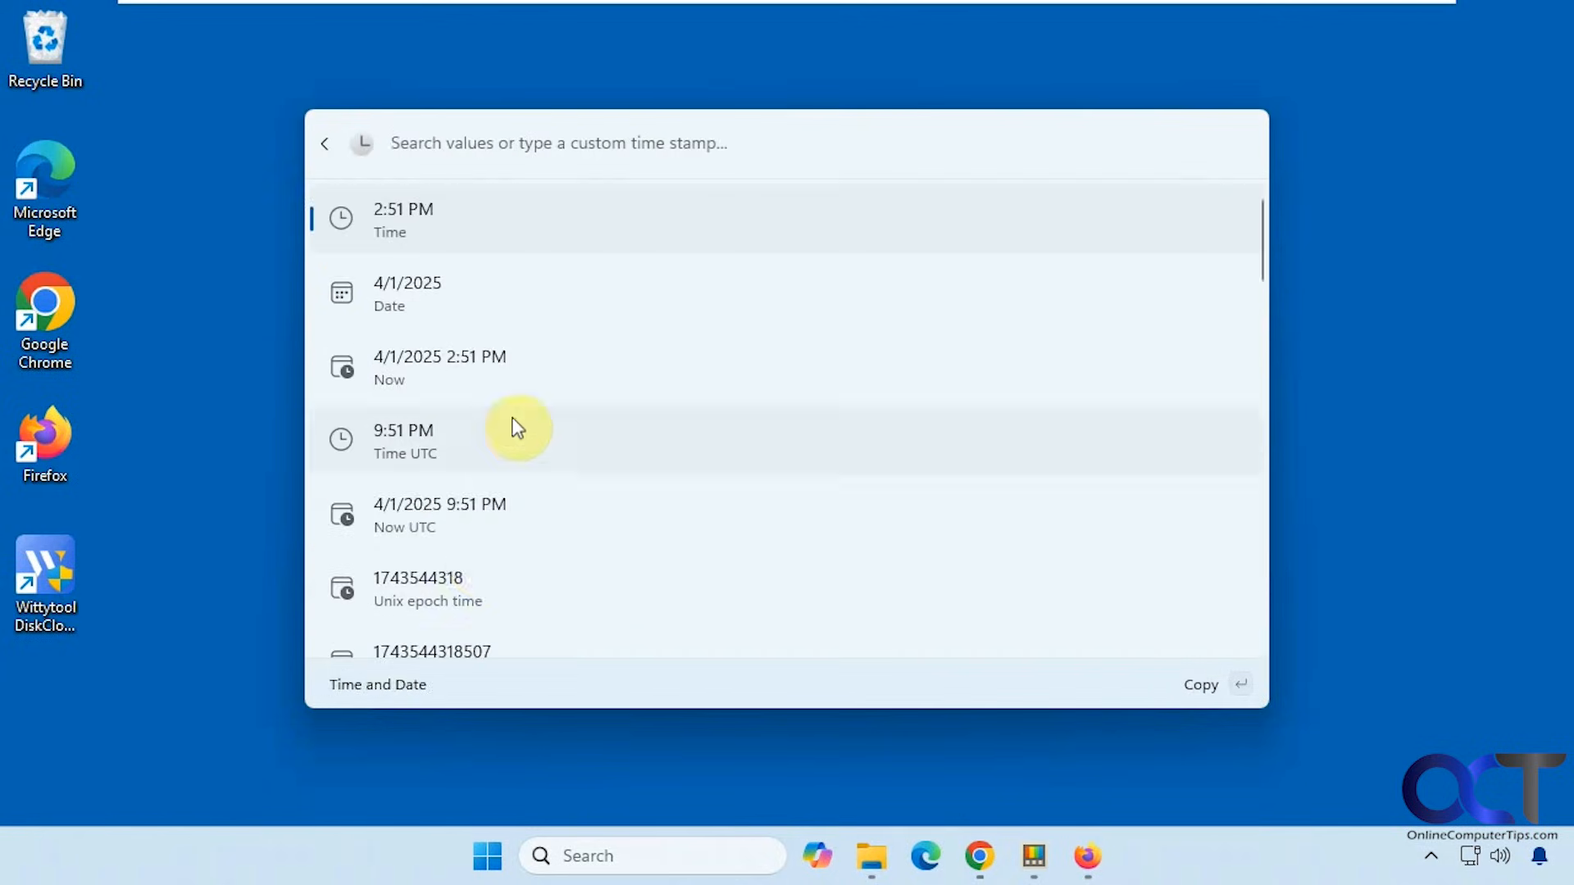
mouse_move(825, 615)
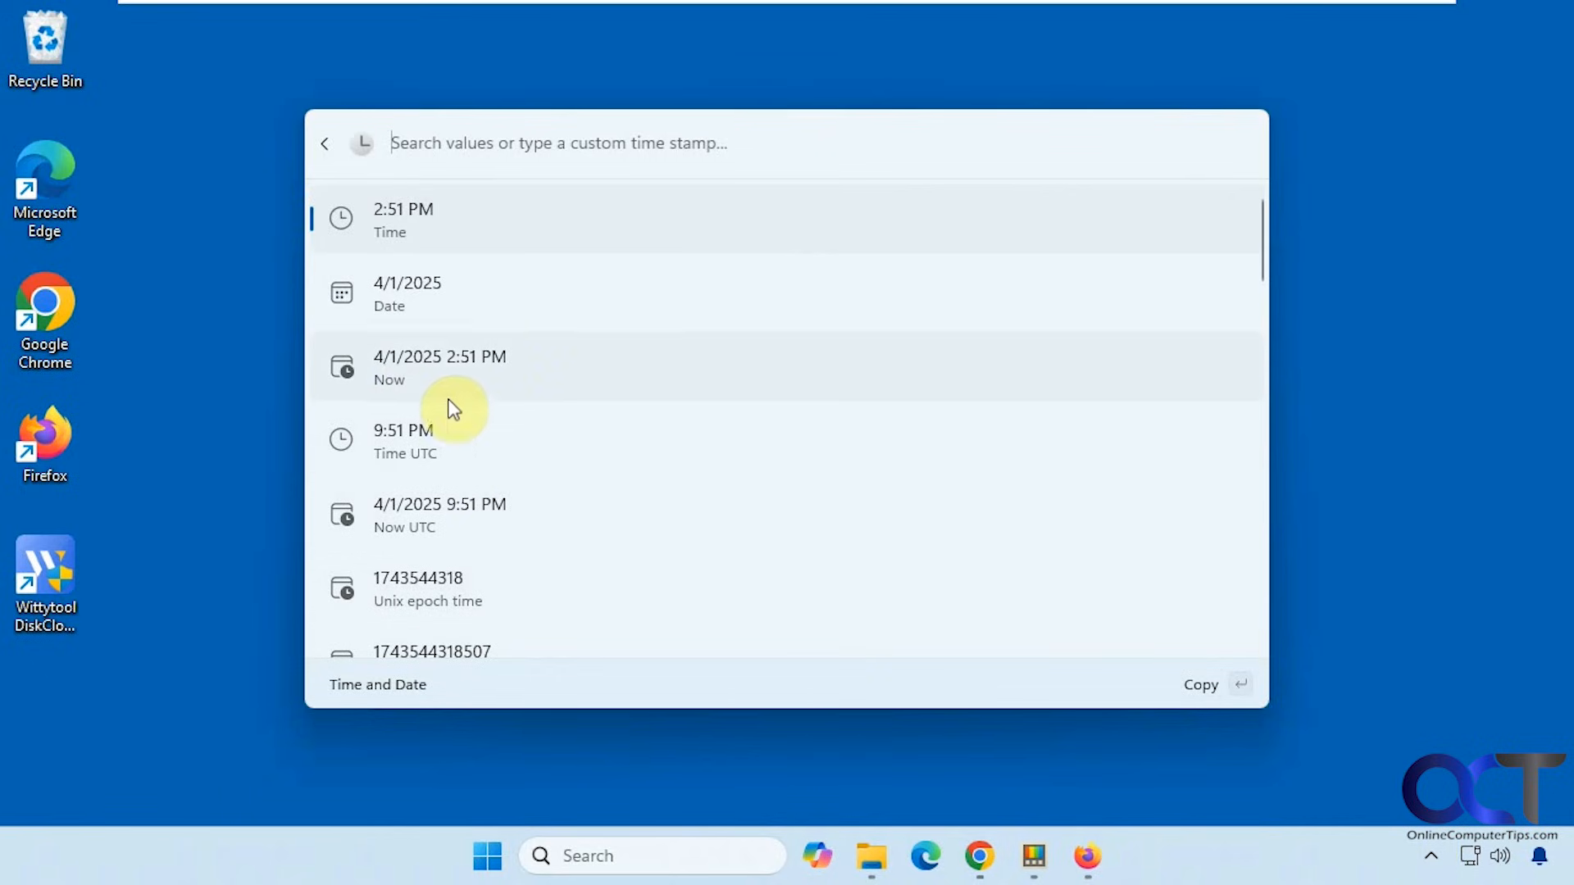
mouse_move(416, 312)
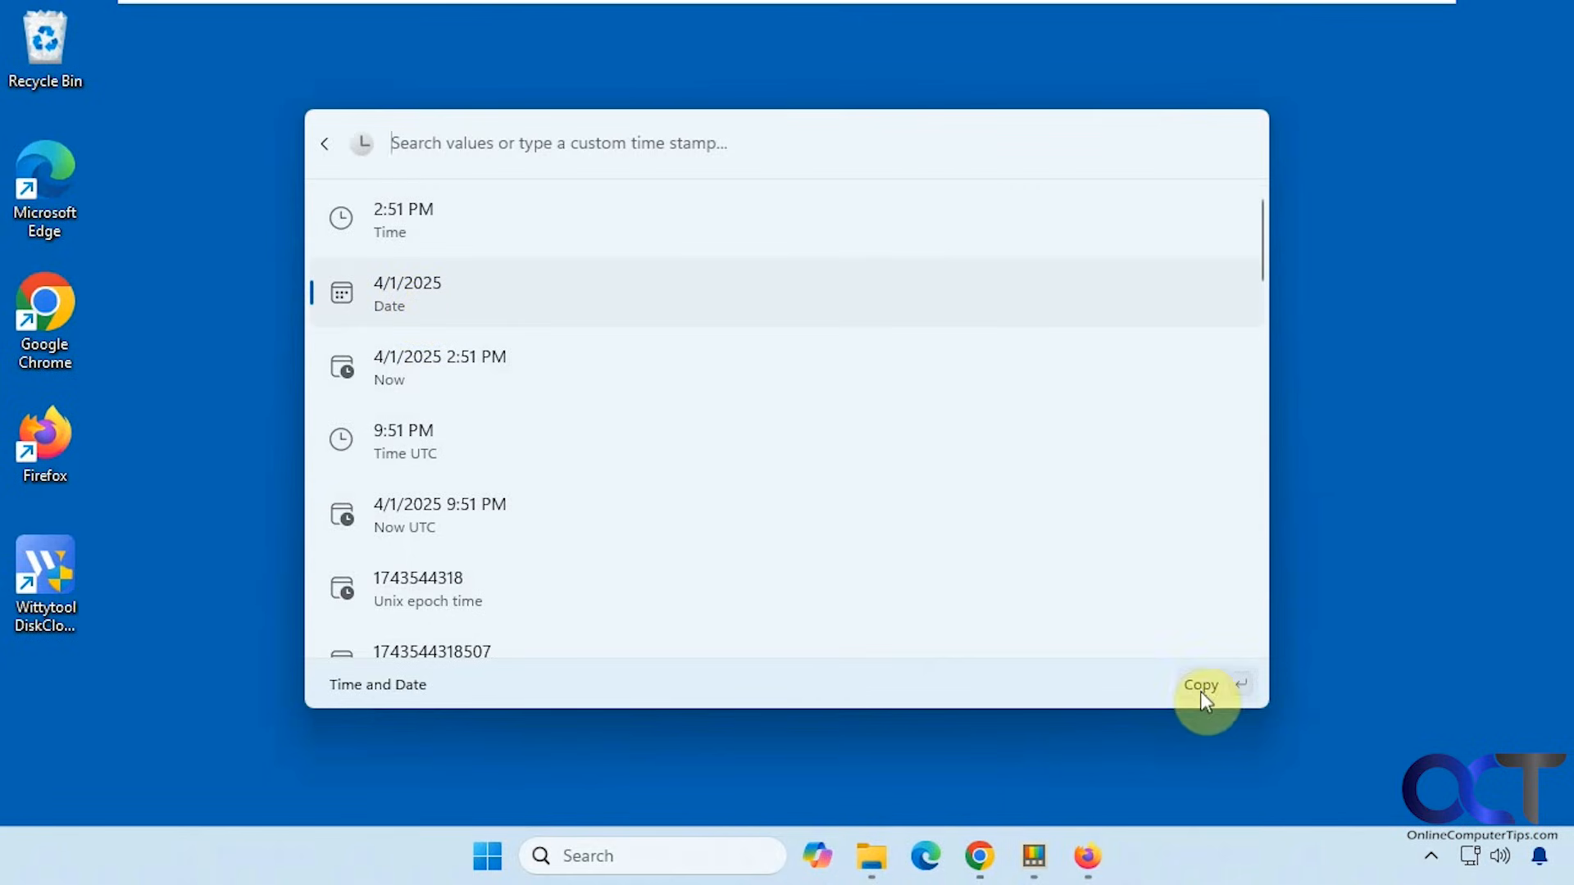
left_click(1200, 685)
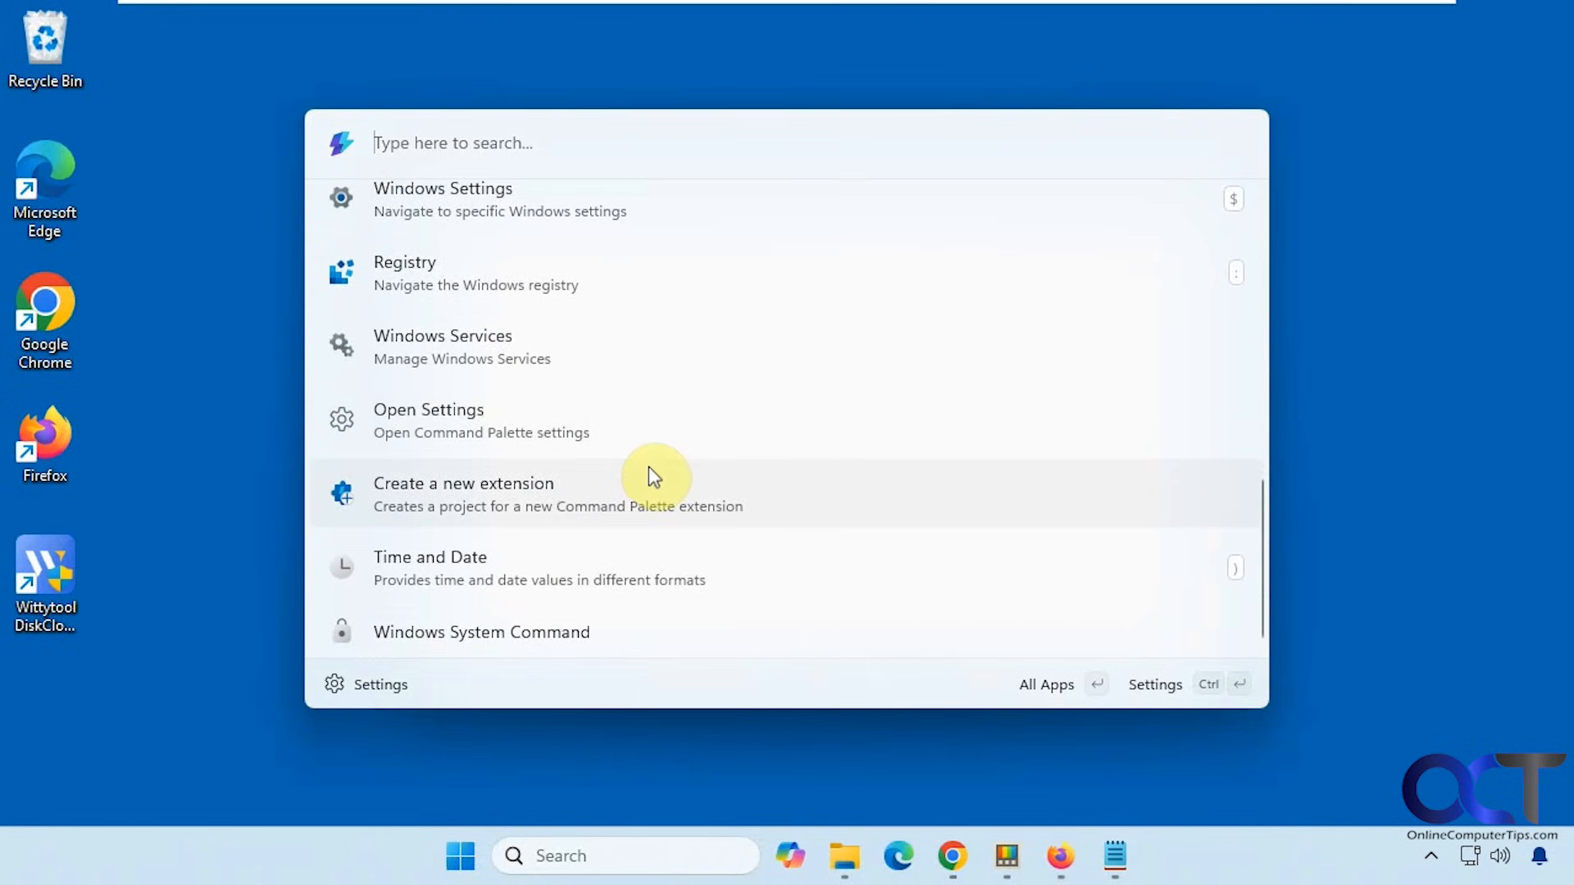
- Browse the Windows System Command list through Shutdown, Restart, Recycle Bin and IP/MAC address entries
left_click(482, 632)
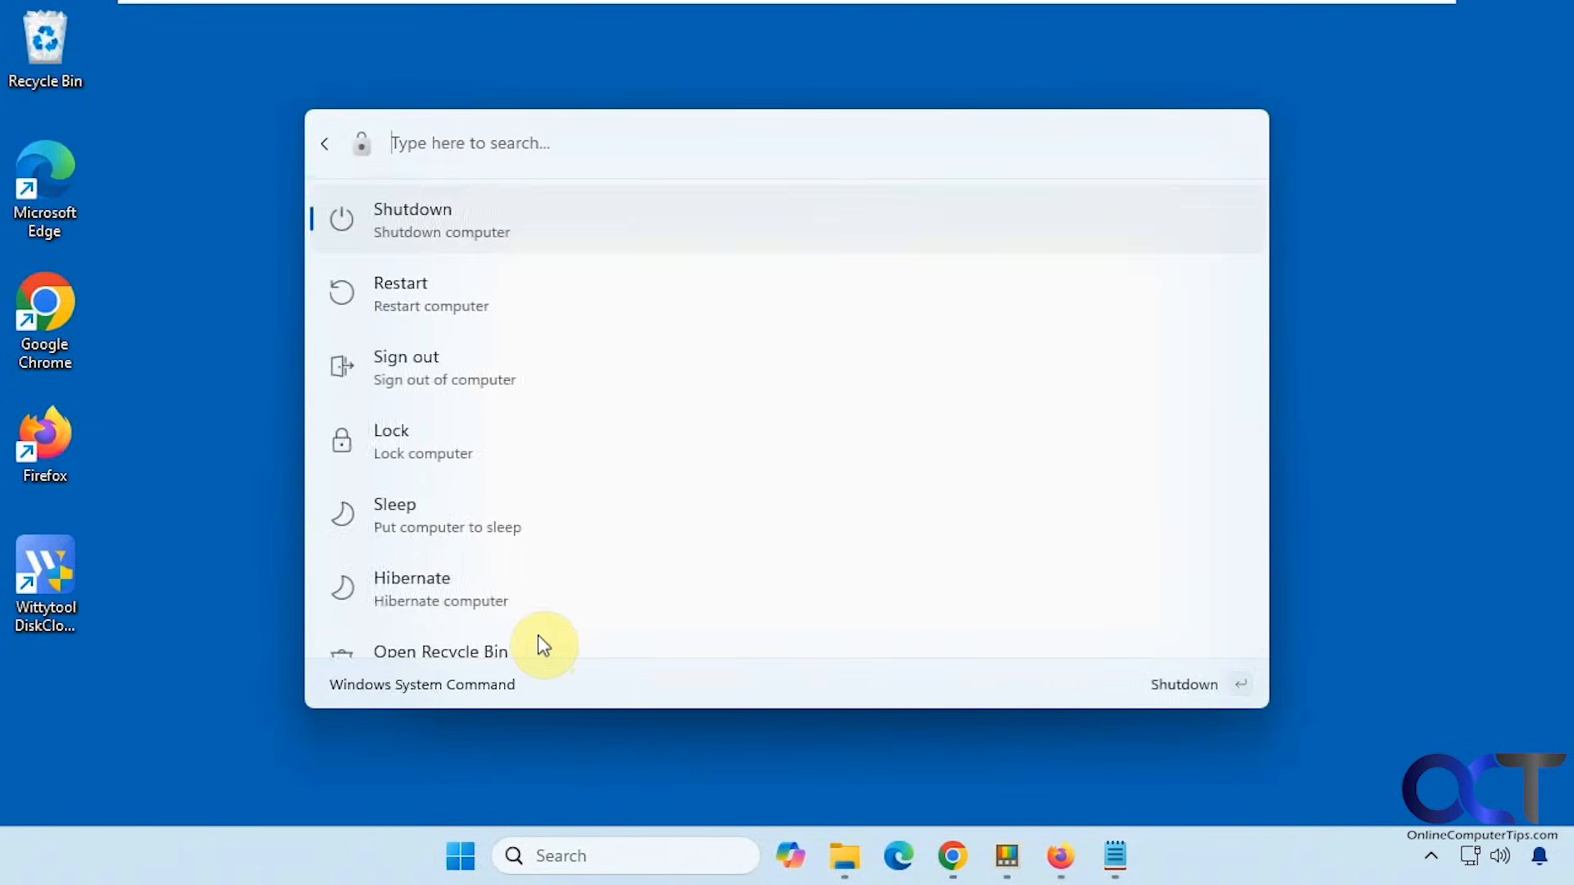
mouse_move(590, 252)
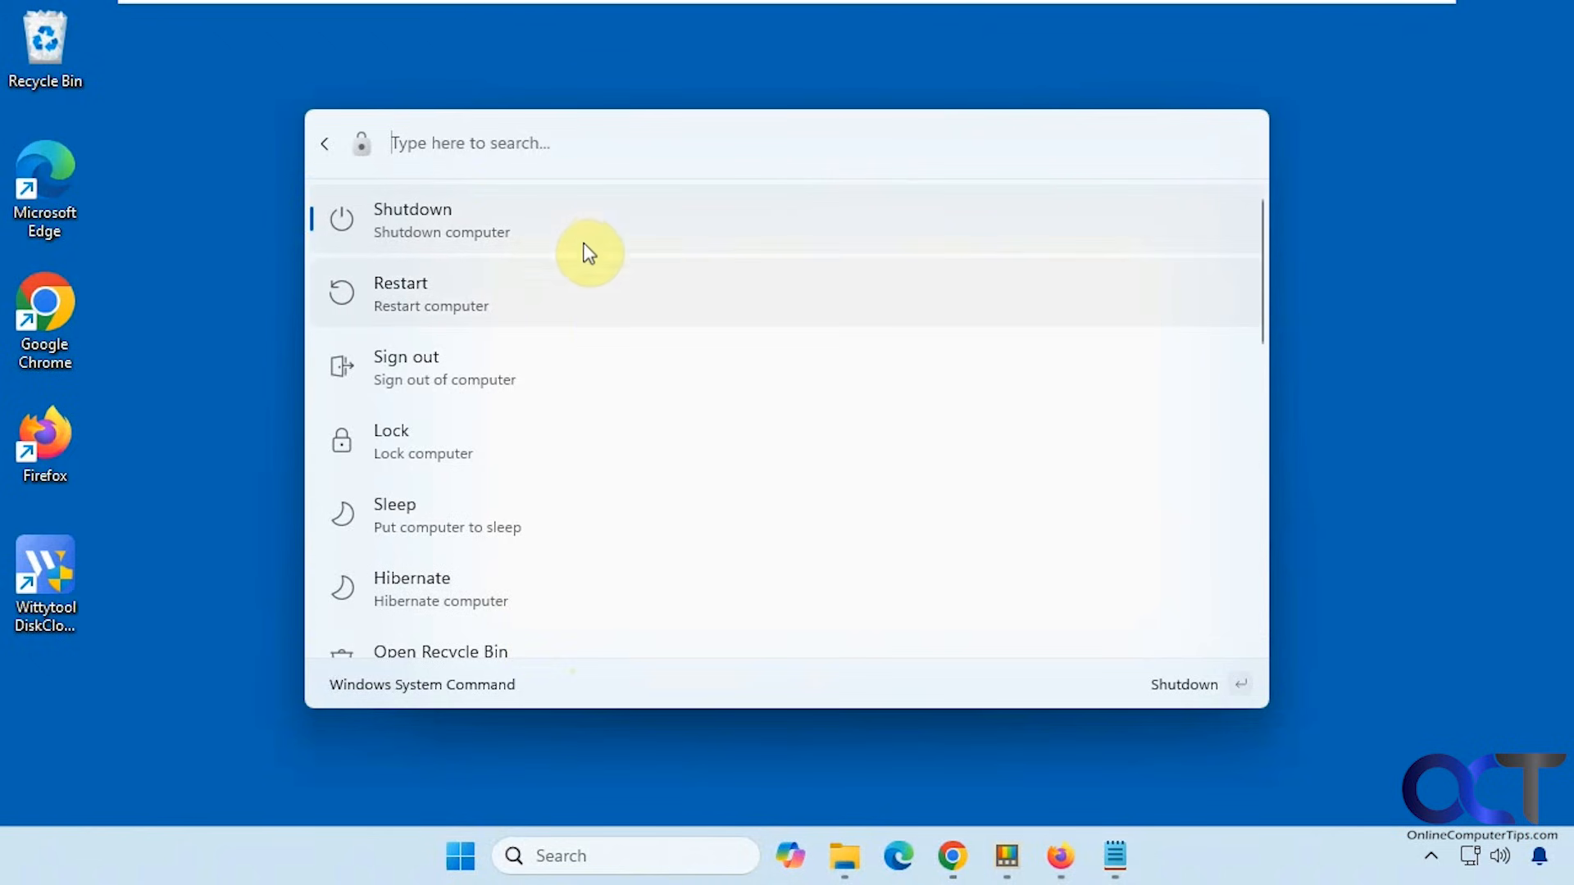
scroll("down", 3)
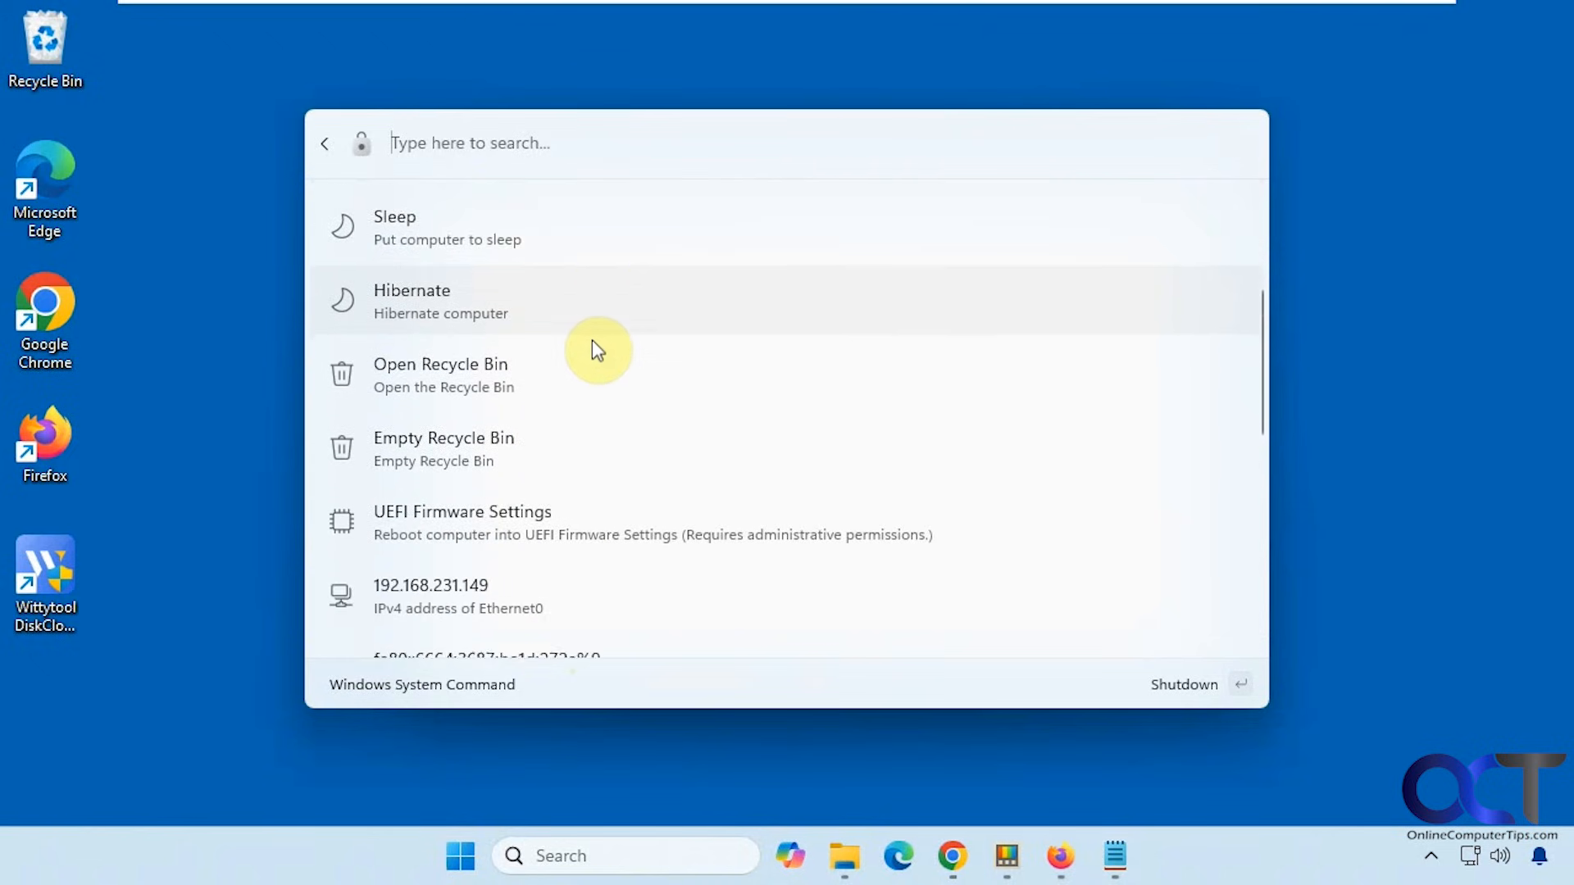
scroll("down", 3)
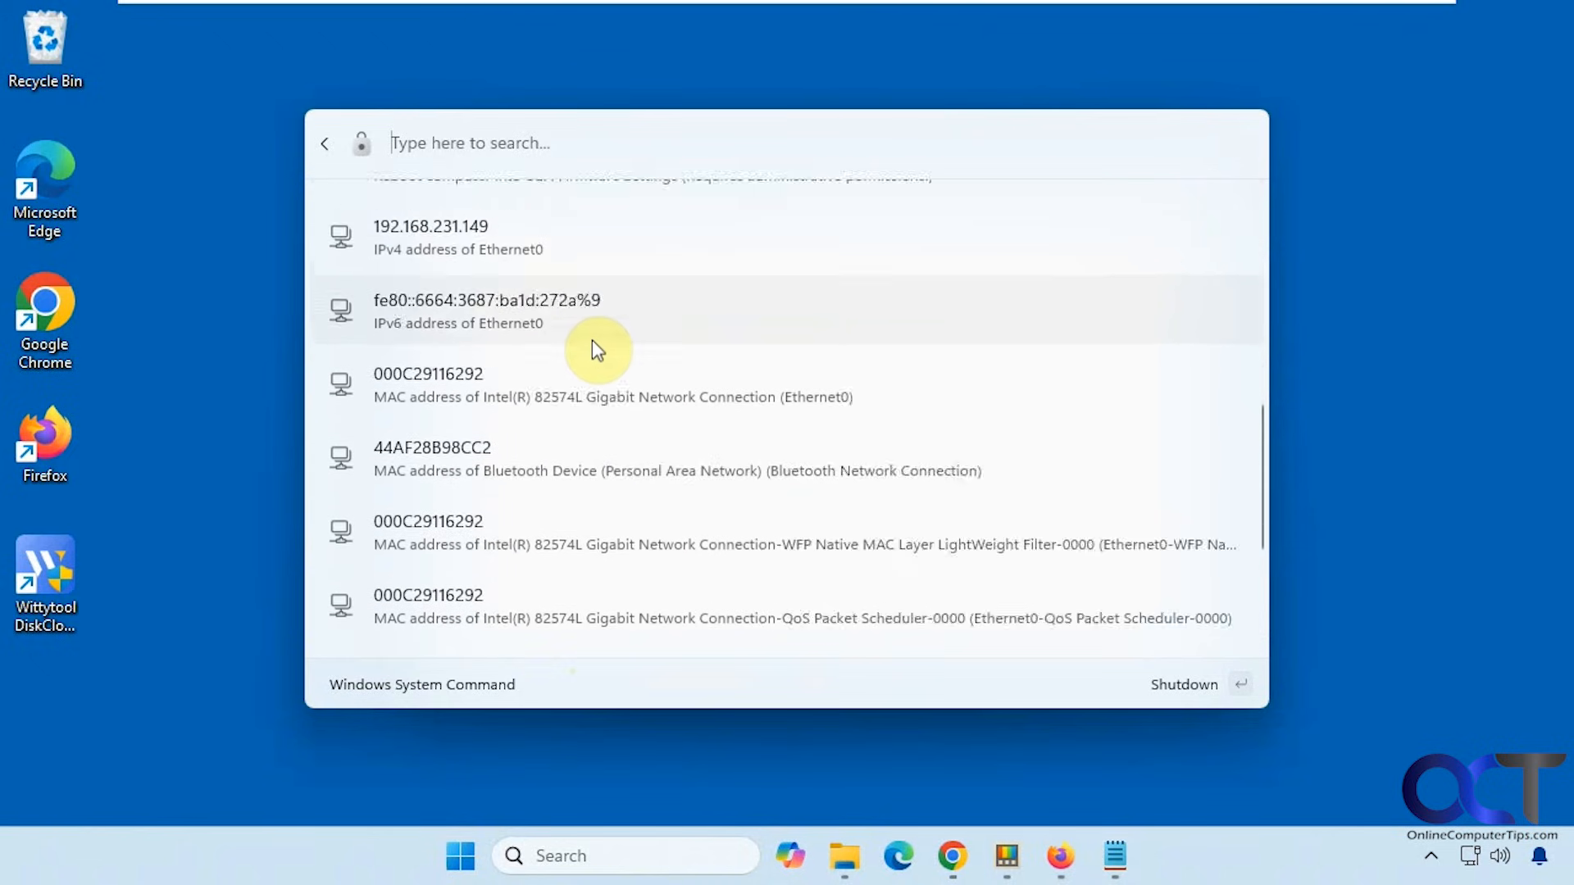
scroll("down", 3)
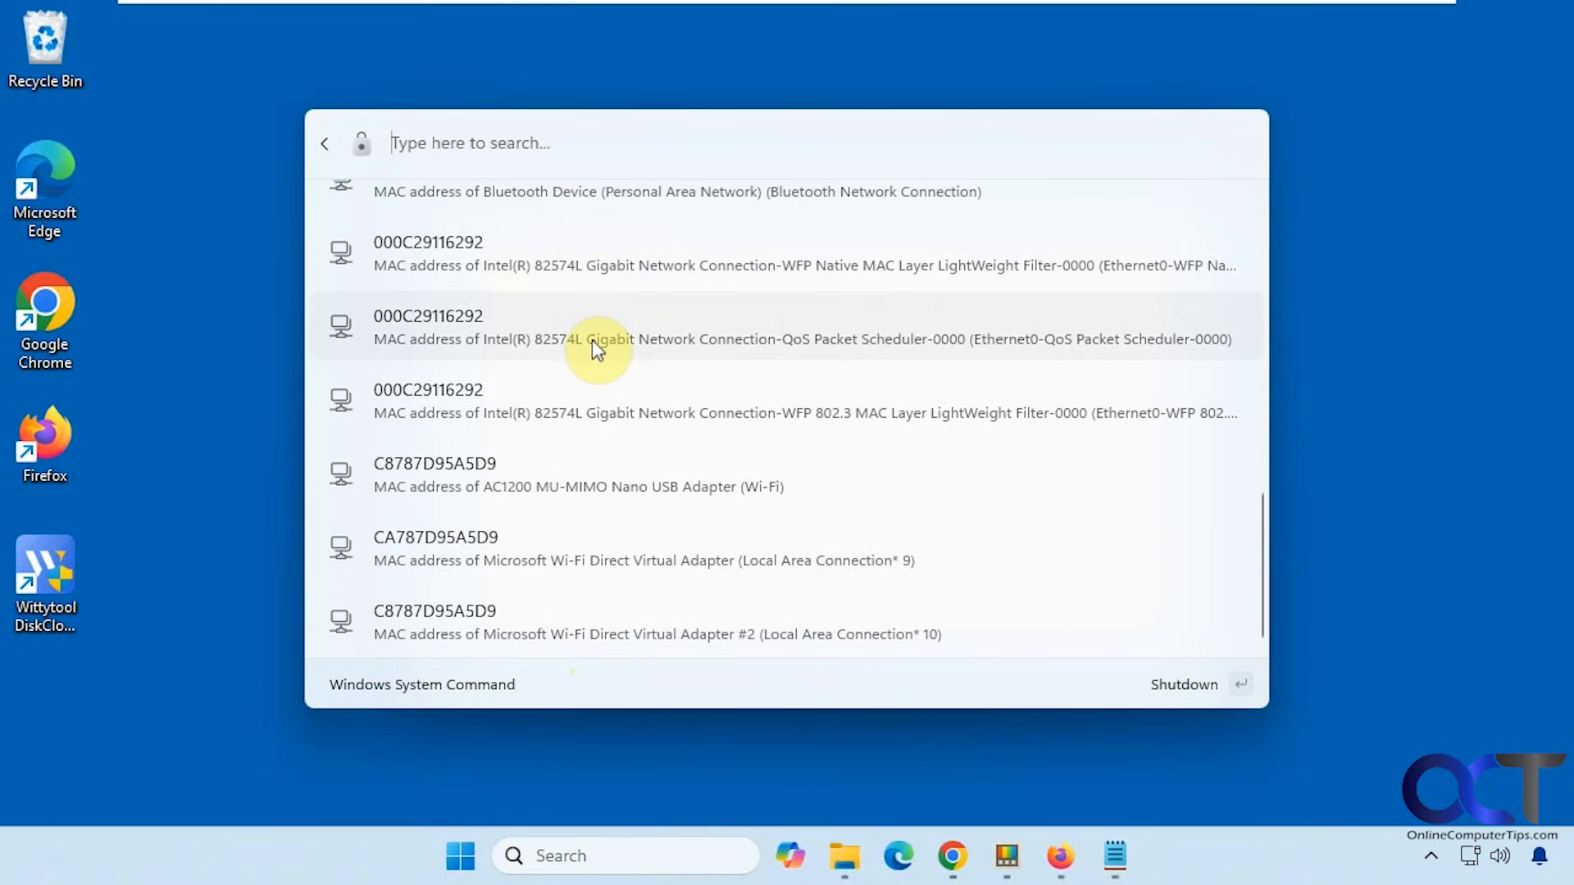
scroll("up", 3)
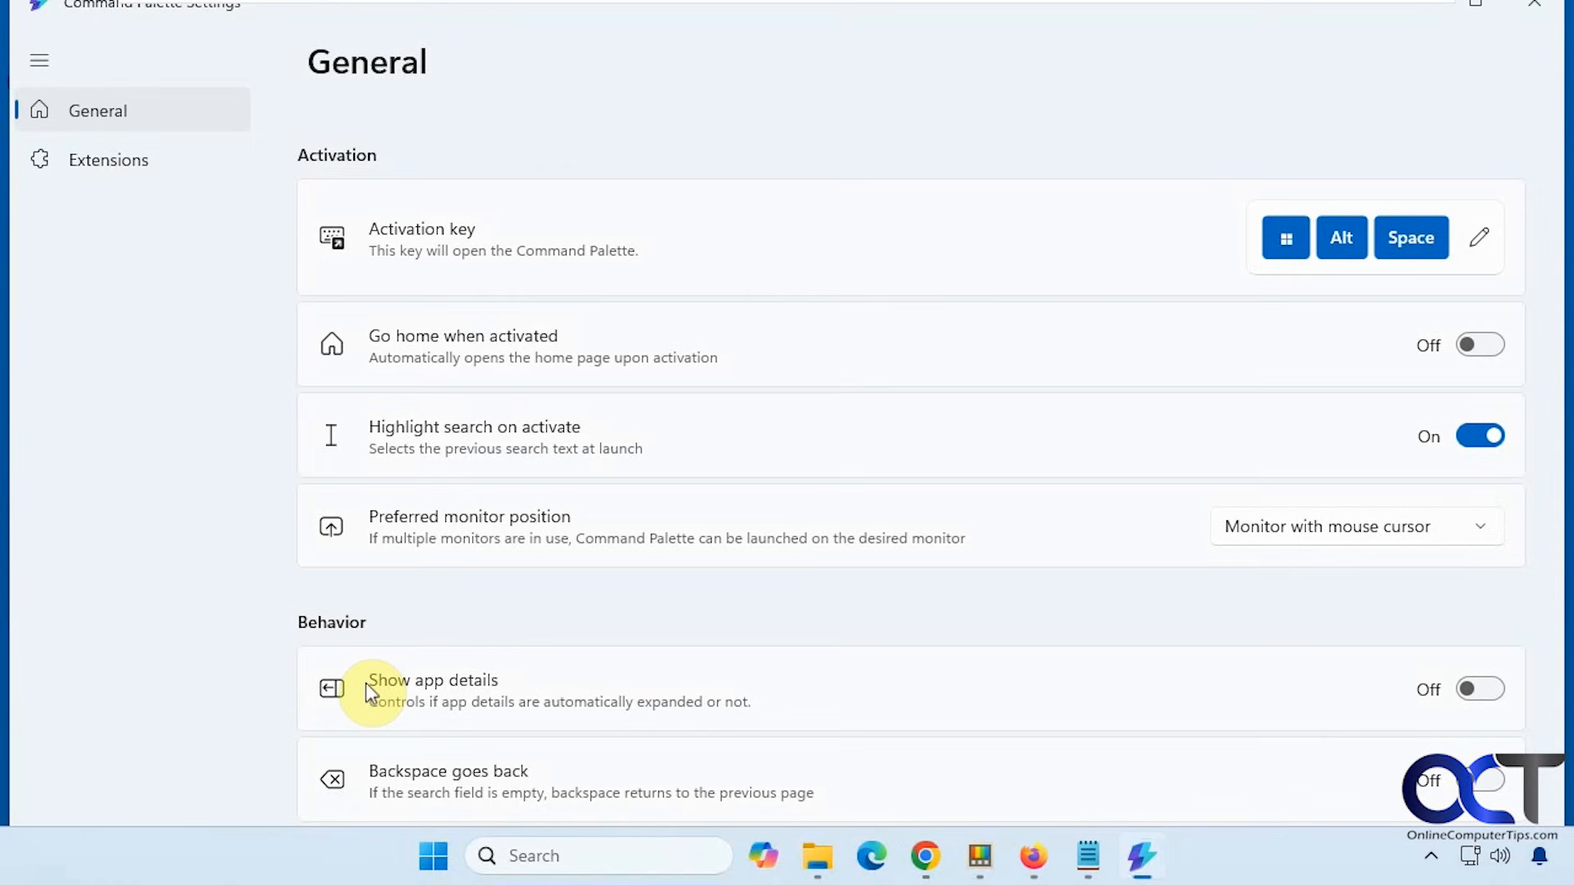
mouse_move(1520, 18)
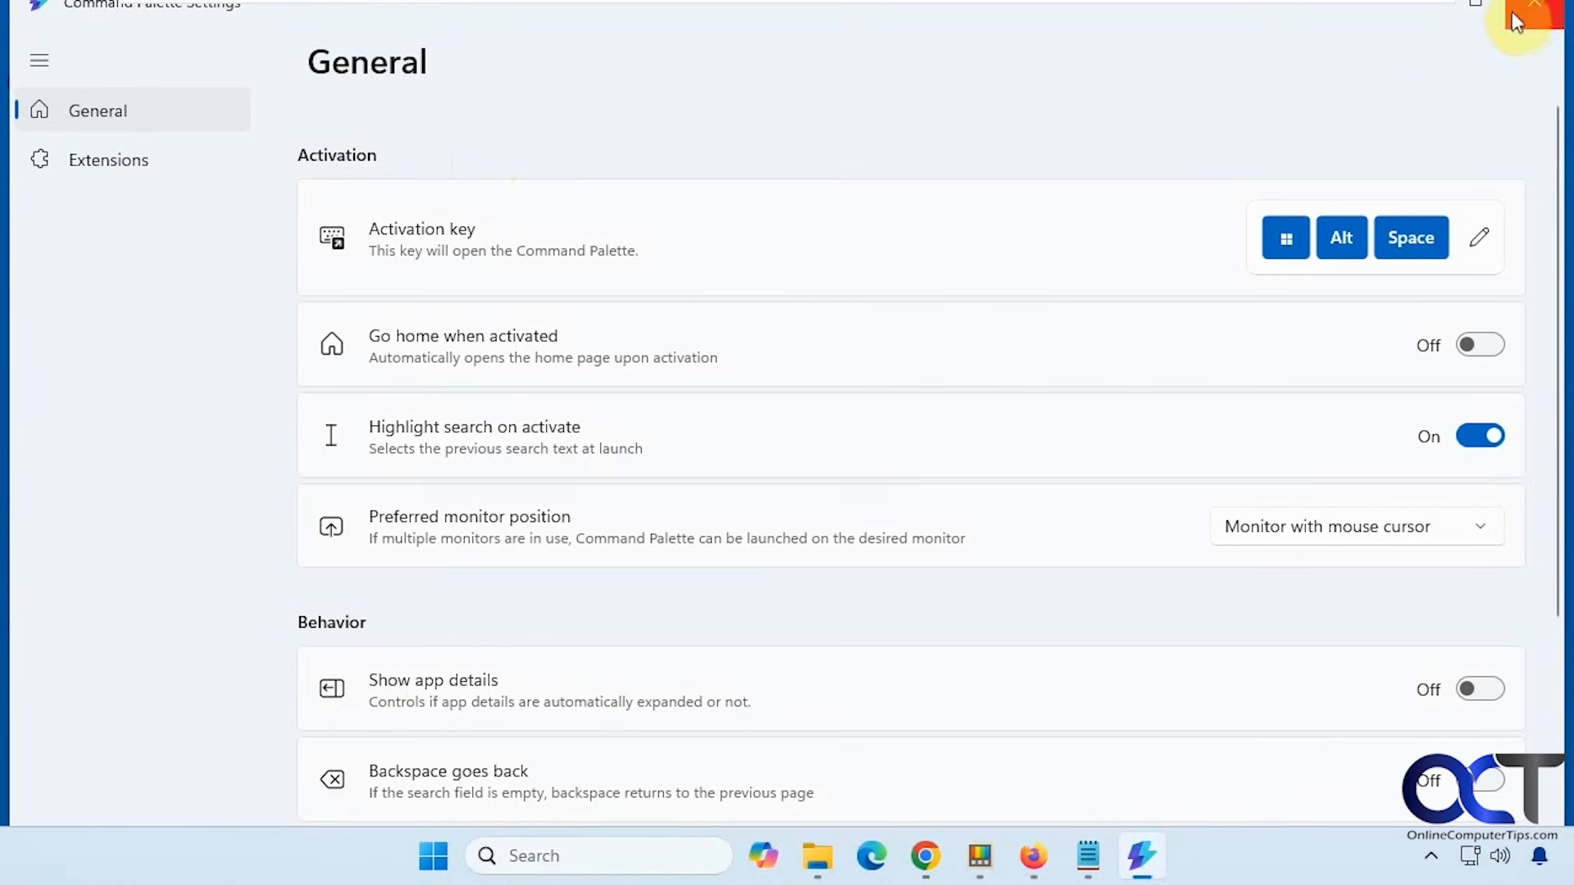
- Close the Command Palette Settings window, returning to PowerToys Settings
left_click(1528, 7)
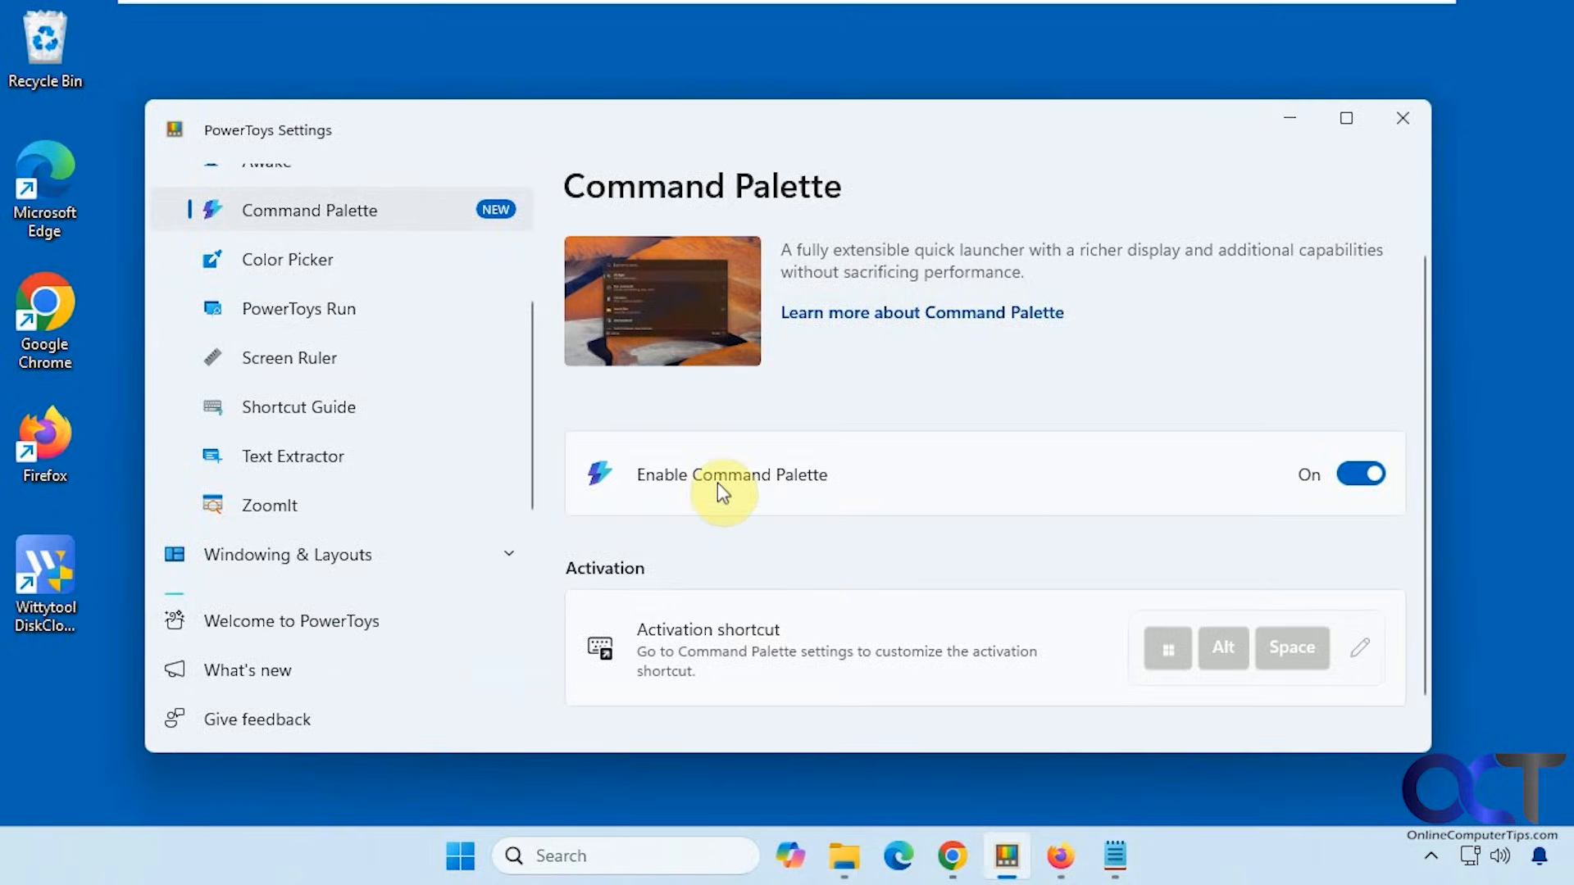
mouse_move(1115, 475)
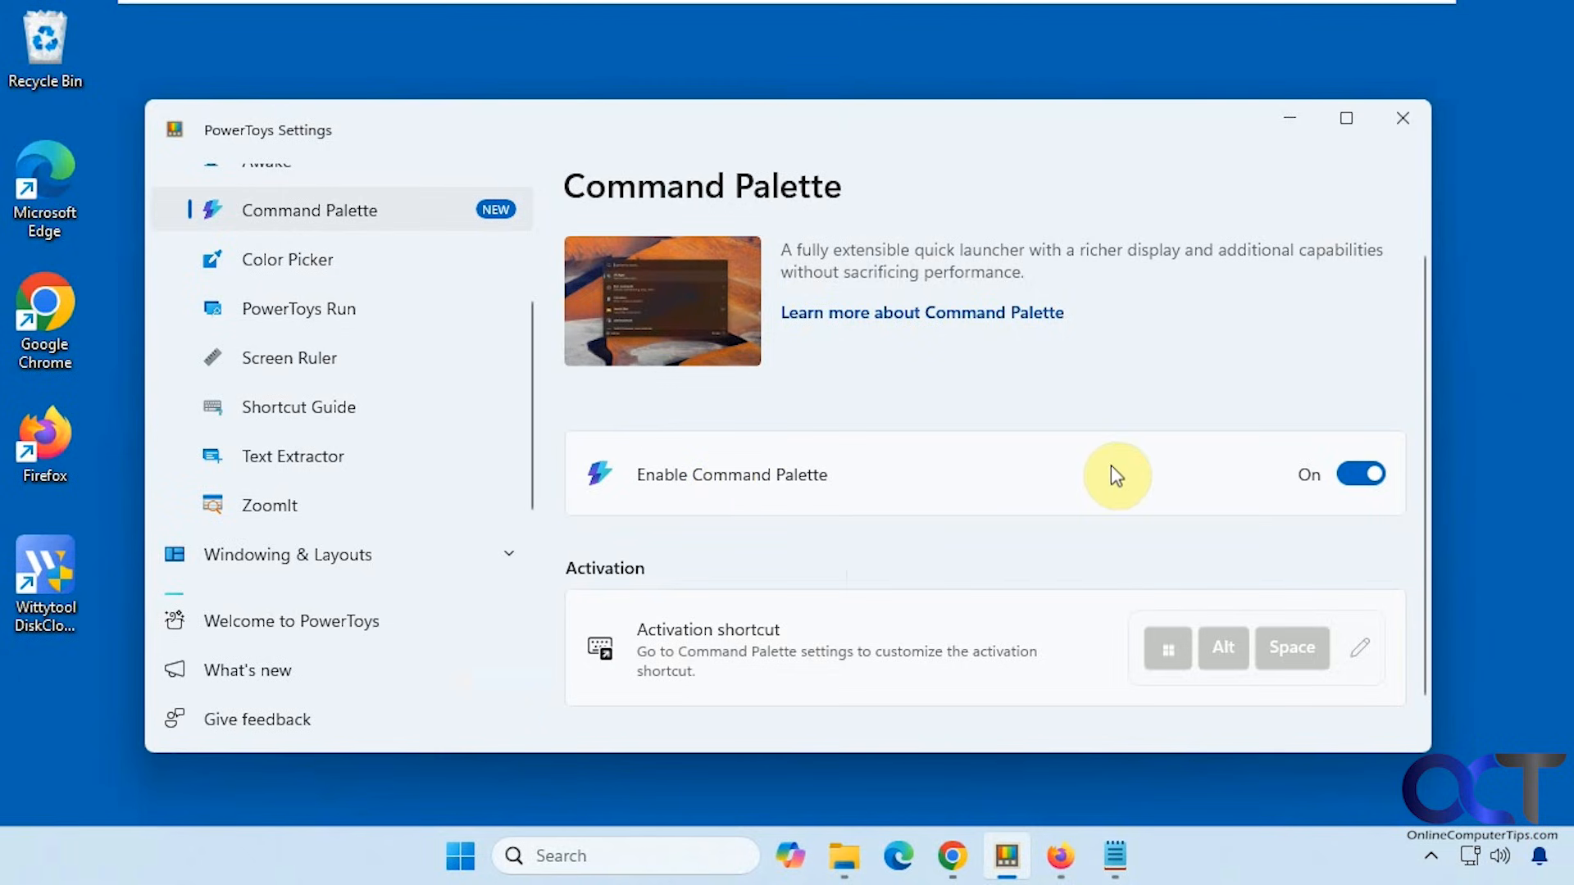
mouse_move(1047, 480)
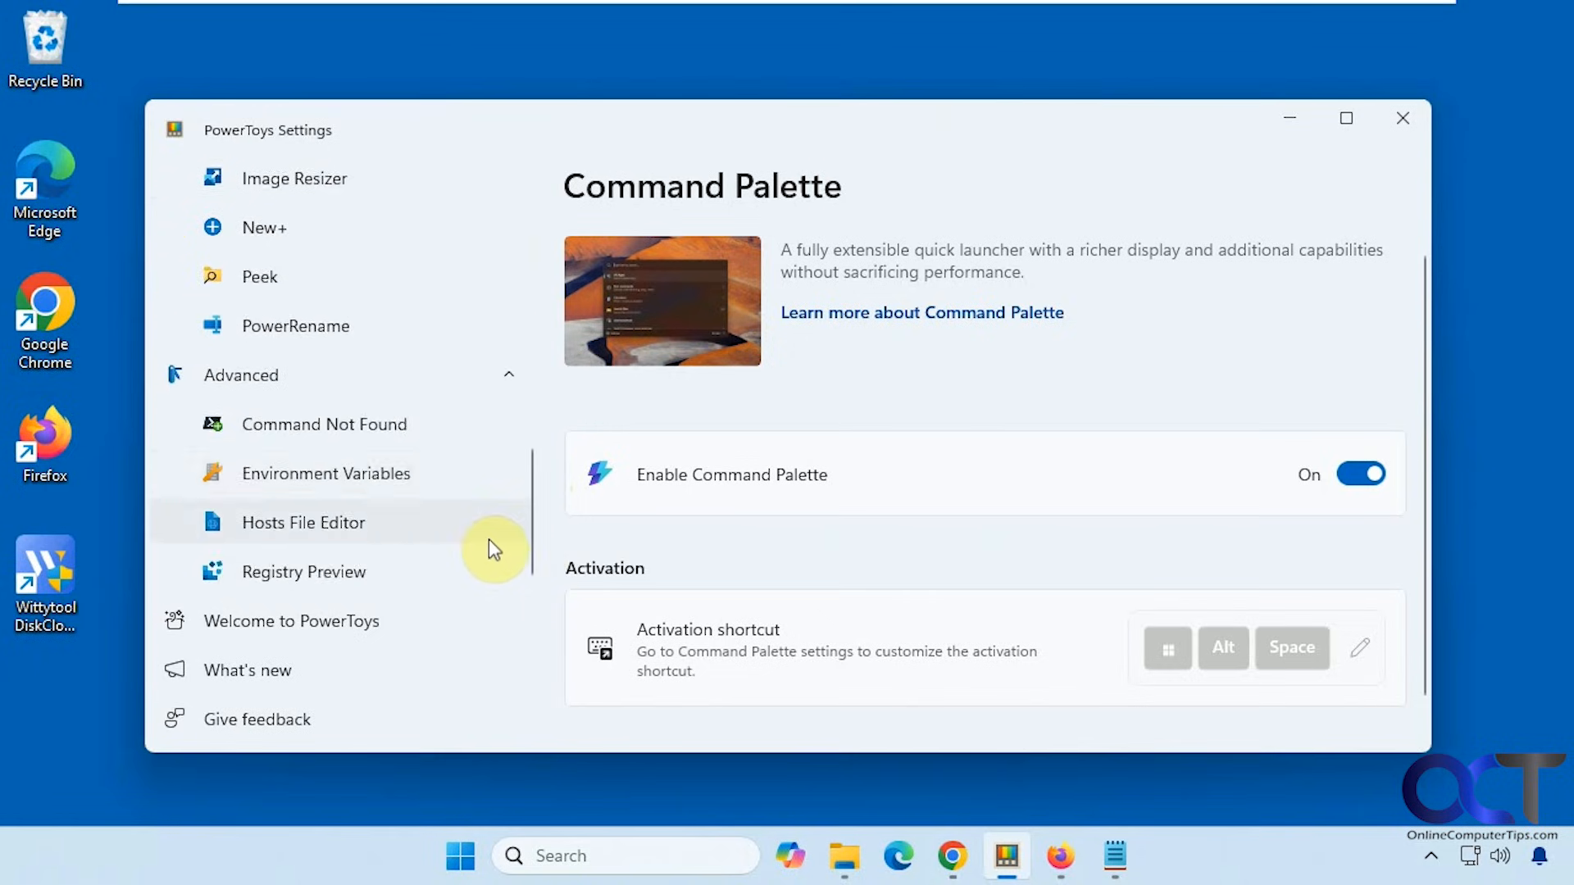
- Search Windows for 'power' so PowerToys (Preview) appears in the results
scroll("down", 3)
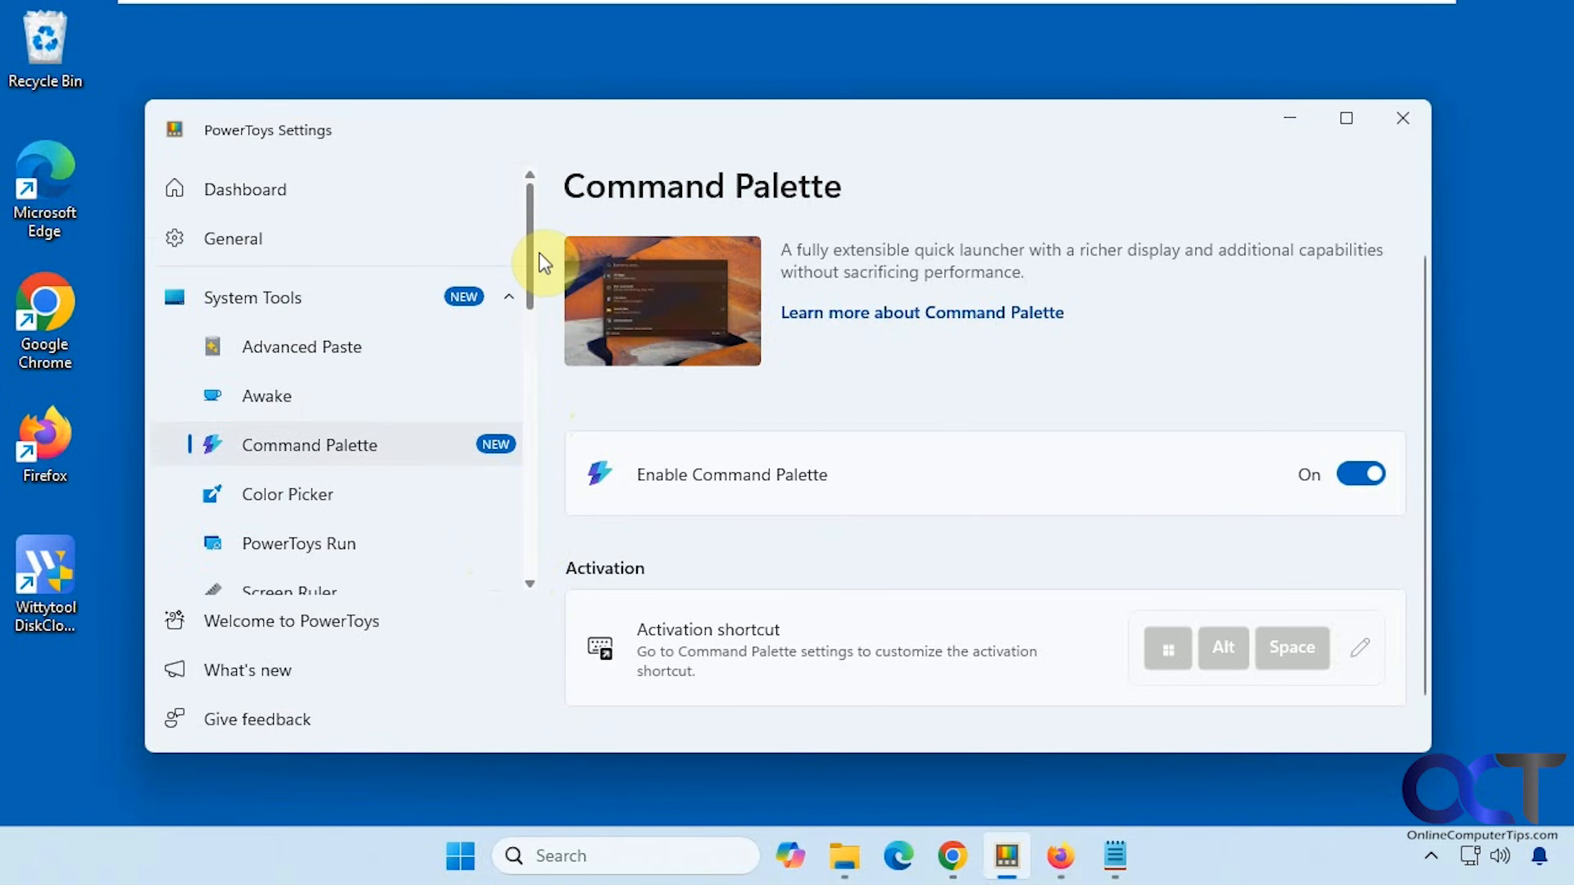
left_click(459, 879)
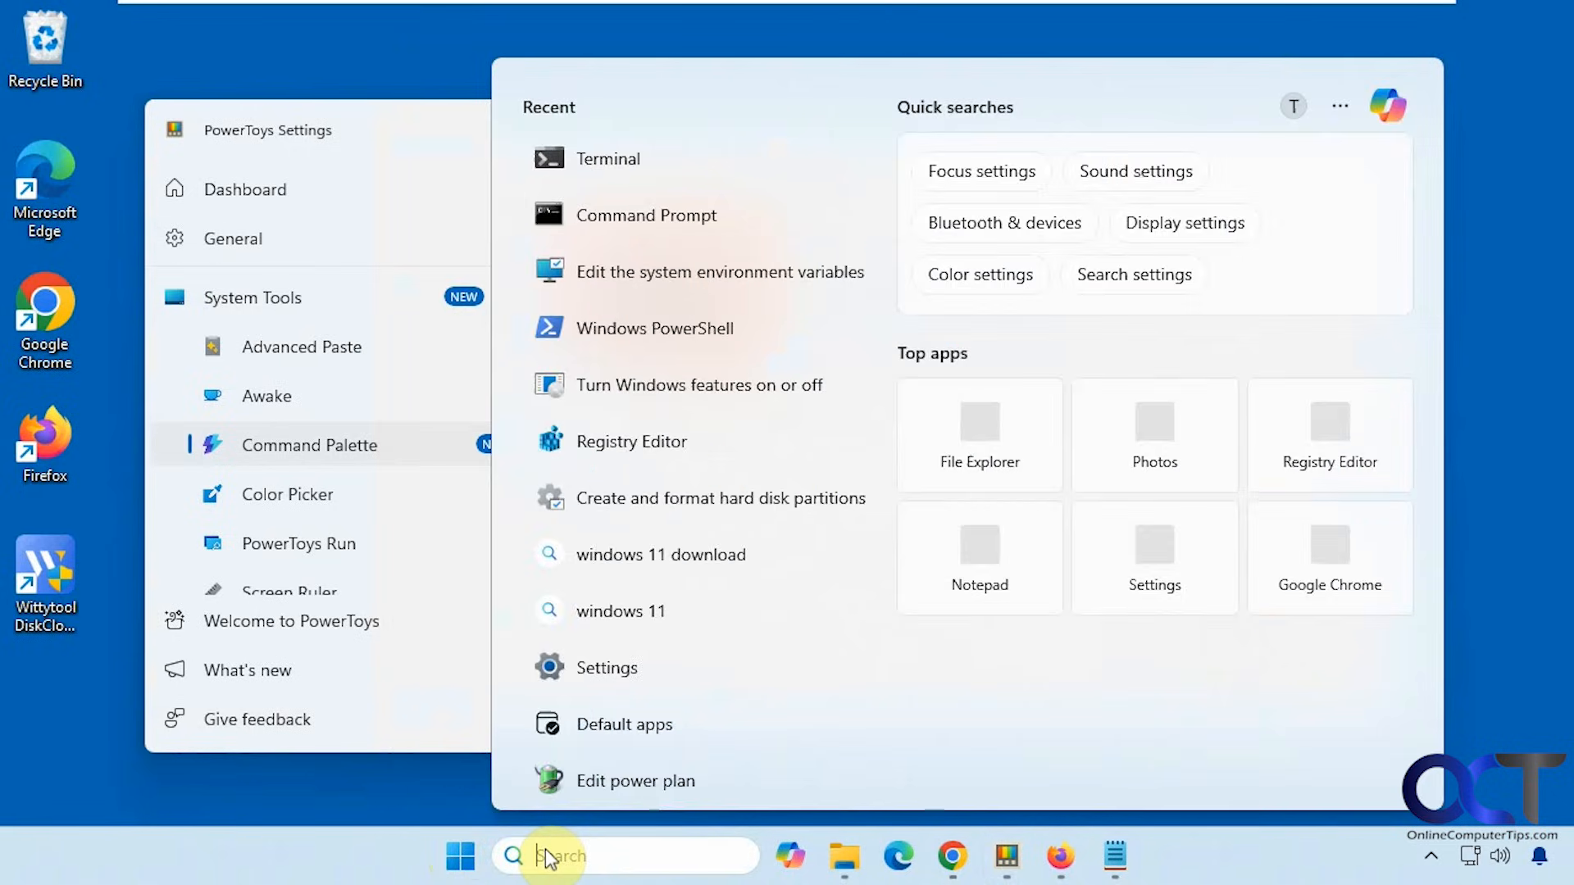
type("power")
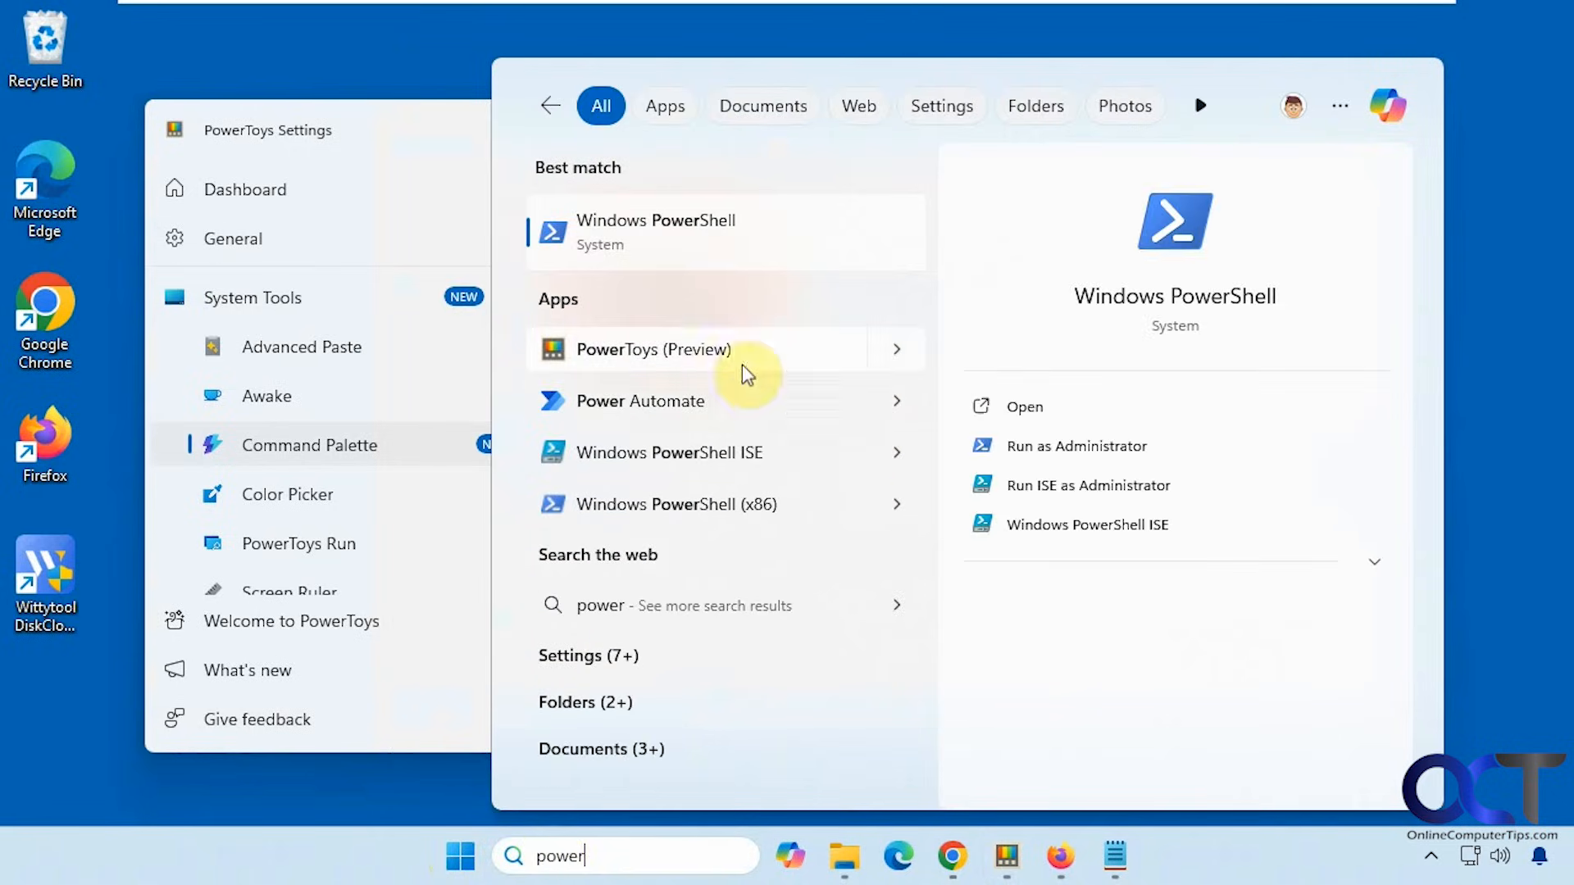
- Launch PowerToys (Preview) from the results, landing on the Settings Dashboard
left_click(653, 349)
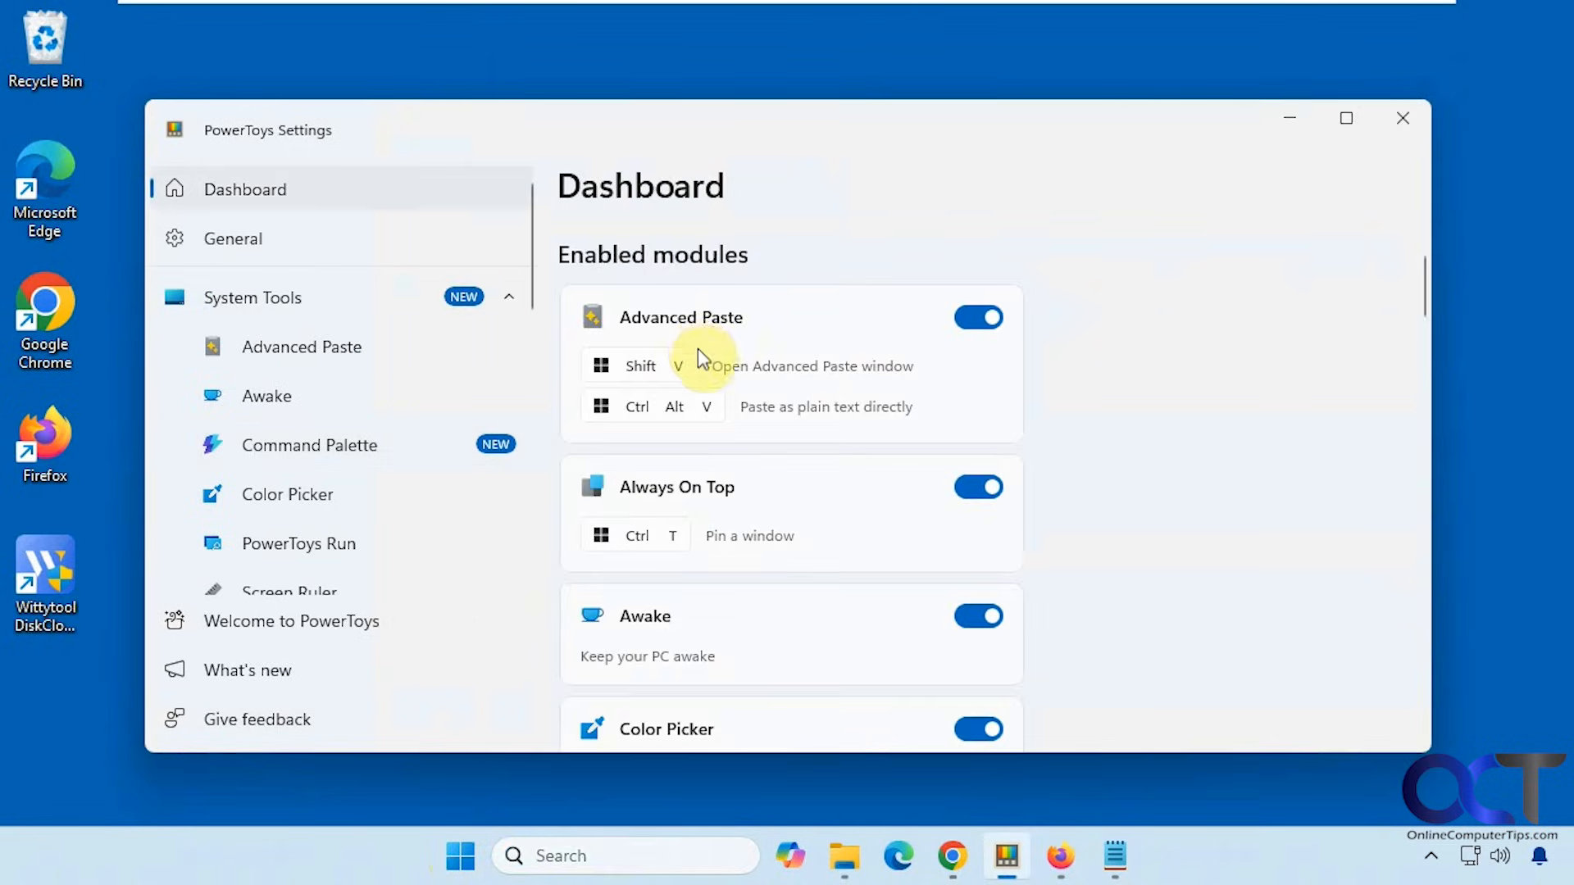
mouse_move(1069, 287)
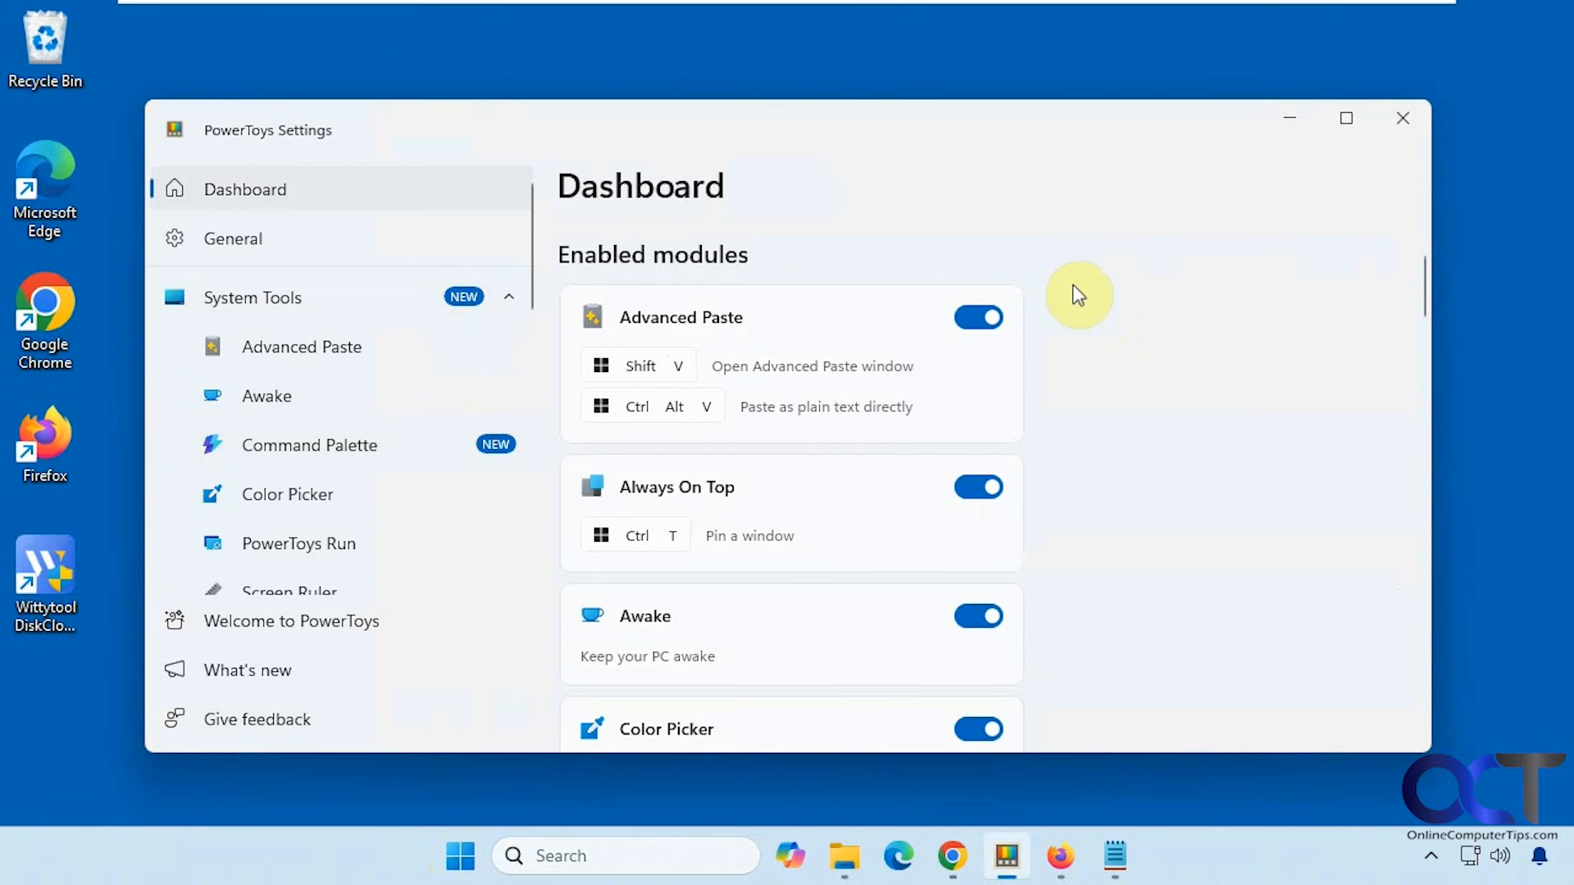
mouse_move(576, 398)
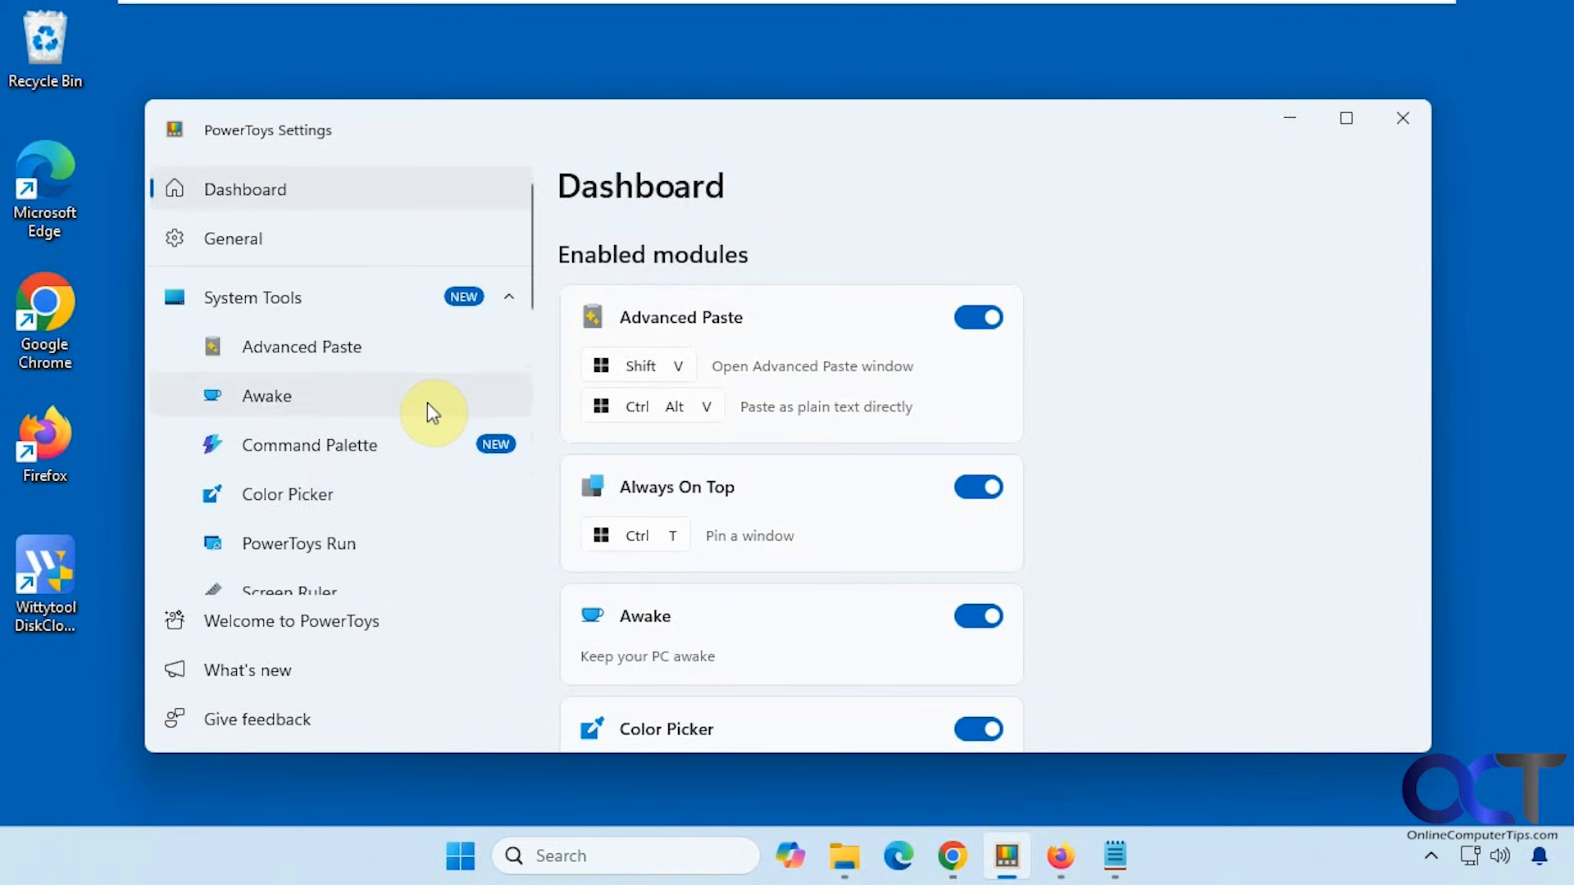
mouse_move(373, 332)
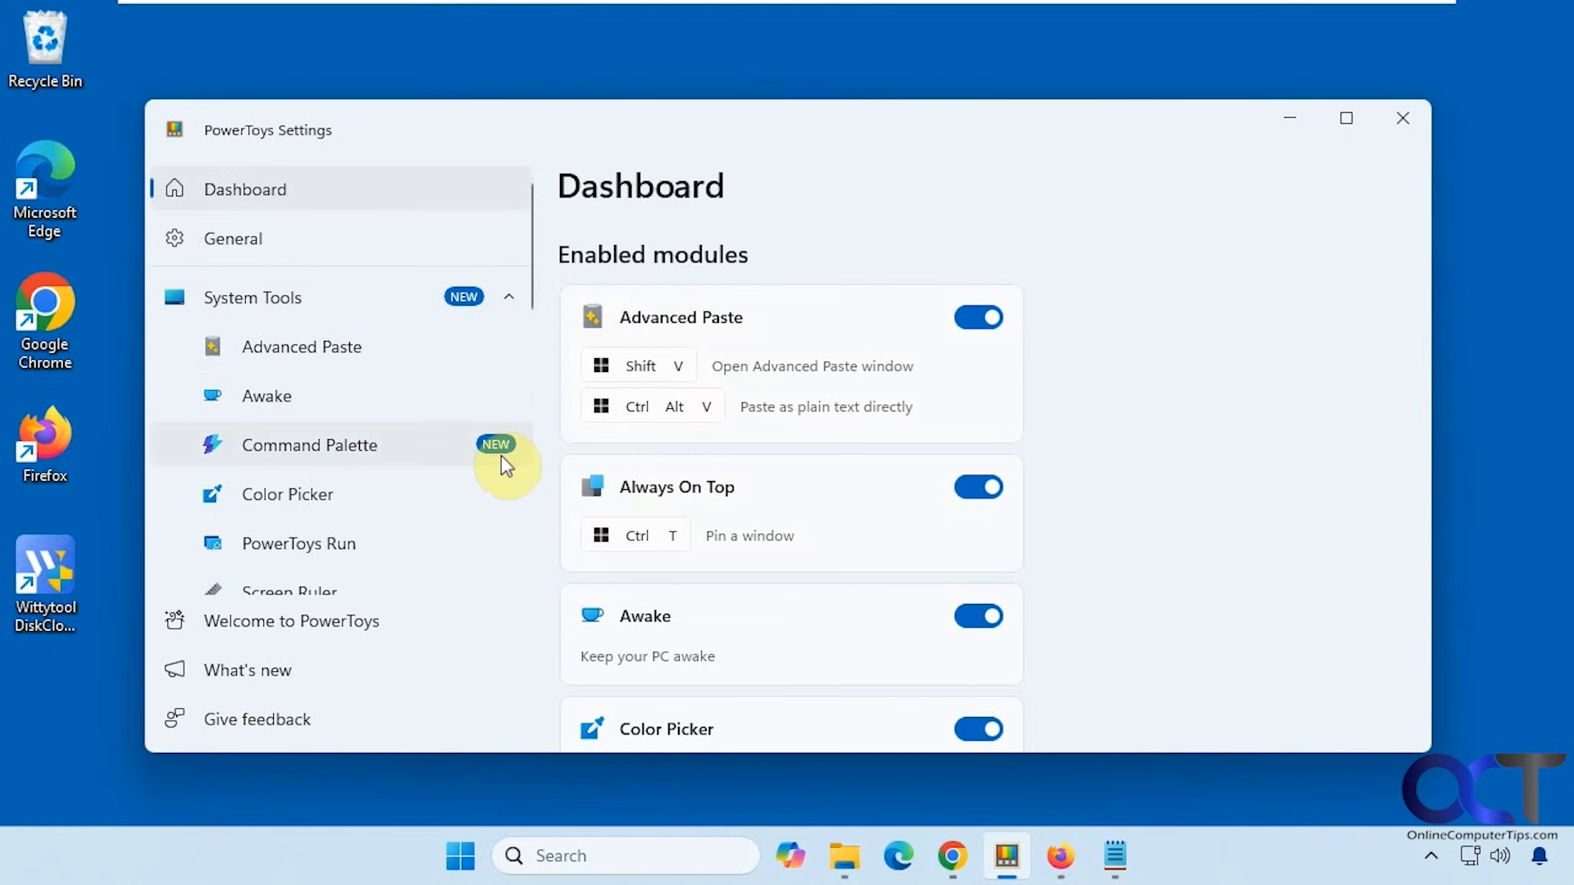
mouse_move(413, 426)
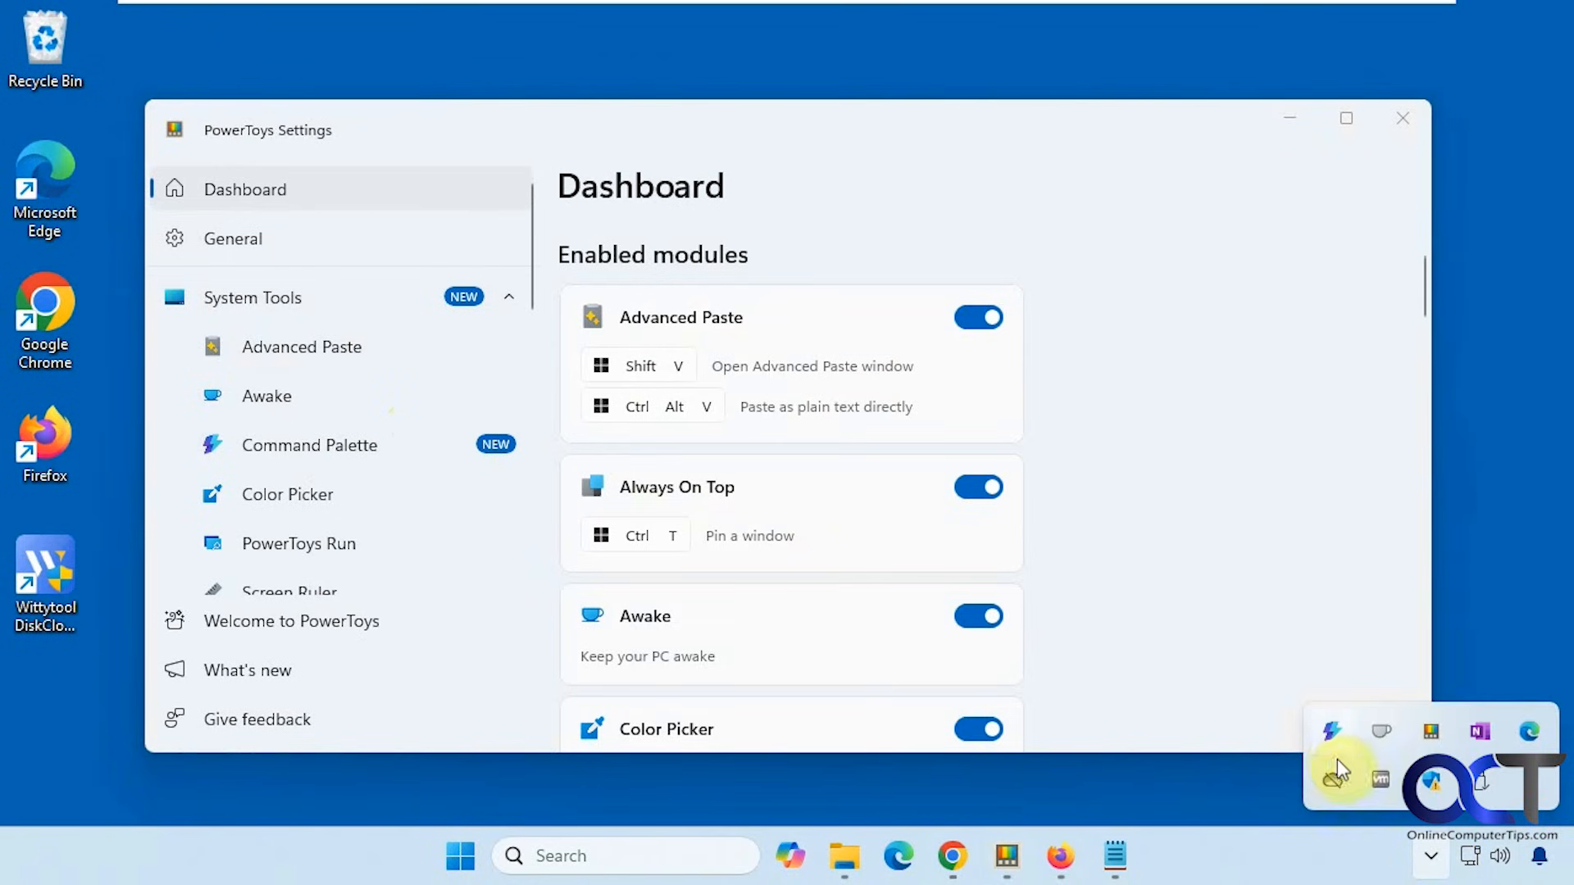
mouse_move(1384, 758)
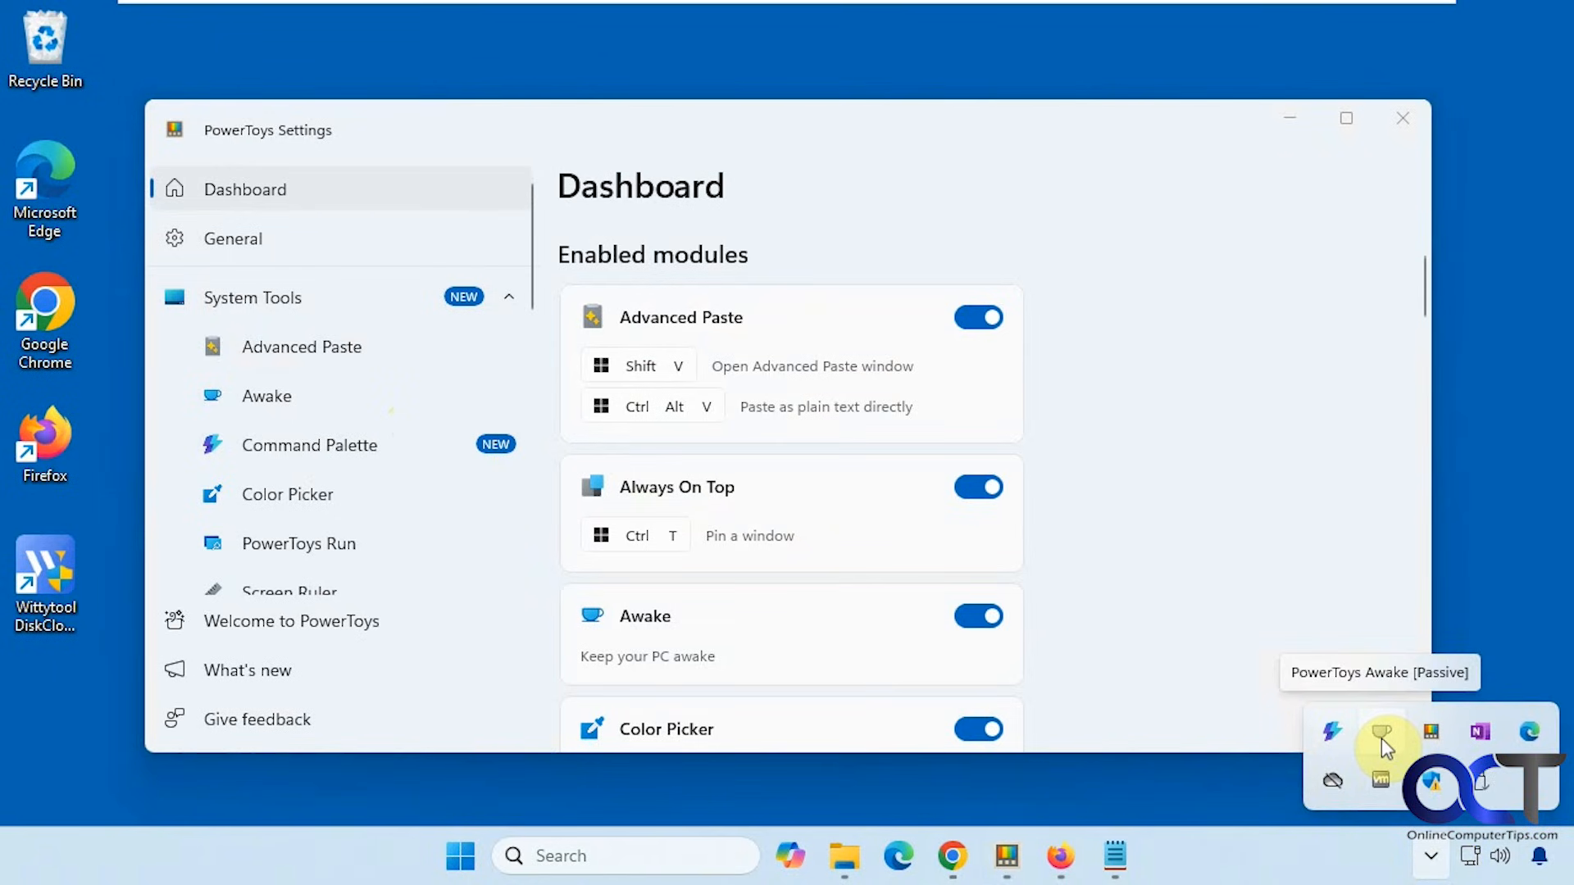
mouse_move(1431, 740)
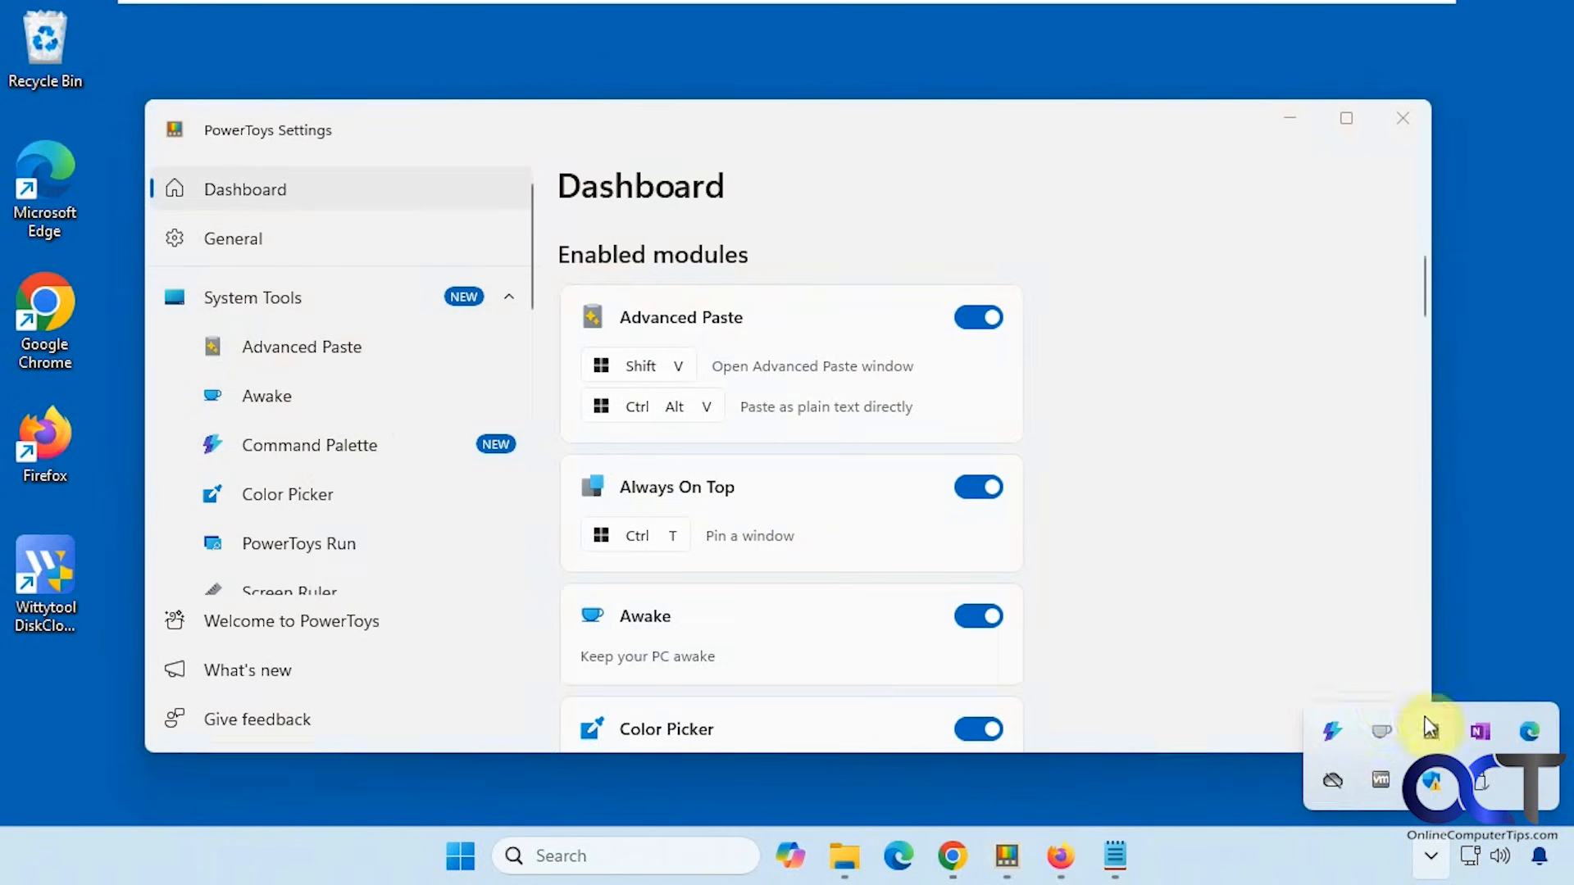
mouse_move(1430, 742)
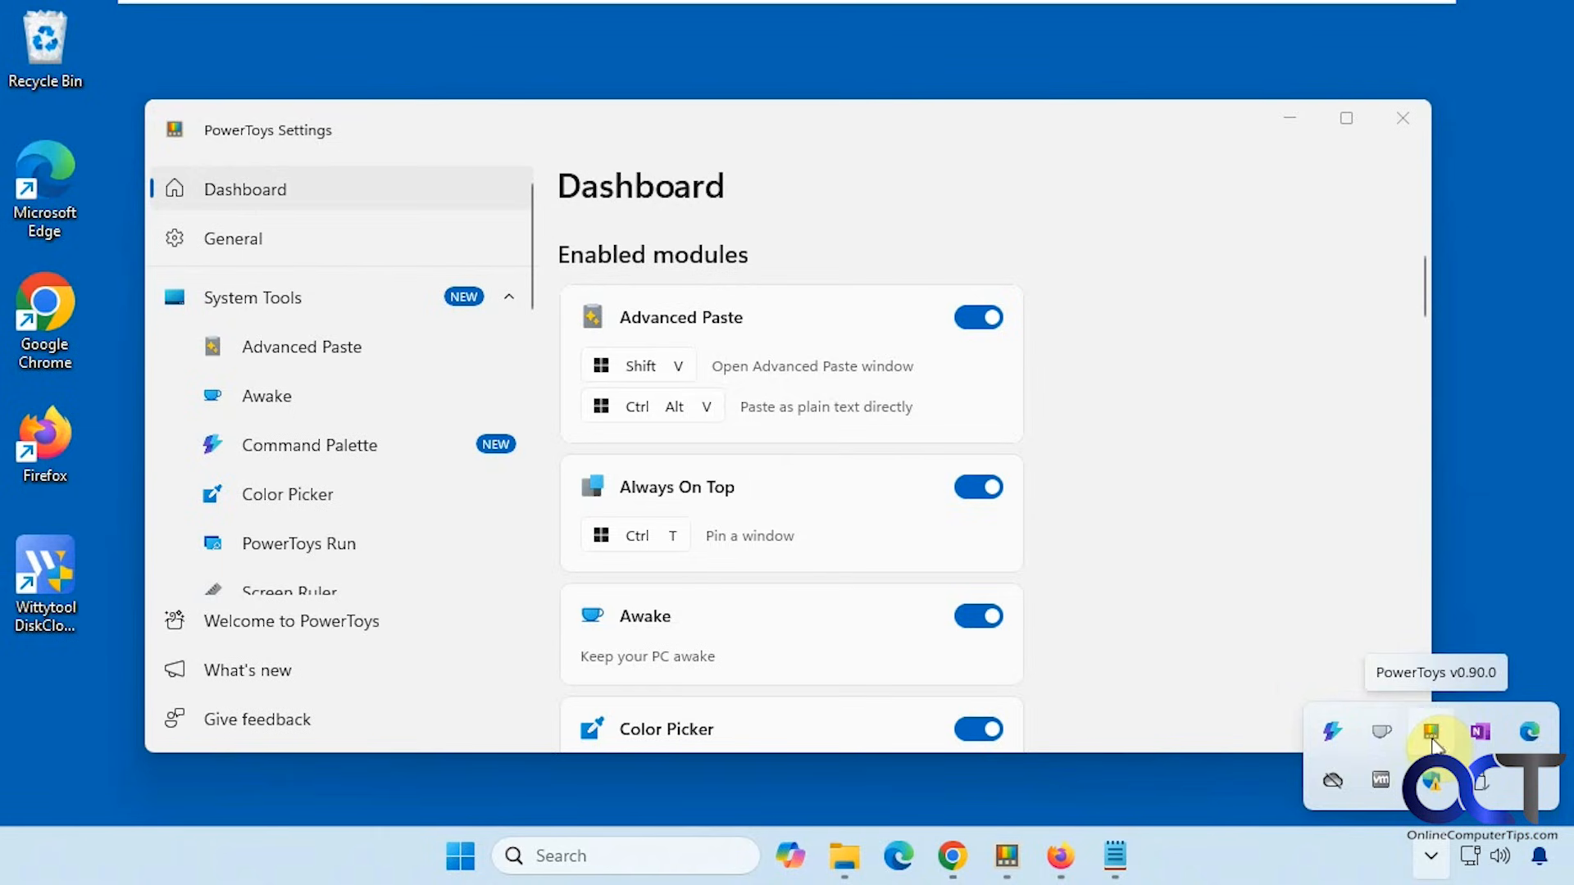
- Show the PowerToys tray icon menu with Quick access, Settings, Documentation, Report bug and Exit
right_click(1429, 736)
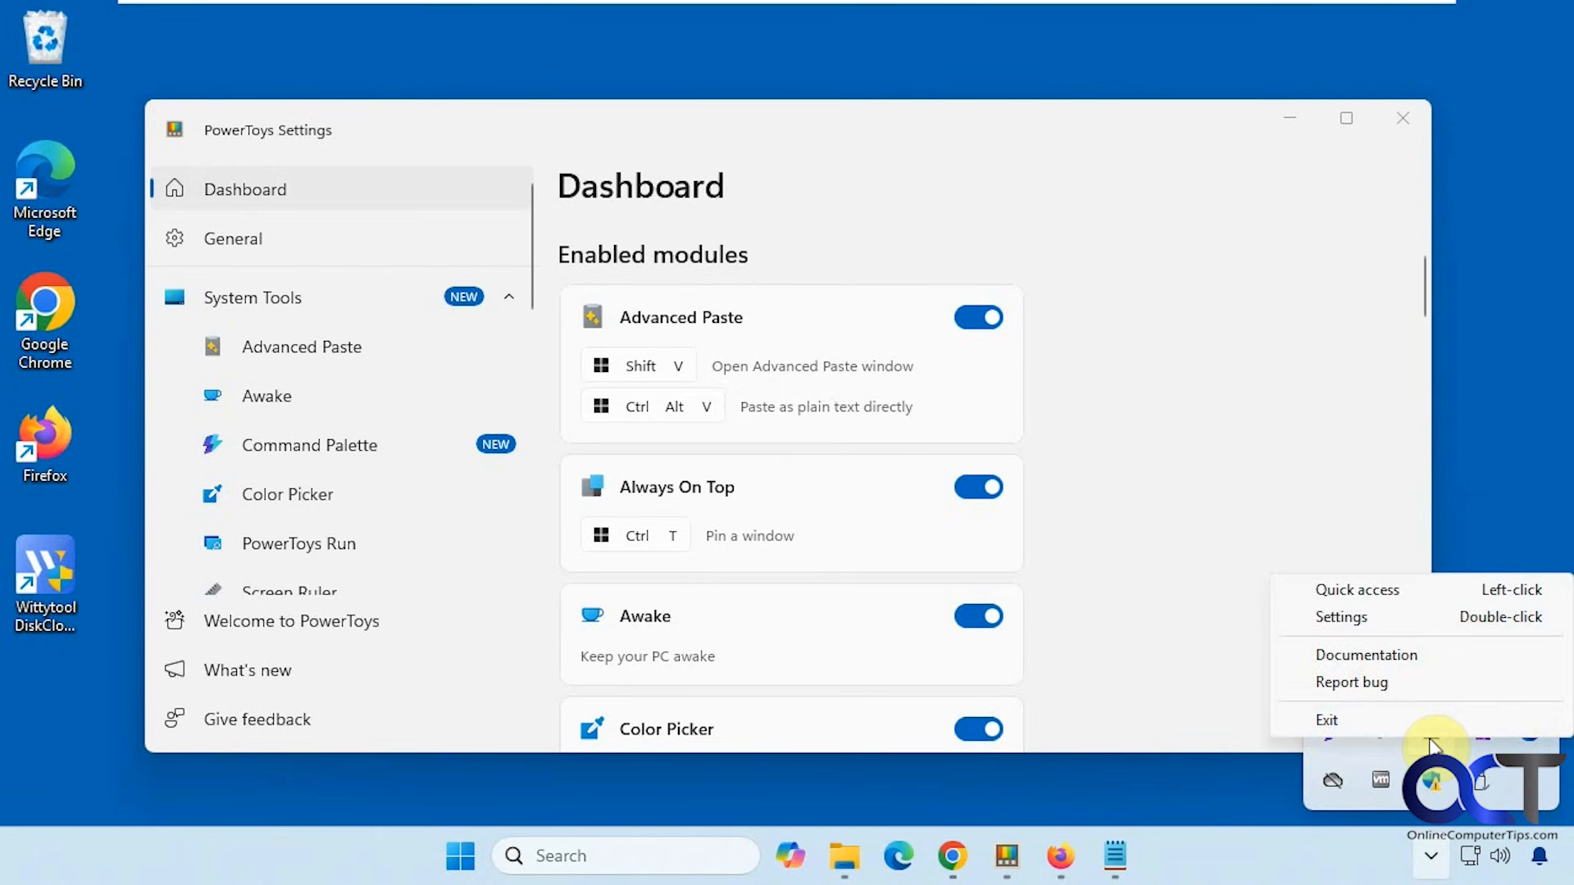